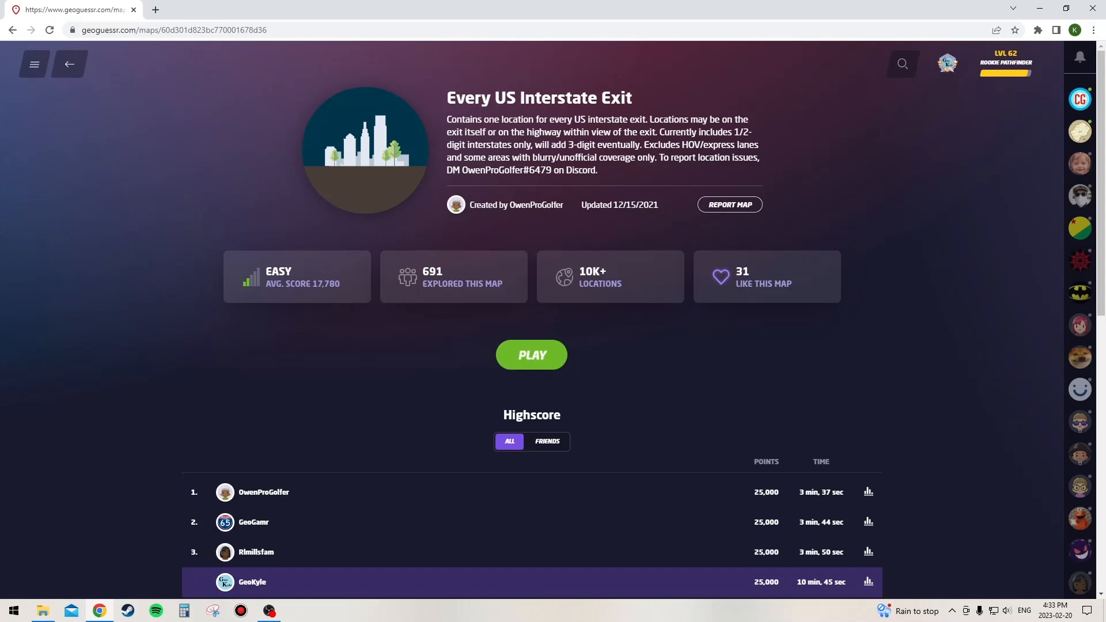
Step: From the map page, enable Move and launch the single-player 3-minute game
{"action": "left_click", "coordinate": [532, 354]}
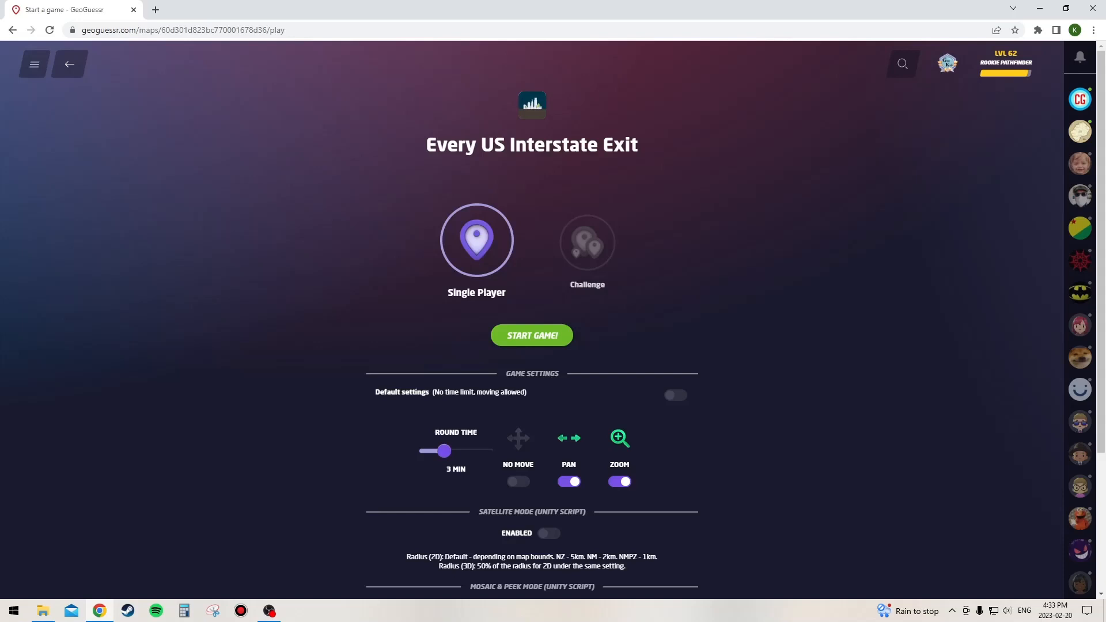
{"action": "left_click", "coordinate": [518, 481]}
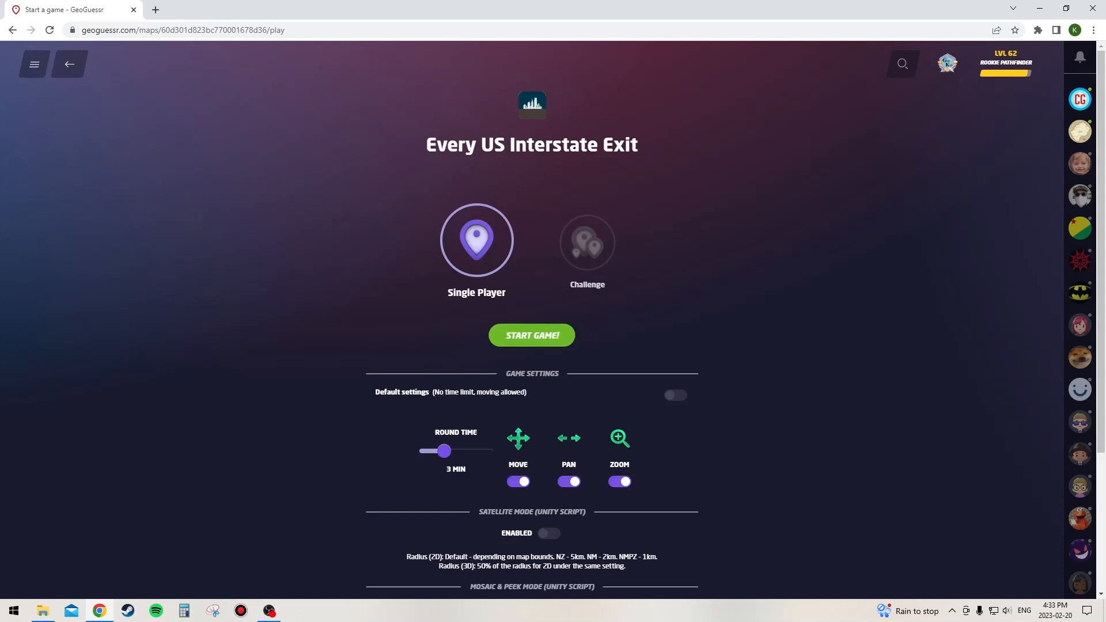
{"action": "left_click", "coordinate": [531, 335]}
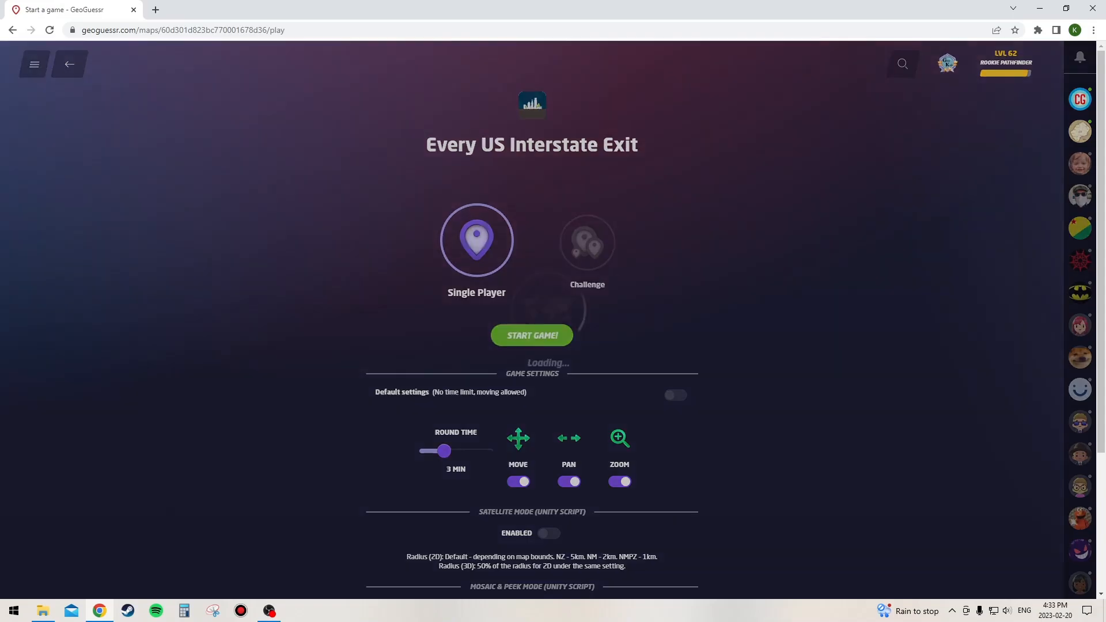
Step: Travel along I-95 under the Exit 143 overpass toward the exit signs
{"action": "left_click", "coordinate": [532, 335]}
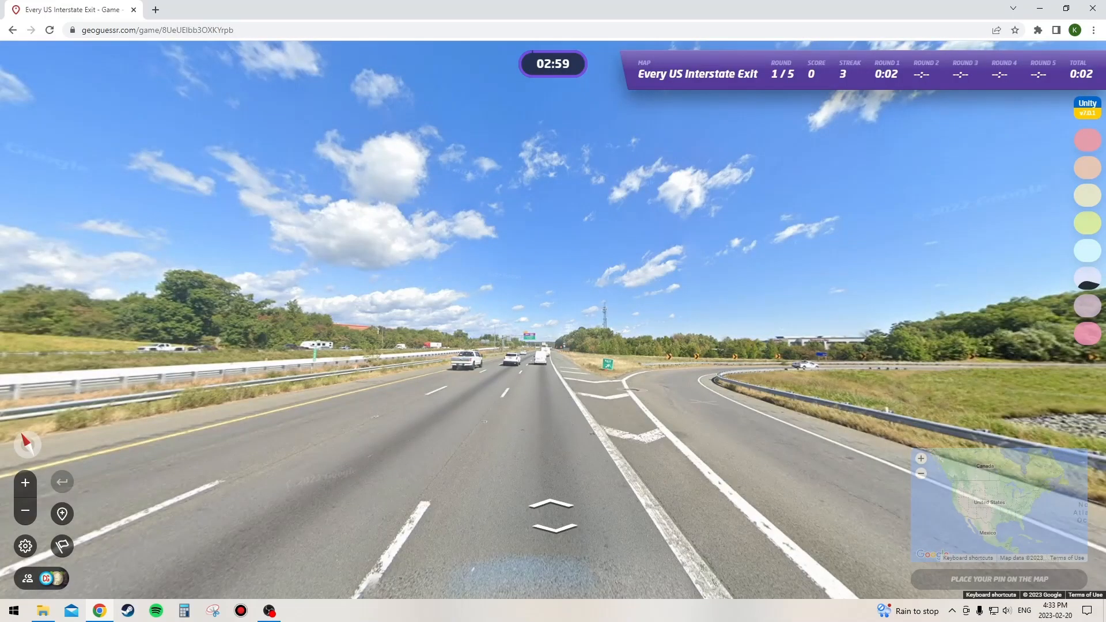
{"action": "left_click", "coordinate": [553, 514]}
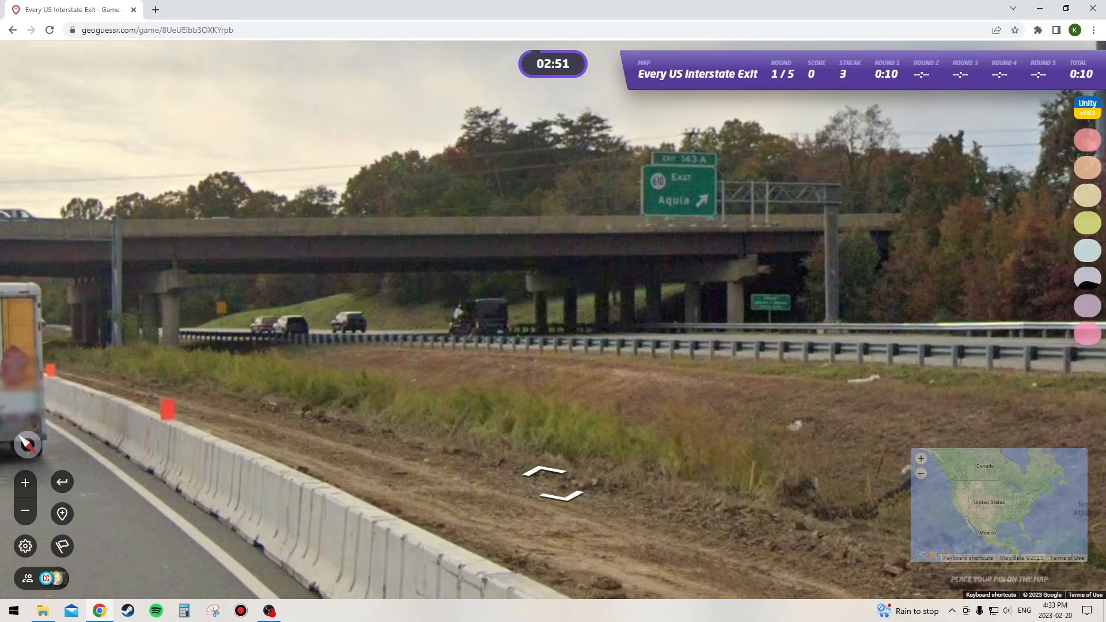
{"action": "left_click", "coordinate": [551, 487]}
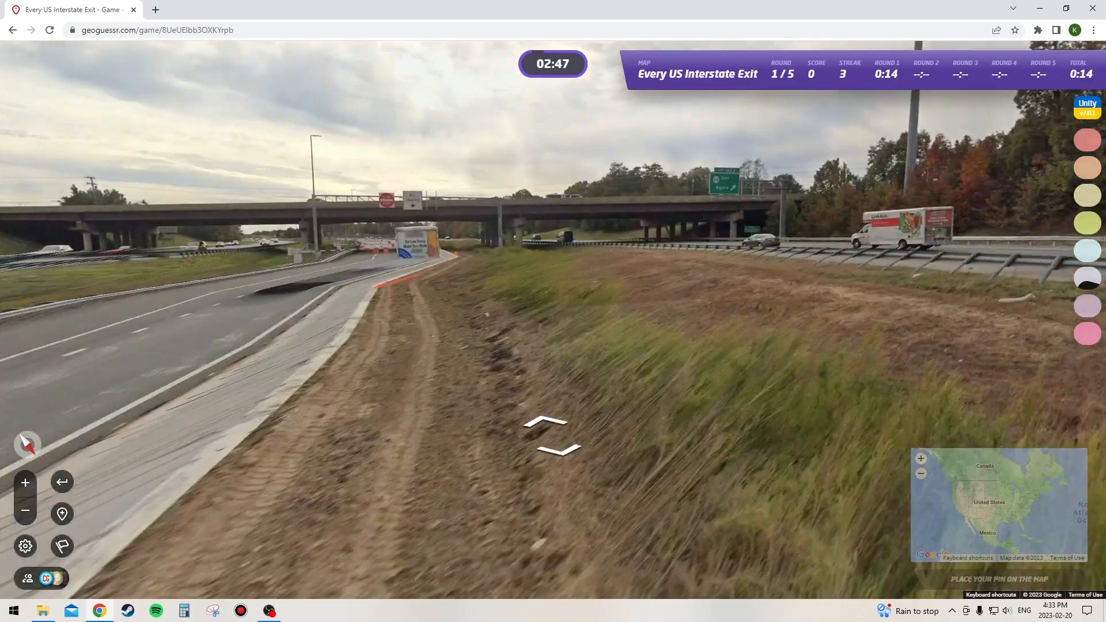
{"action": "left_click", "coordinate": [550, 437]}
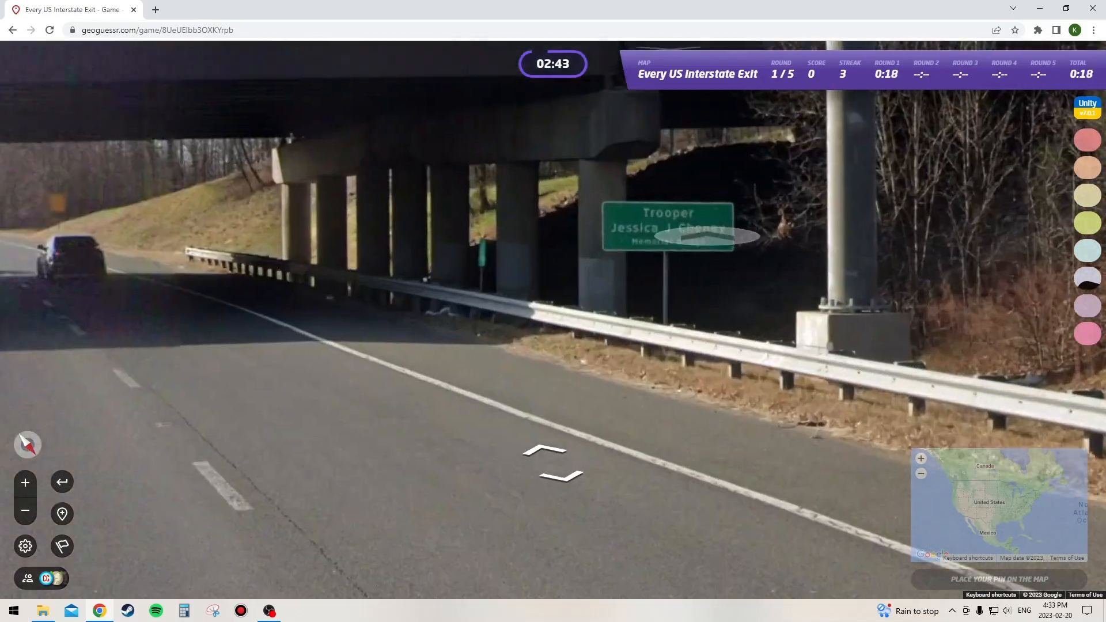
{"action": "left_click", "coordinate": [551, 462]}
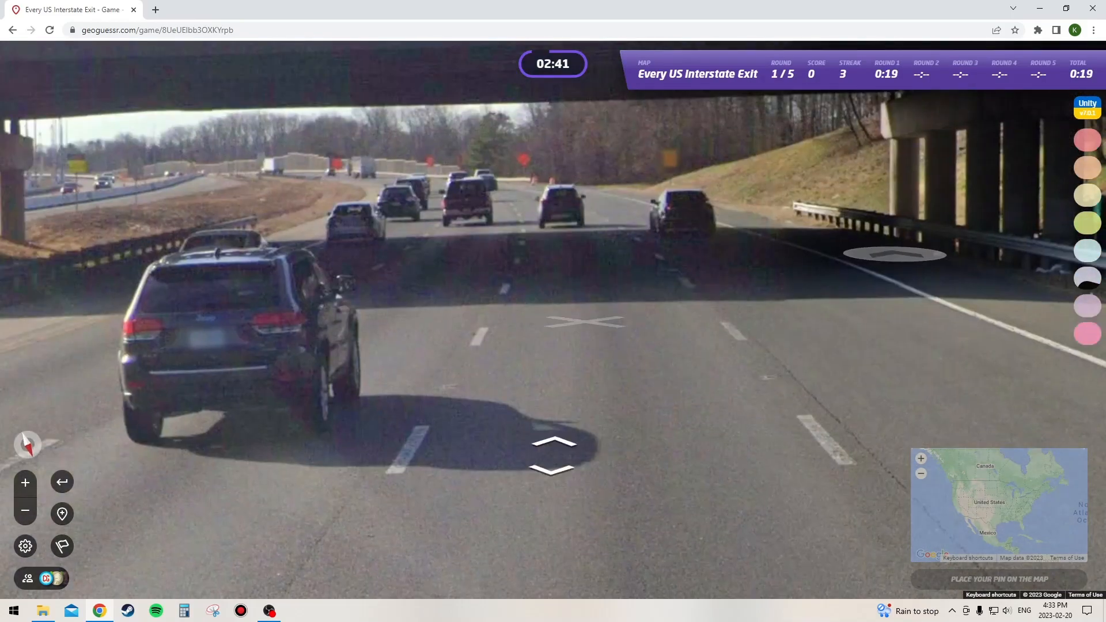
{"action": "left_click", "coordinate": [553, 455]}
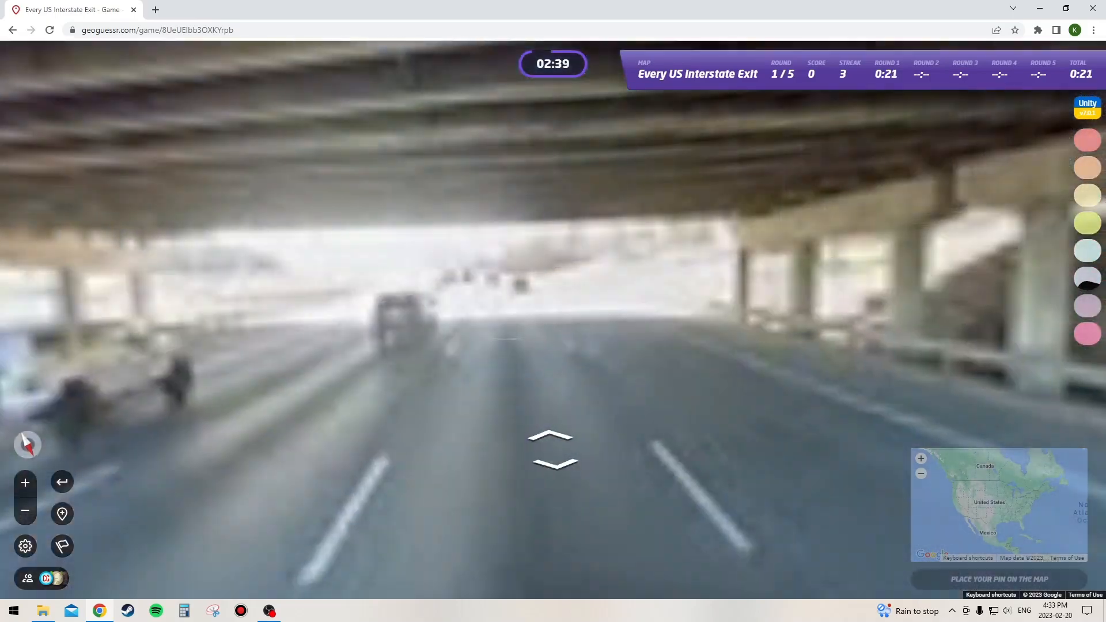
{"action": "left_click", "coordinate": [550, 456]}
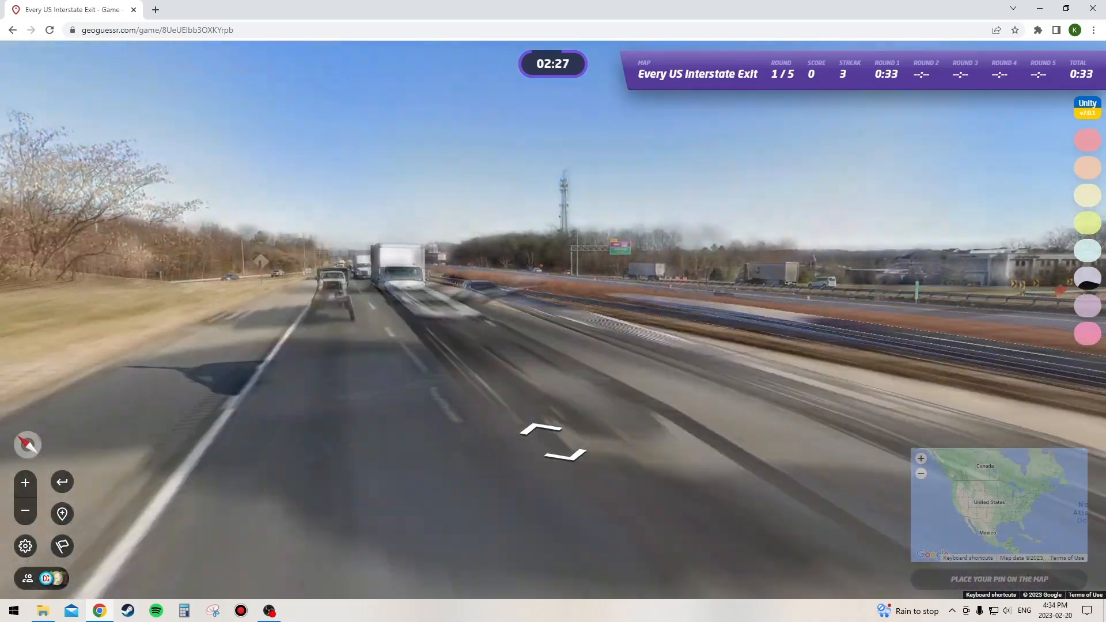
{"action": "left_click", "coordinate": [552, 448]}
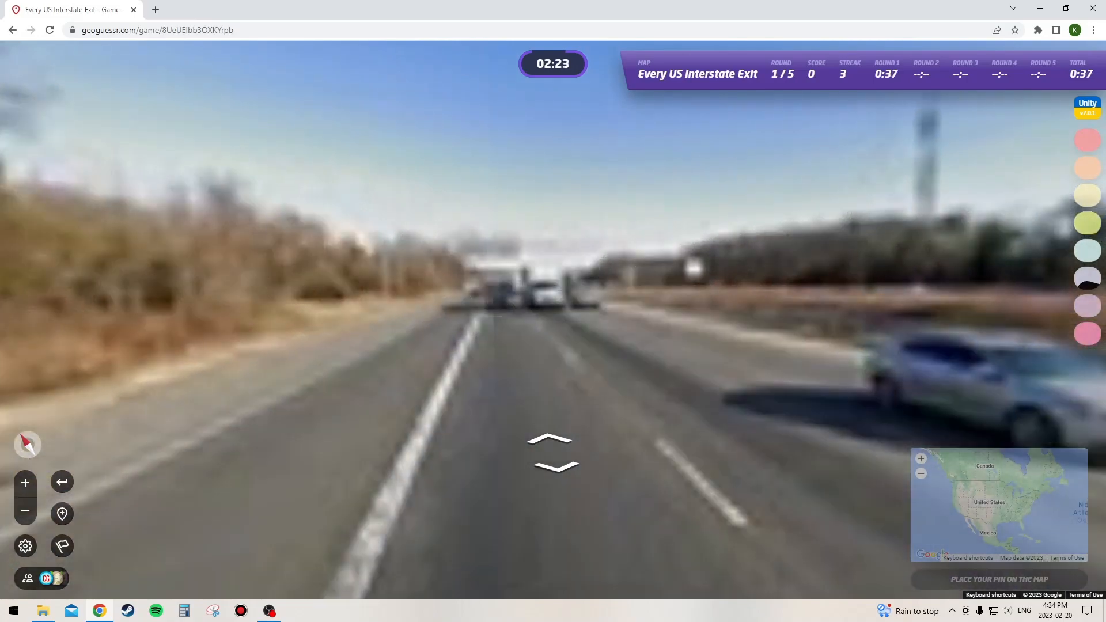
{"action": "left_click", "coordinate": [555, 457]}
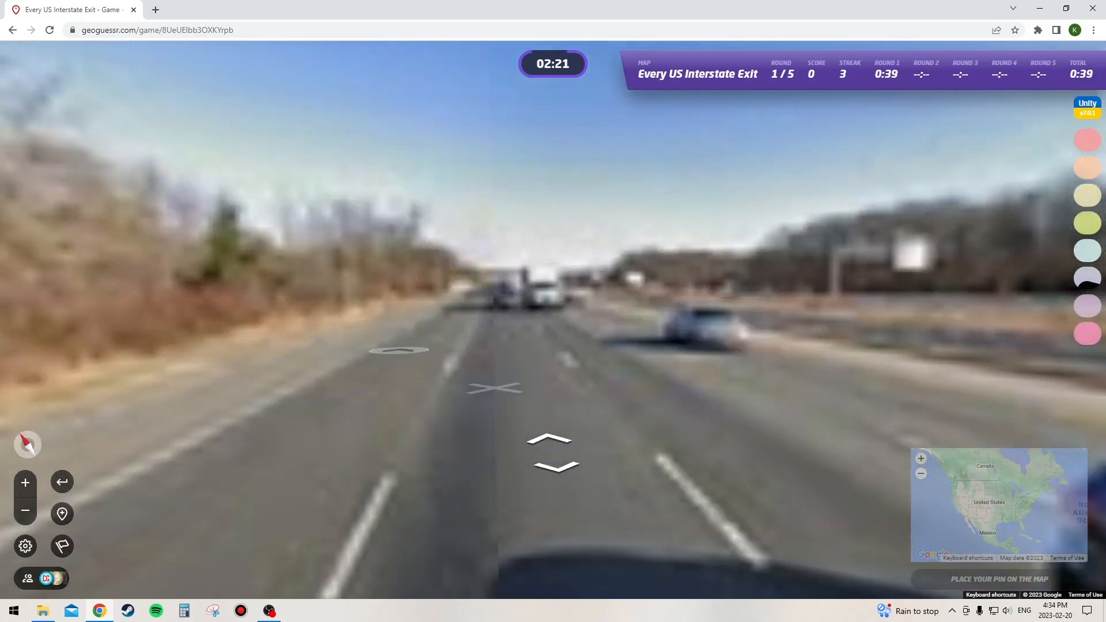
{"action": "left_click", "coordinate": [545, 444]}
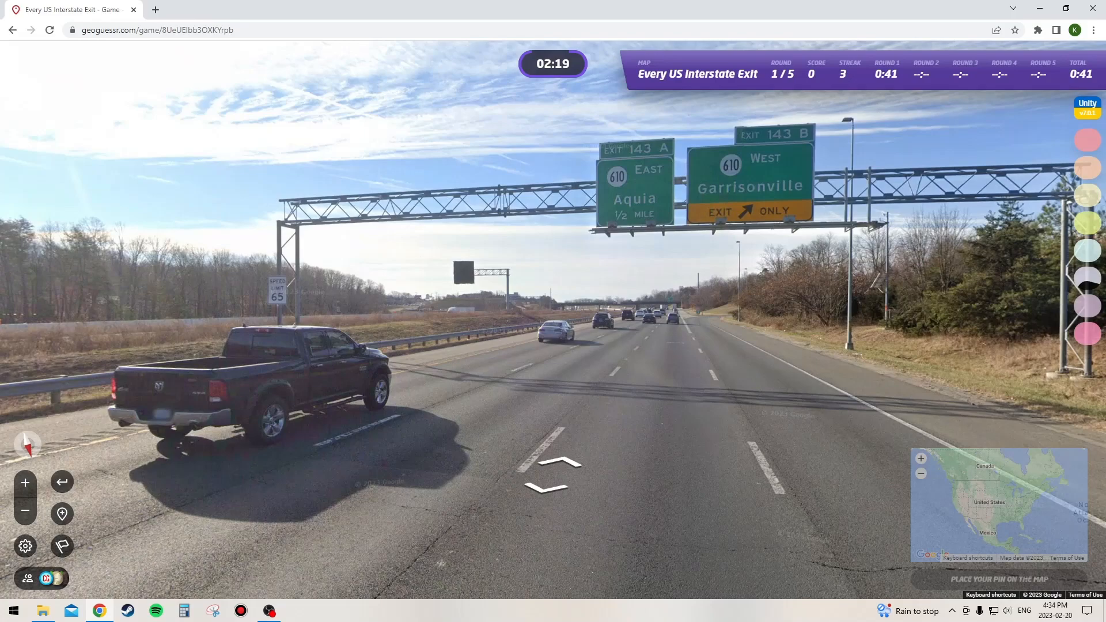
Step: Follow the curving Exit 143 ramp to the road at its end
{"action": "left_click", "coordinate": [554, 474]}
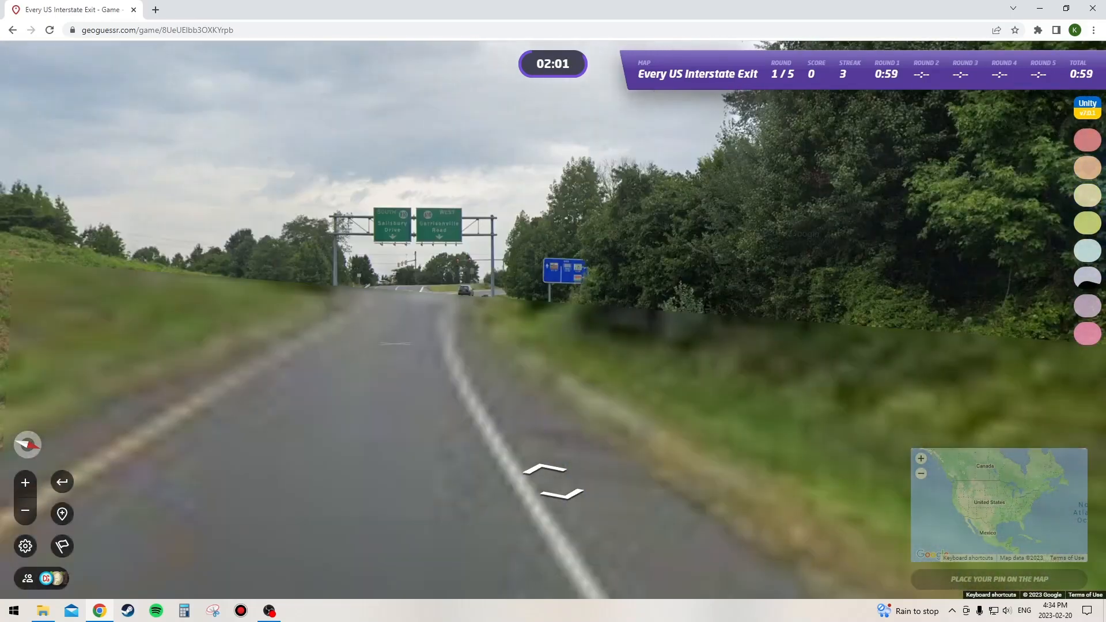
{"action": "left_click", "coordinate": [551, 486]}
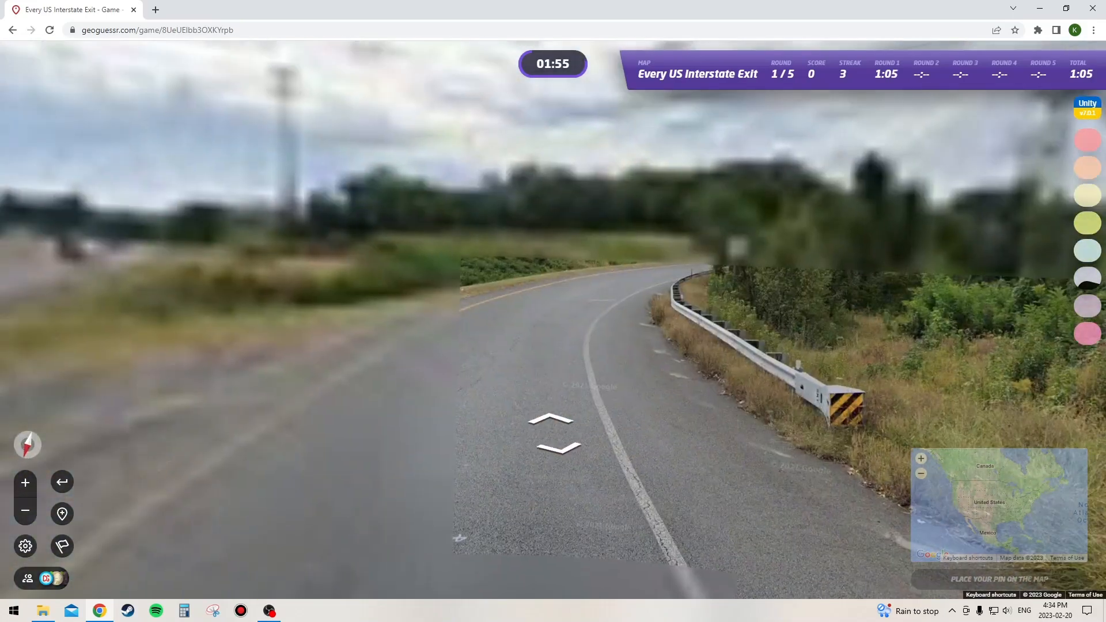
{"action": "left_click", "coordinate": [547, 425]}
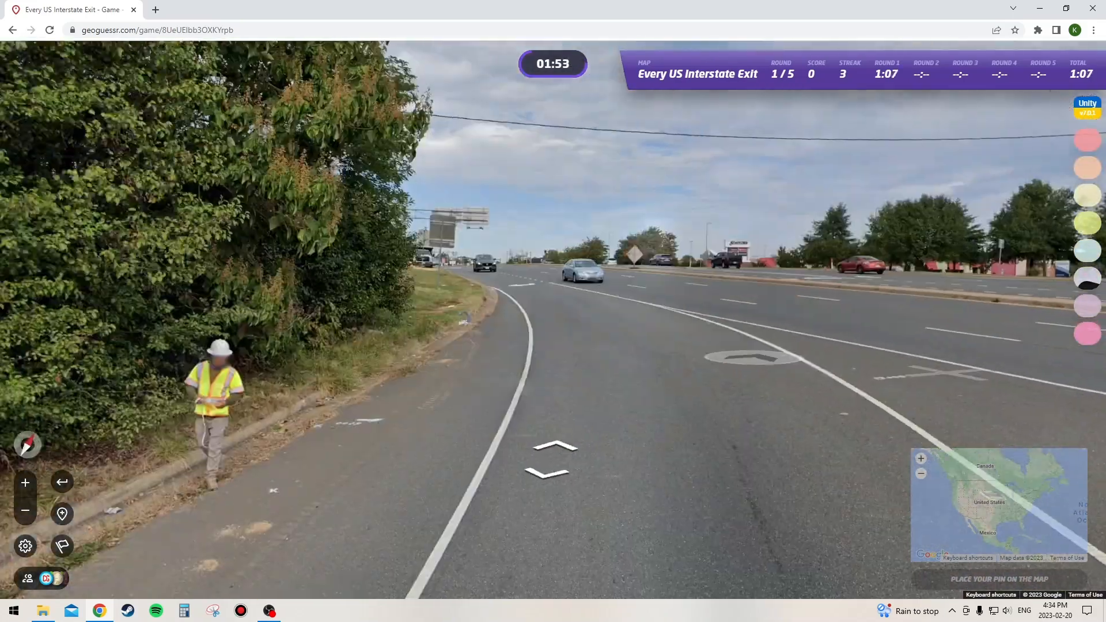
{"action": "left_click", "coordinate": [542, 457]}
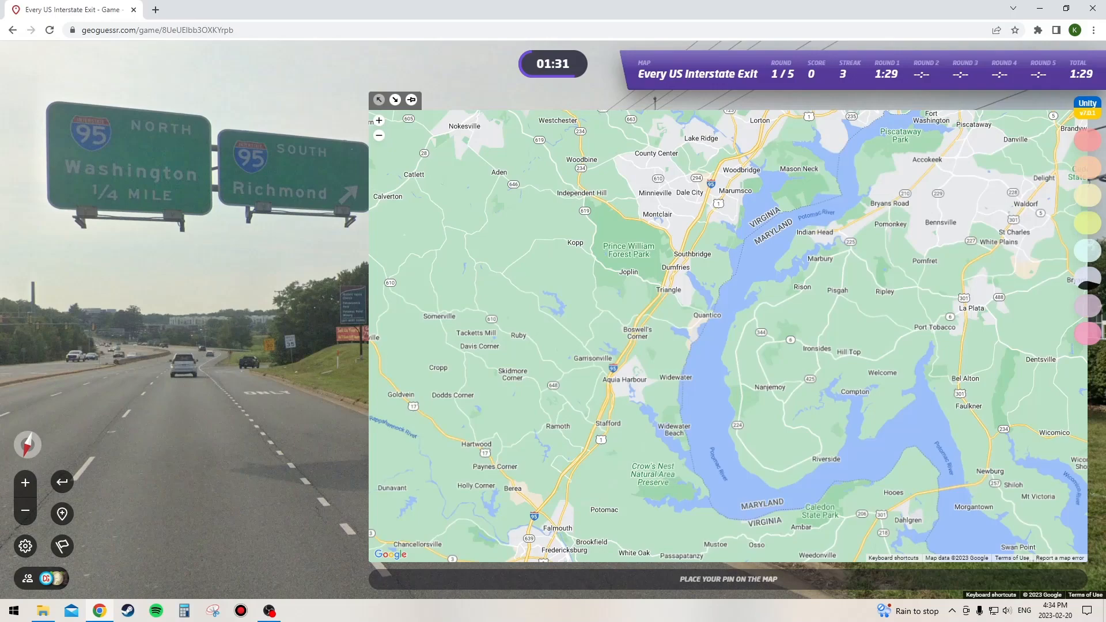
Step: Drop a provisional pin near Stafford and move past the dealership toward the I-95 signs
{"action": "left_click", "coordinate": [650, 306]}
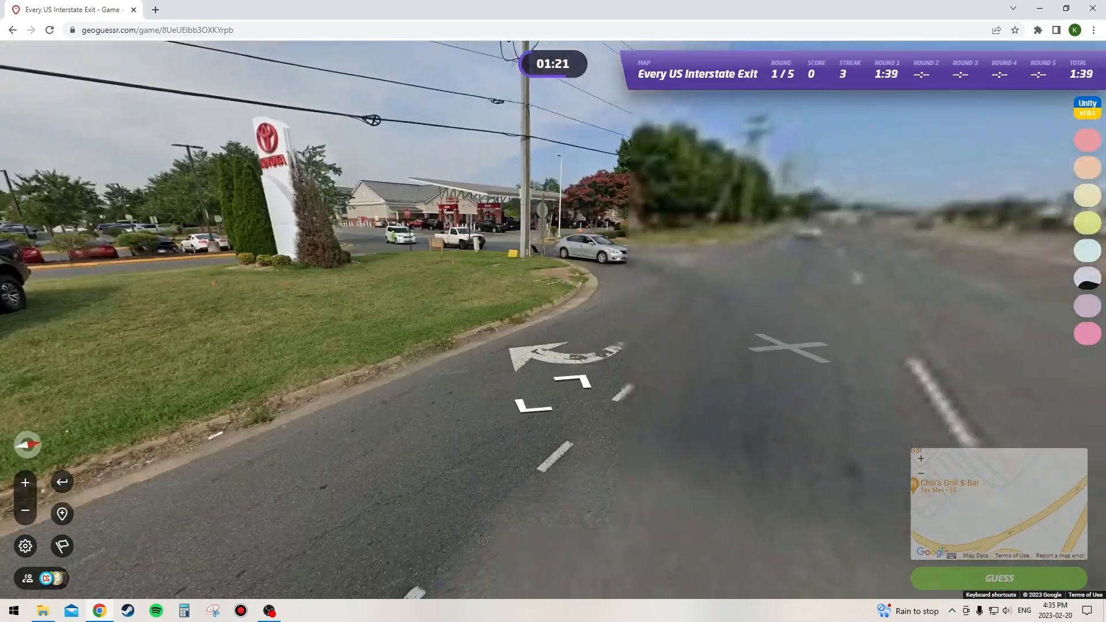
{"action": "left_click", "coordinate": [547, 429]}
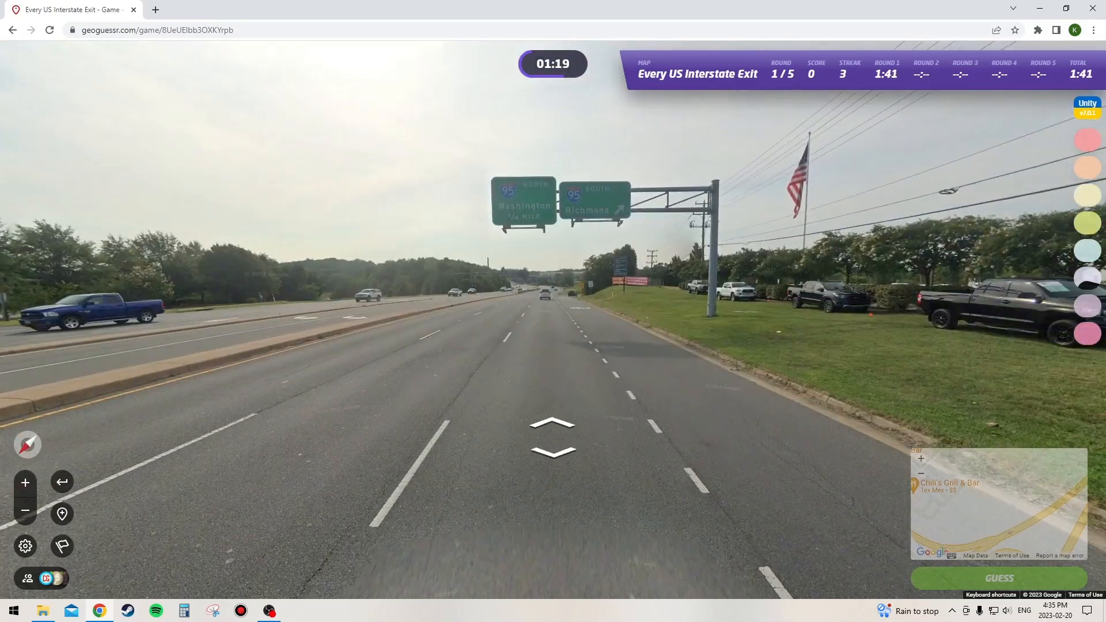
{"action": "left_click", "coordinate": [999, 504]}
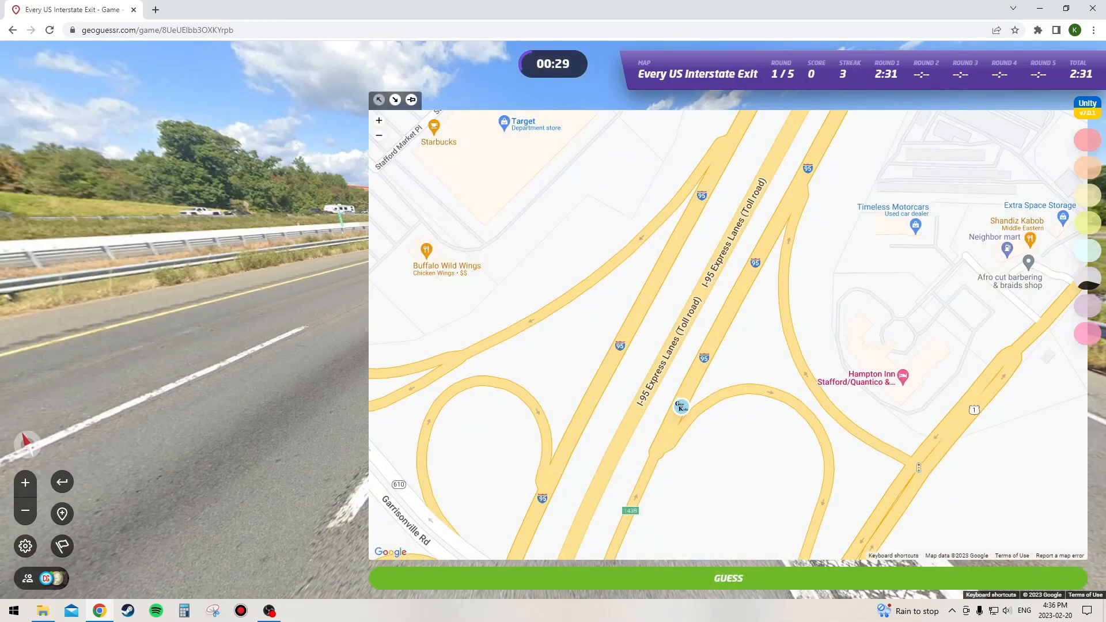
Step: Submit the round 1 guess for 5,000 points and start round 2
{"action": "left_click", "coordinate": [728, 578]}
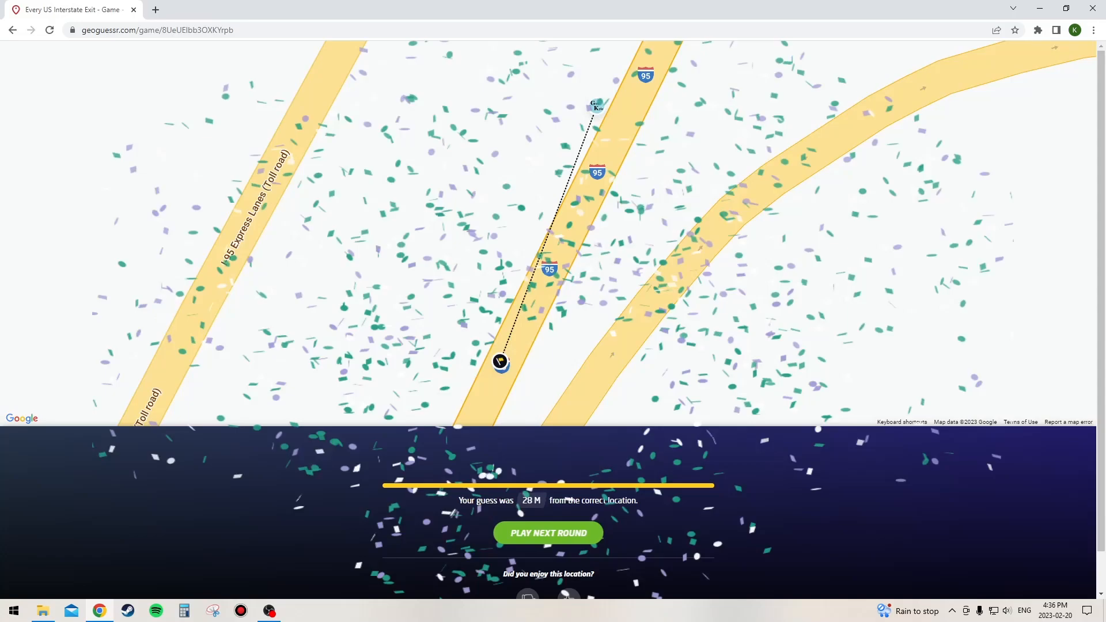
{"action": "left_click", "coordinate": [548, 533]}
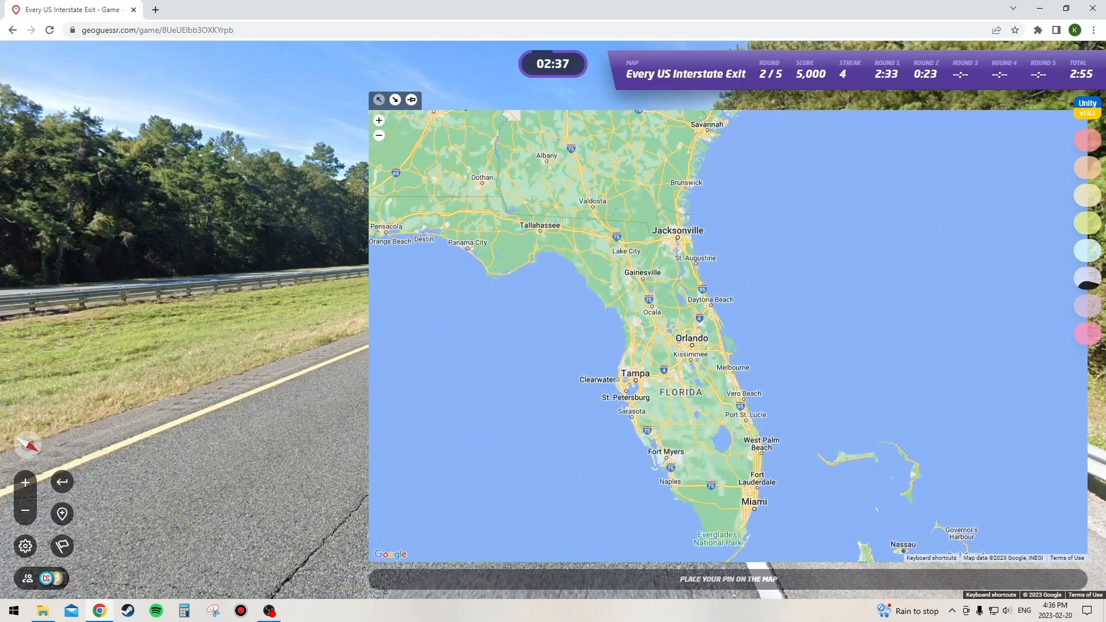
Step: Pin southwest Florida, move along the road, then place and submit the perfect round 2 guess
{"action": "left_click", "coordinate": [640, 245]}
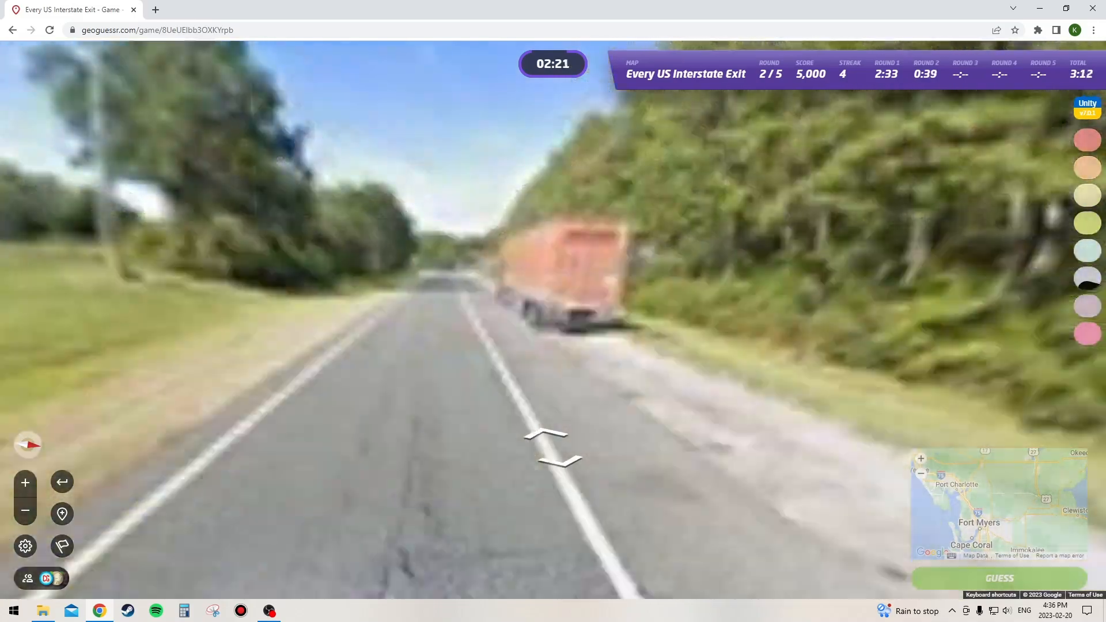
{"action": "left_click", "coordinate": [549, 449]}
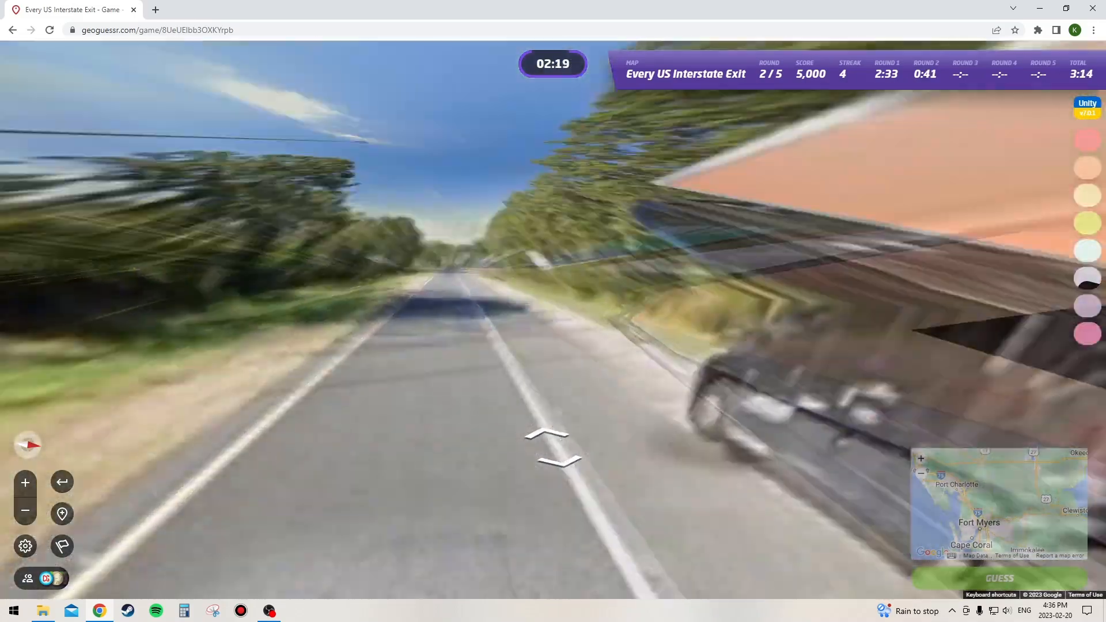
{"action": "left_click", "coordinate": [550, 447]}
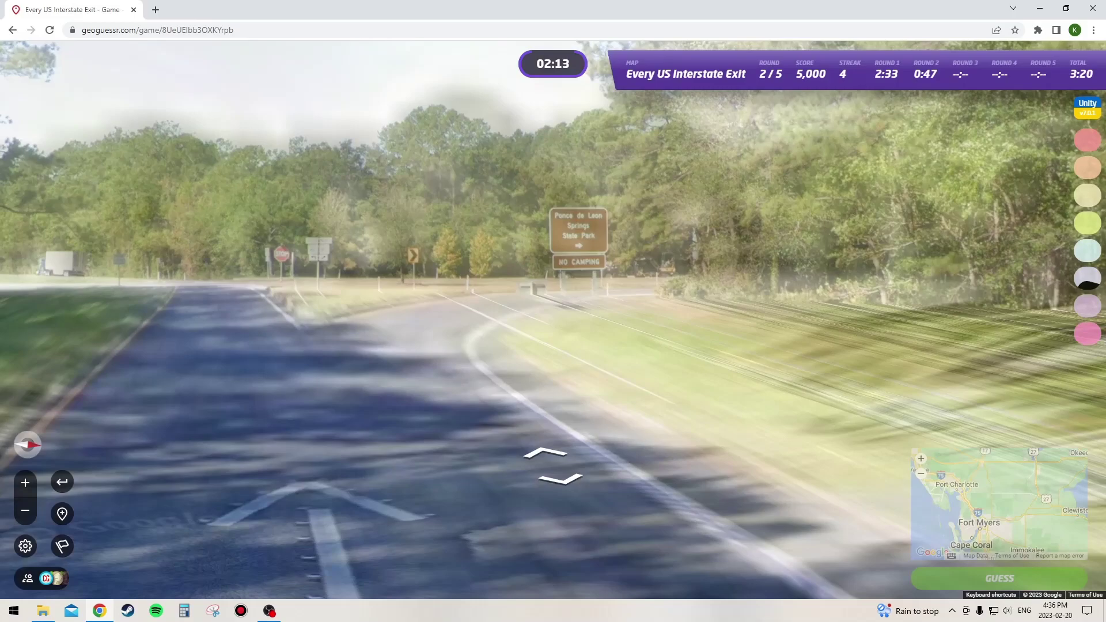
{"action": "left_click", "coordinate": [552, 470]}
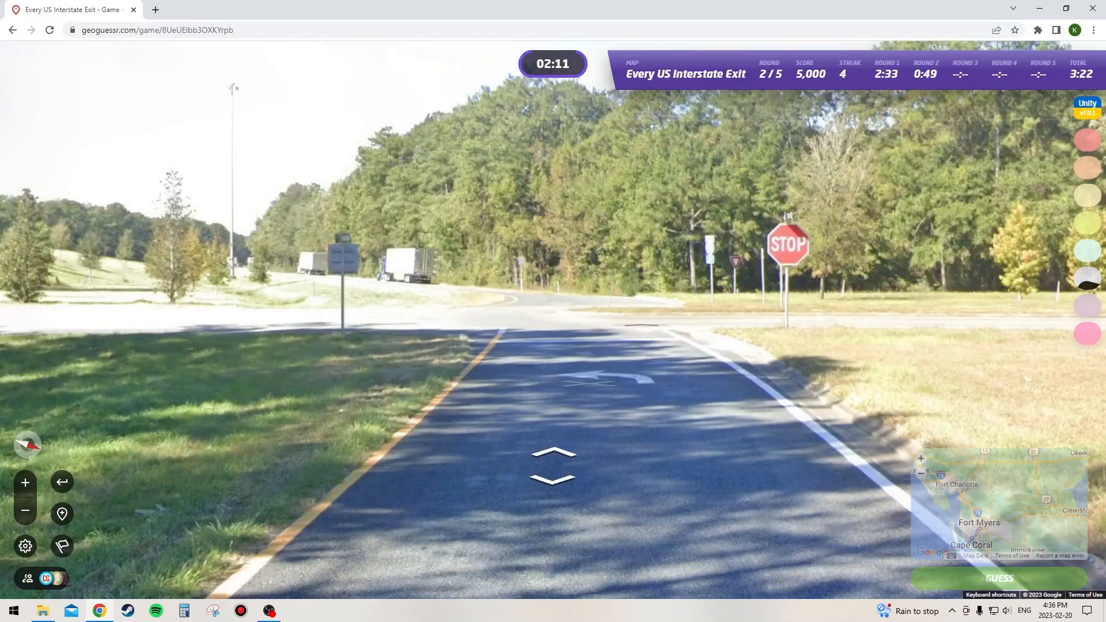
{"action": "left_click", "coordinate": [552, 468]}
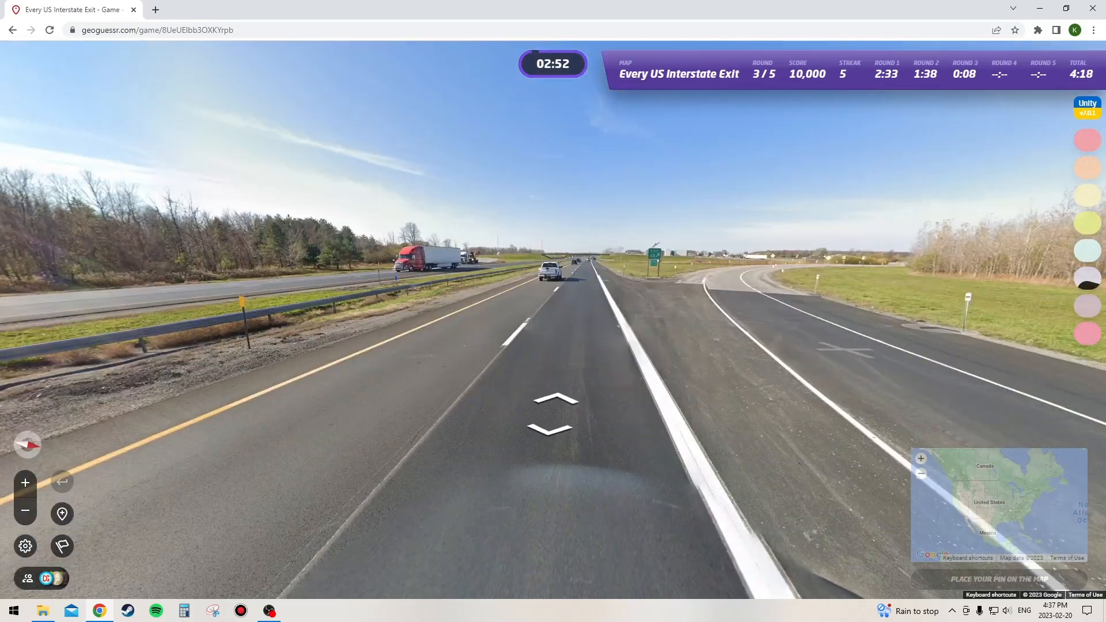
Step: Move forward along the road onto the overpass and down the highway
{"action": "left_click", "coordinate": [551, 407]}
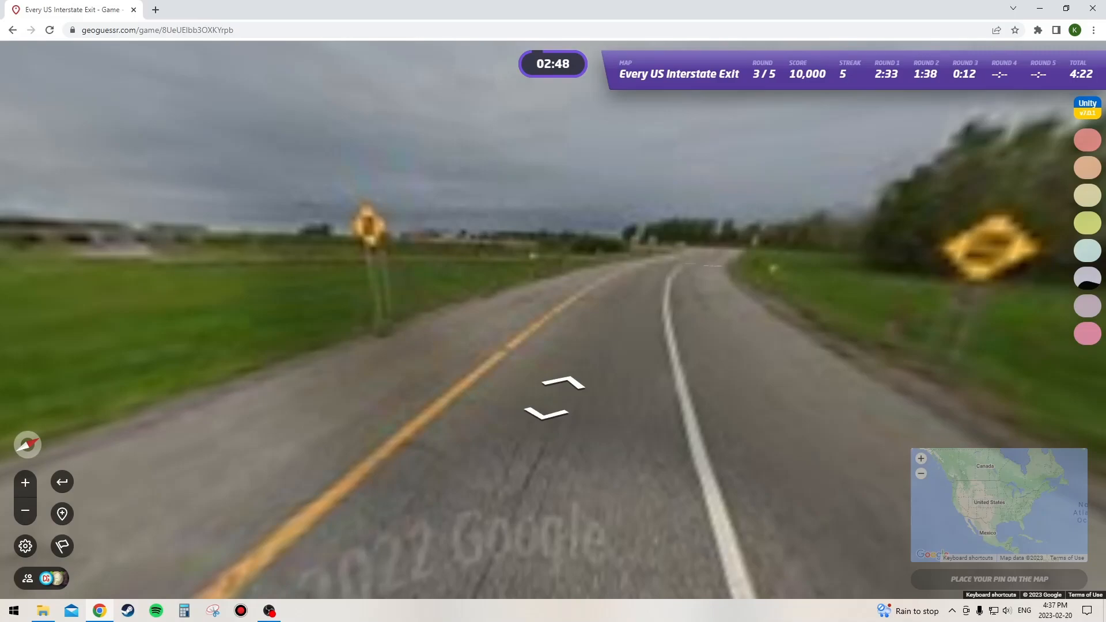
{"action": "left_click", "coordinate": [559, 390]}
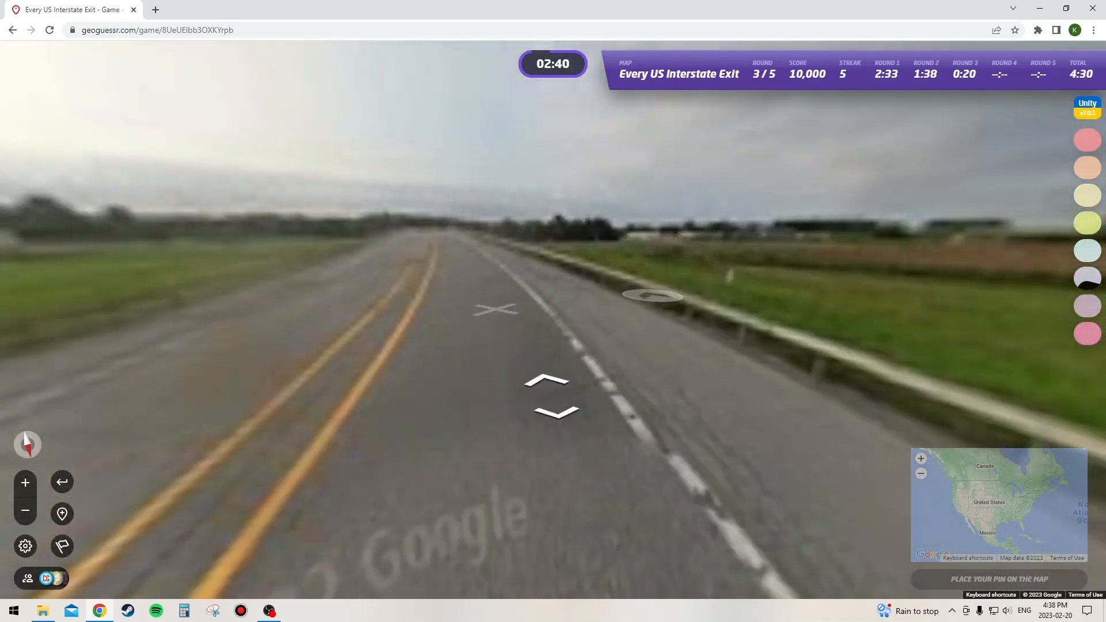
{"action": "left_click", "coordinate": [546, 395]}
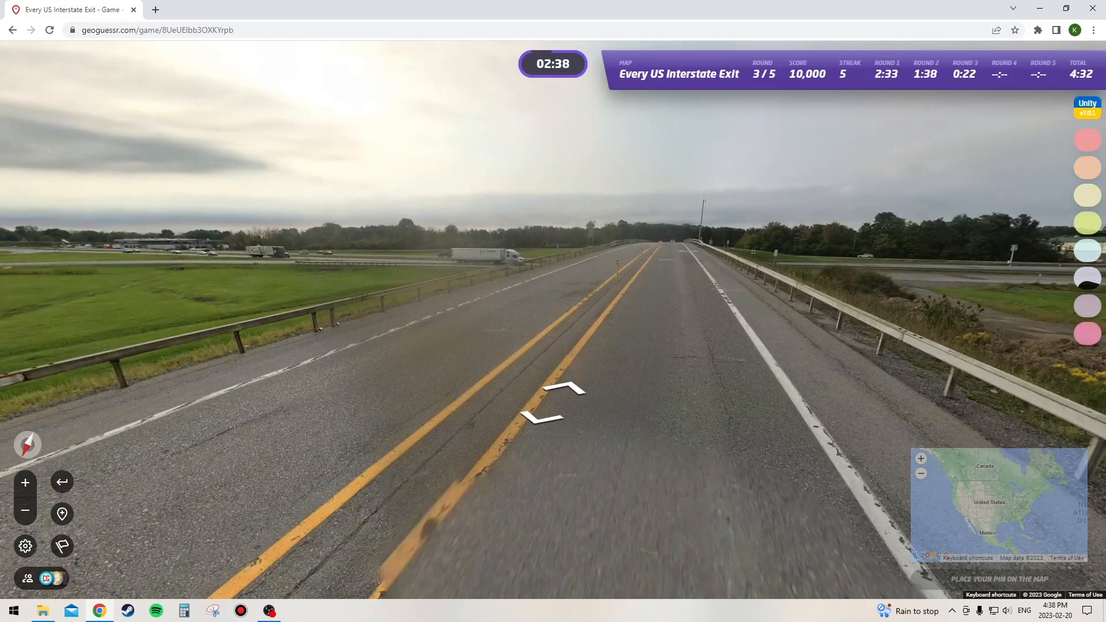
{"action": "left_click", "coordinate": [556, 397]}
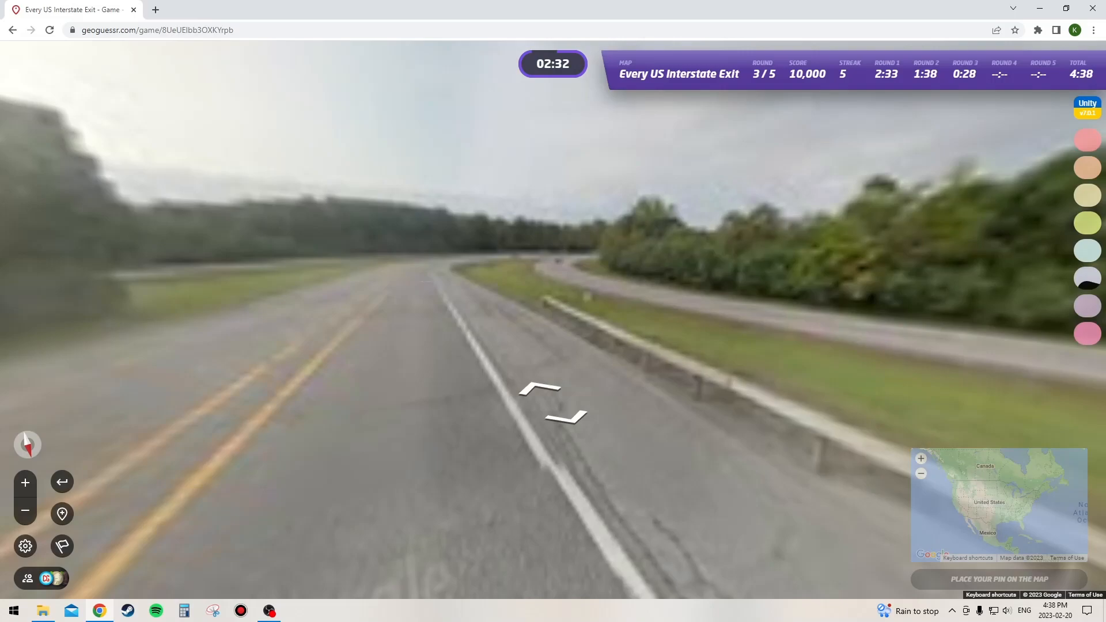
{"action": "left_click", "coordinate": [549, 407]}
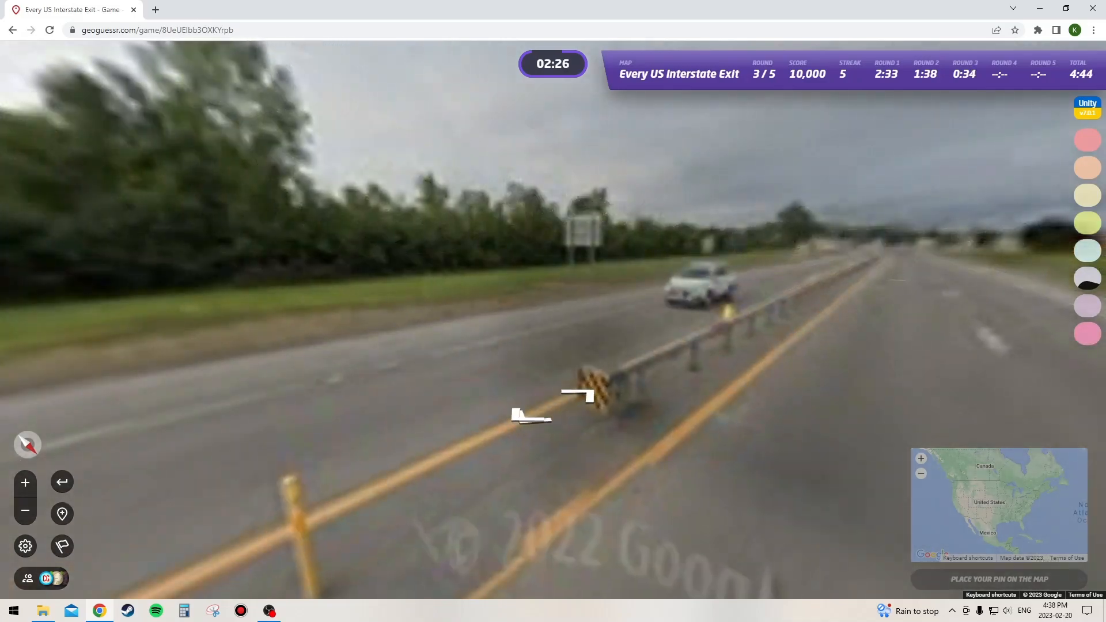
Step: Pin the NY State Thruway interchange on the large map, submit, and start round 4
{"action": "left_click", "coordinate": [577, 394]}
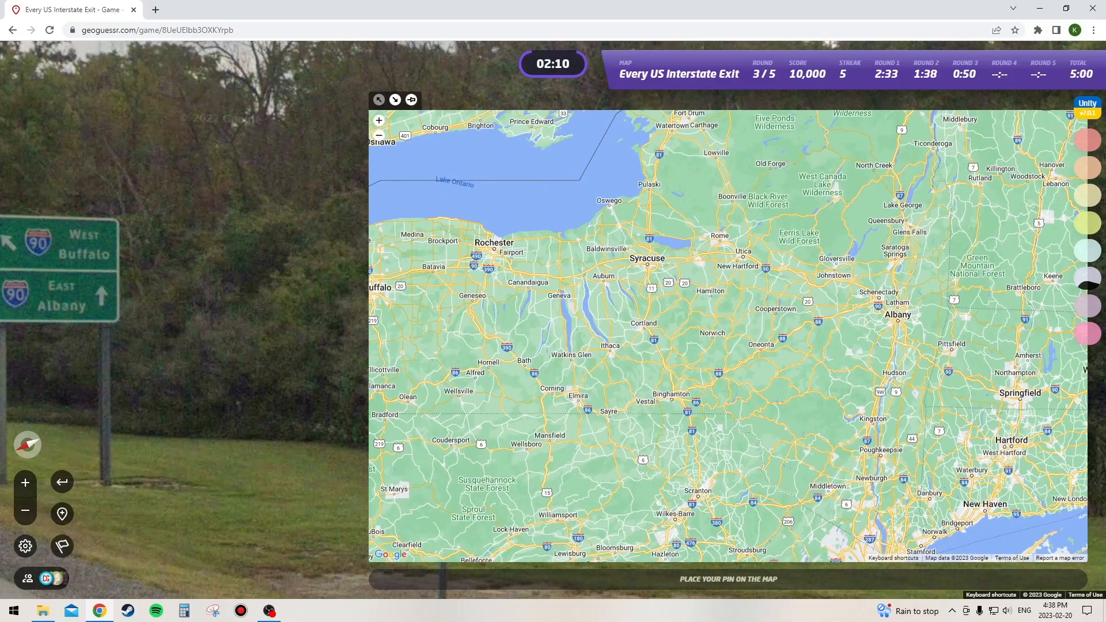
{"action": "left_click", "coordinate": [631, 274]}
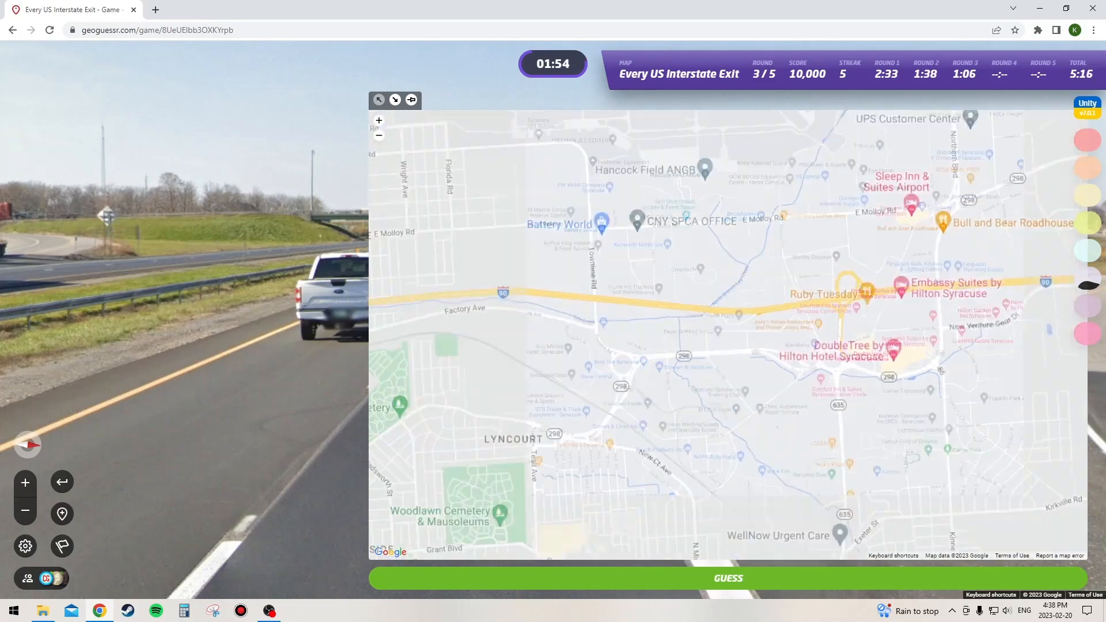
{"action": "left_click", "coordinate": [378, 135]}
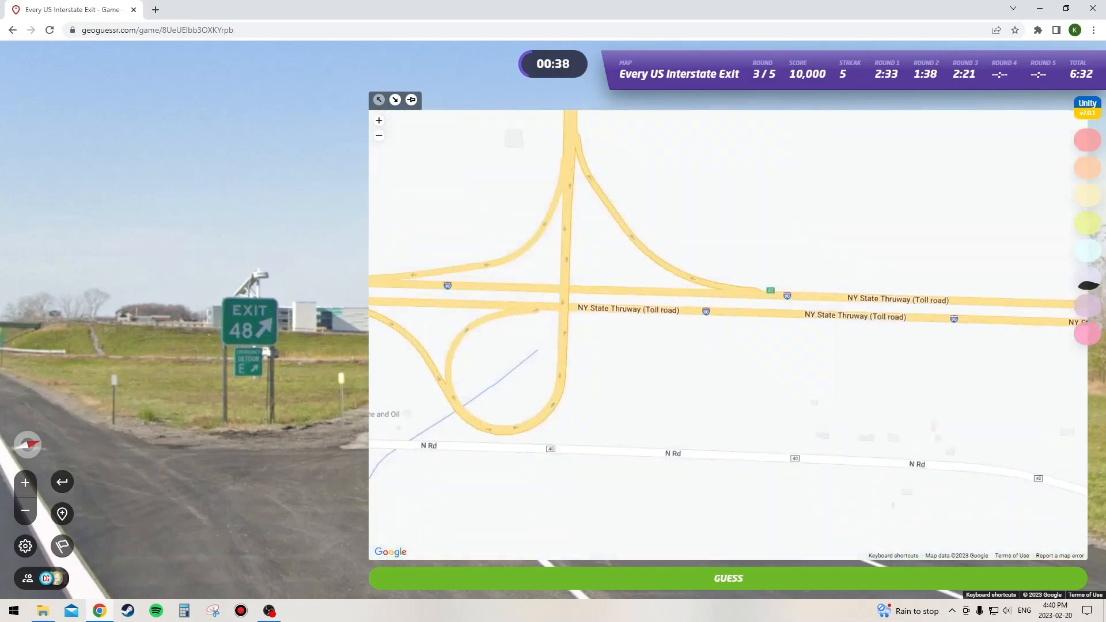
{"action": "left_click", "coordinate": [378, 135]}
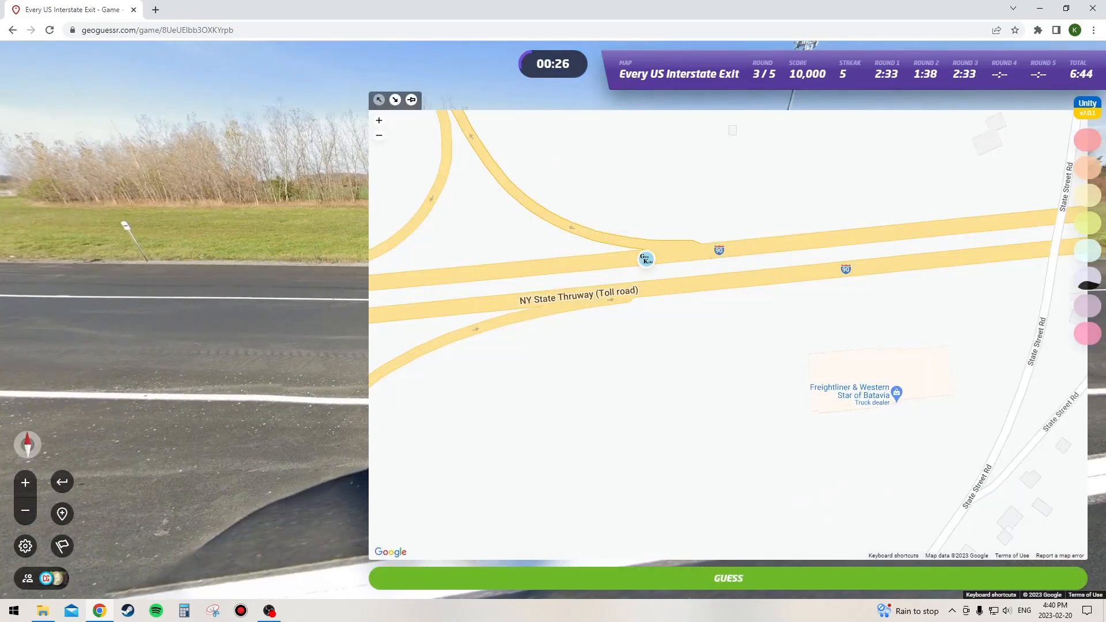
{"action": "left_click", "coordinate": [727, 578]}
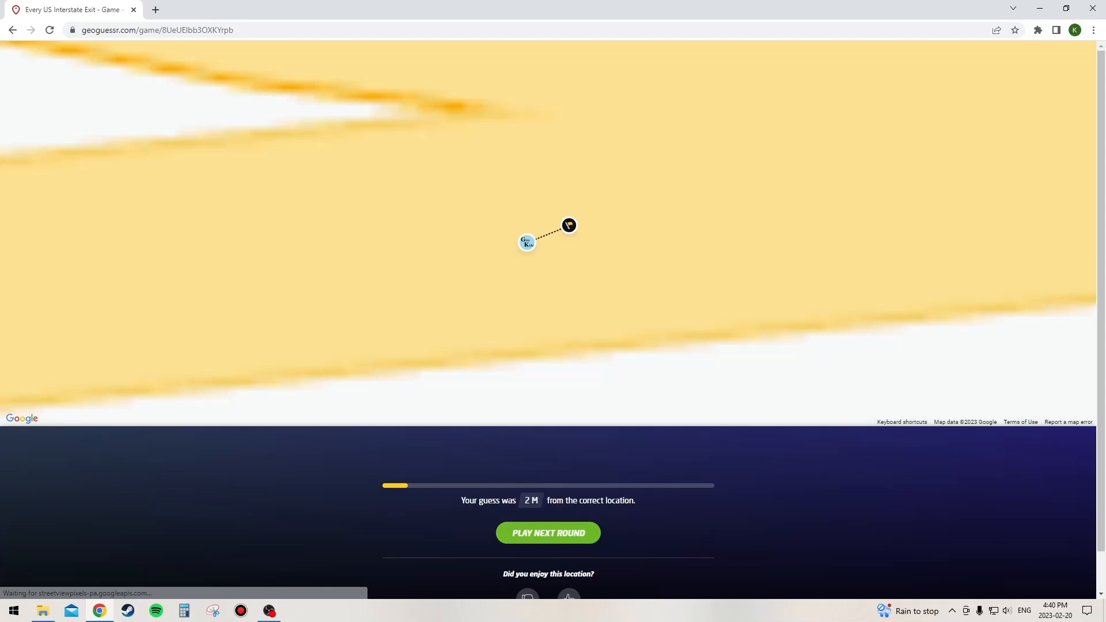
{"action": "left_click", "coordinate": [548, 532]}
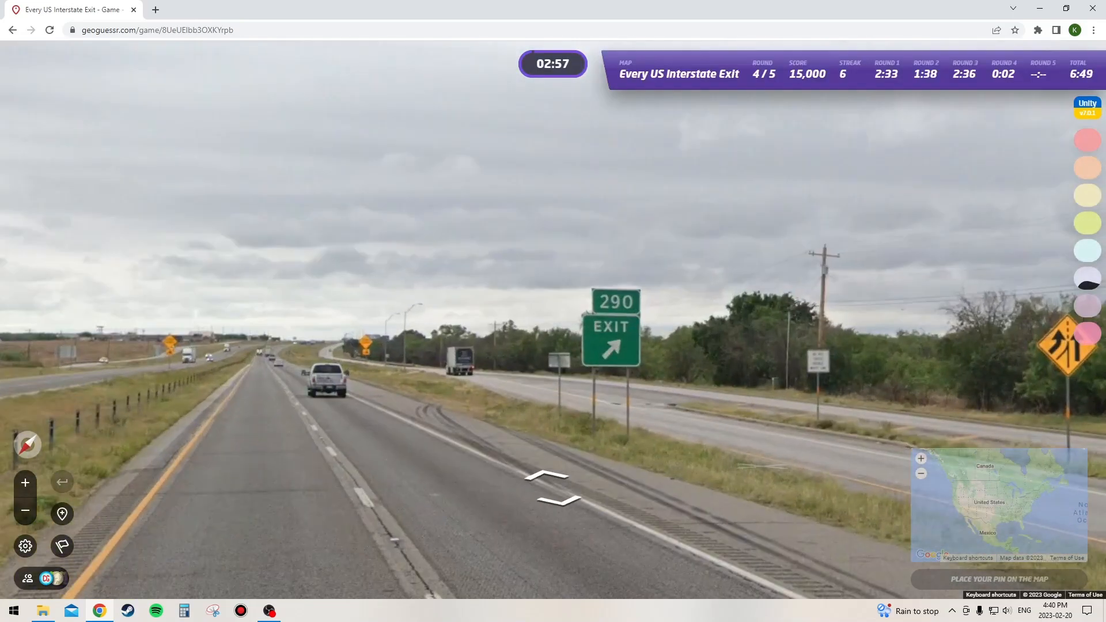
Step: Explore the frontage road by the motels and return toward the nearby intersection
{"action": "left_click", "coordinate": [551, 489]}
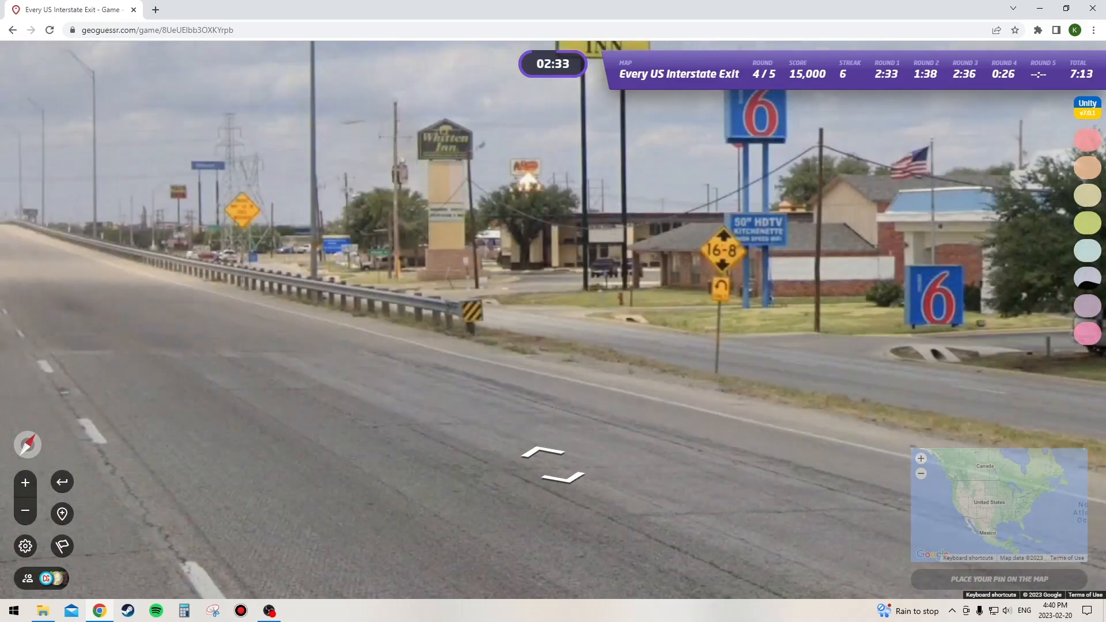
{"action": "left_click", "coordinate": [553, 472]}
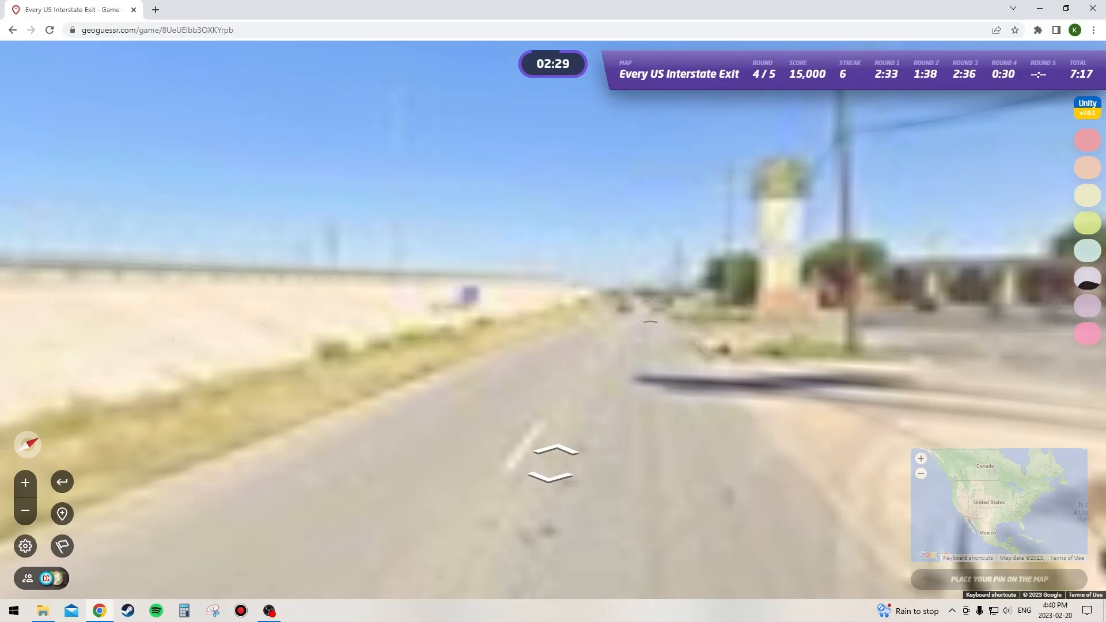
{"action": "left_click", "coordinate": [552, 459]}
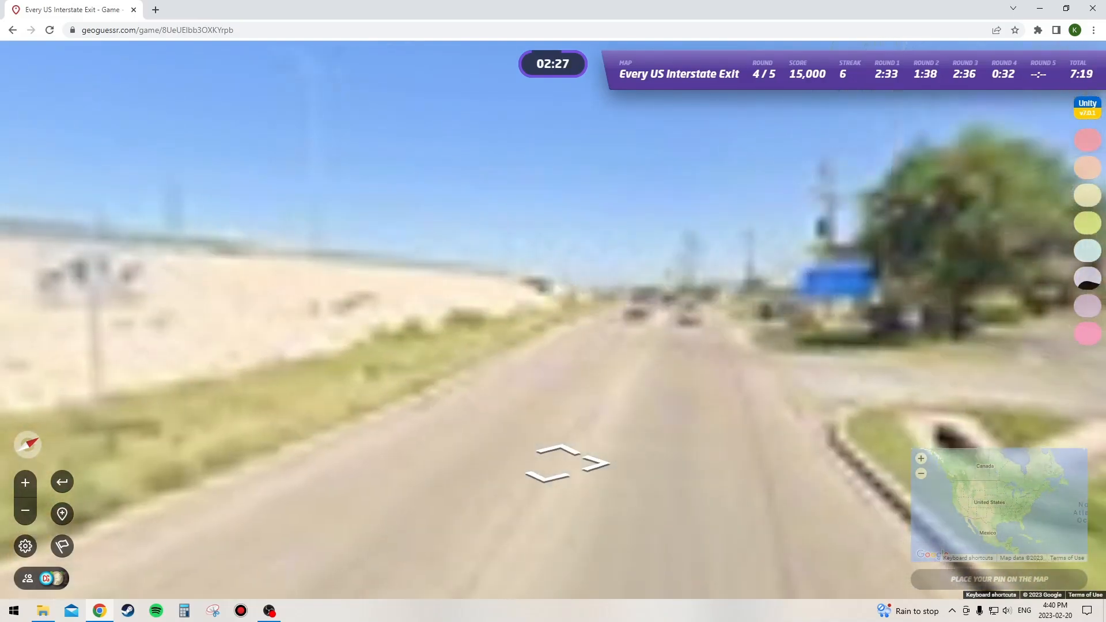
{"action": "left_click", "coordinate": [569, 466]}
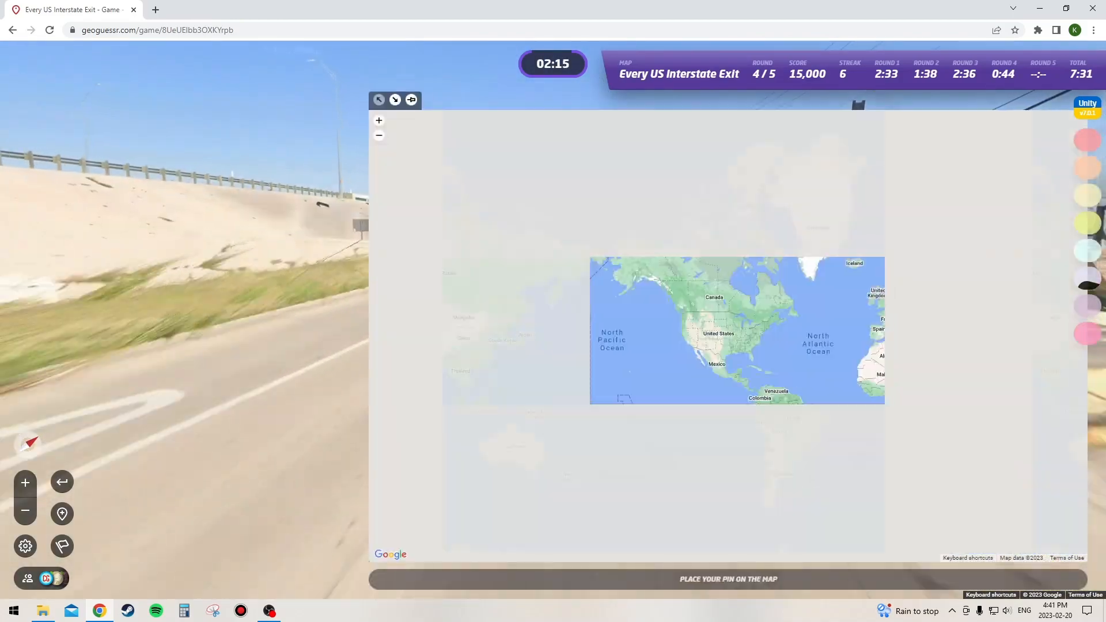
{"action": "scroll", "scroll_direction": "down", "scroll_amount": 3}
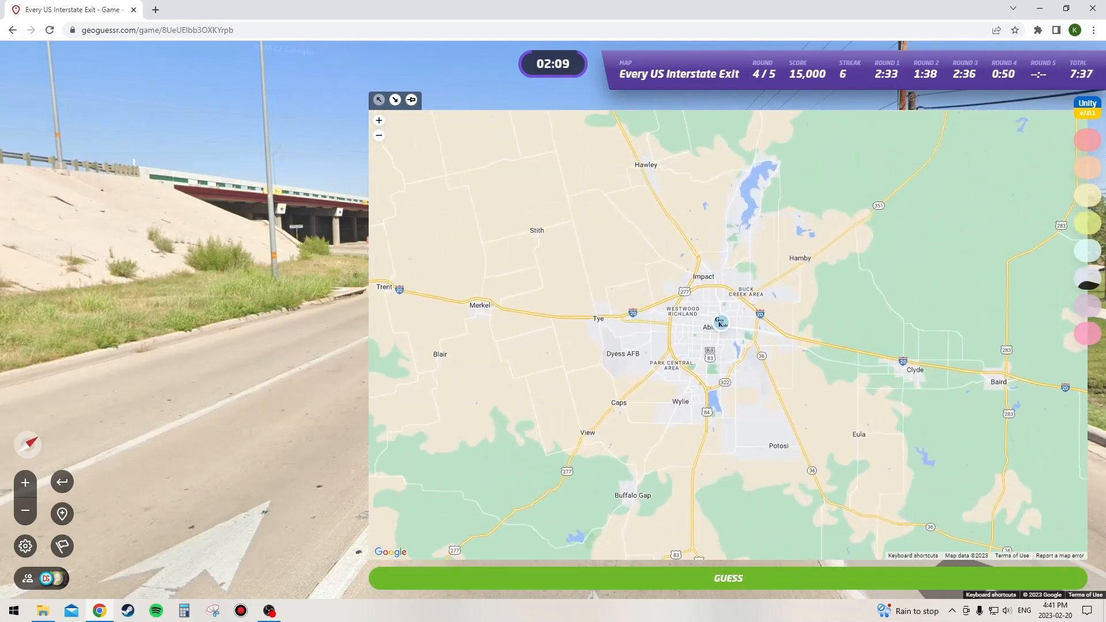
{"action": "left_click", "coordinate": [379, 120]}
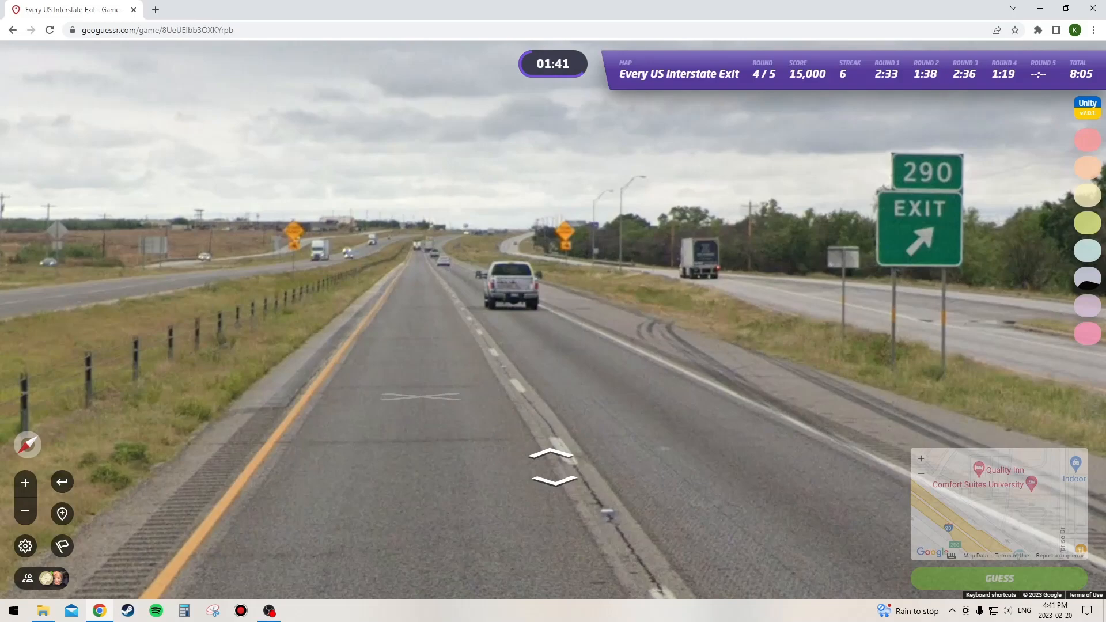
{"action": "left_click", "coordinate": [551, 459]}
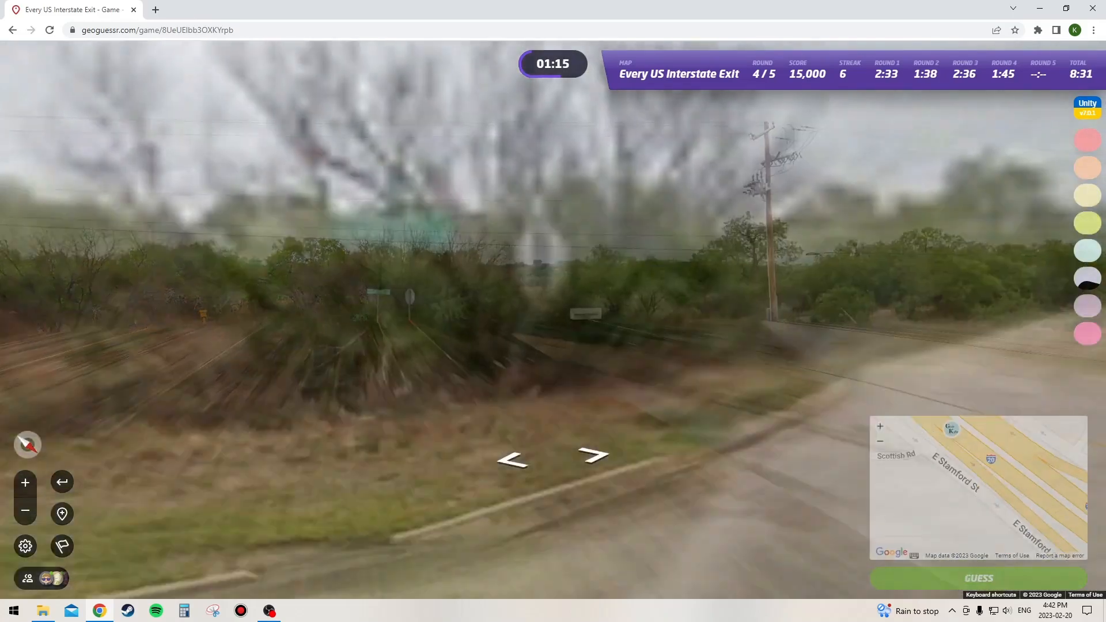
Step: Pin the guess beside I-20 near Abilene, submit it, and begin round 5
{"action": "left_click", "coordinate": [584, 458]}
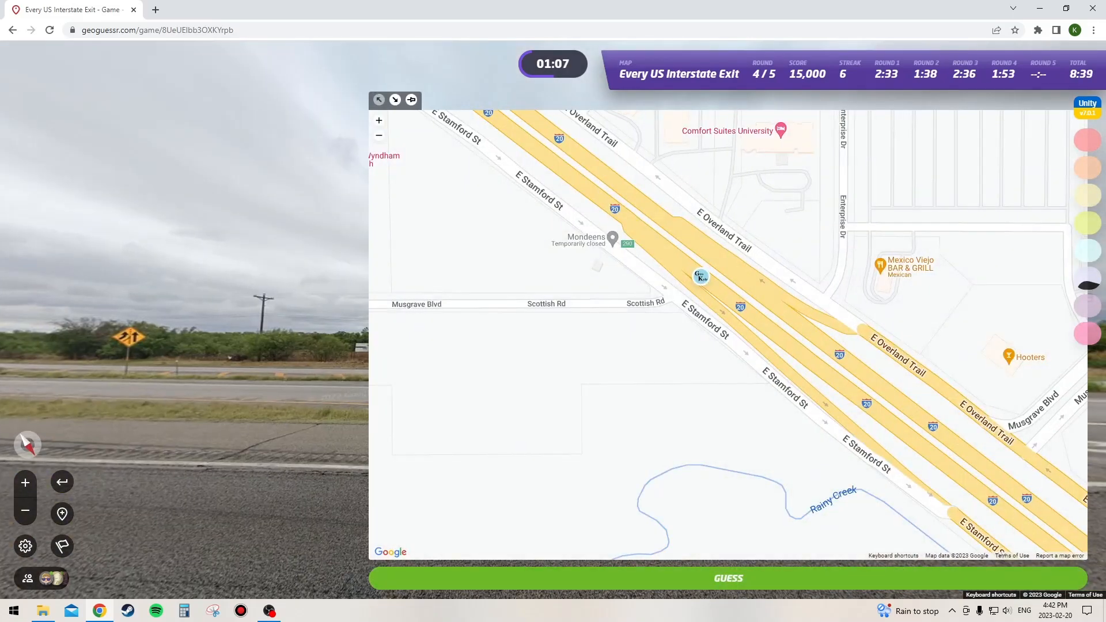
{"action": "left_click", "coordinate": [729, 578]}
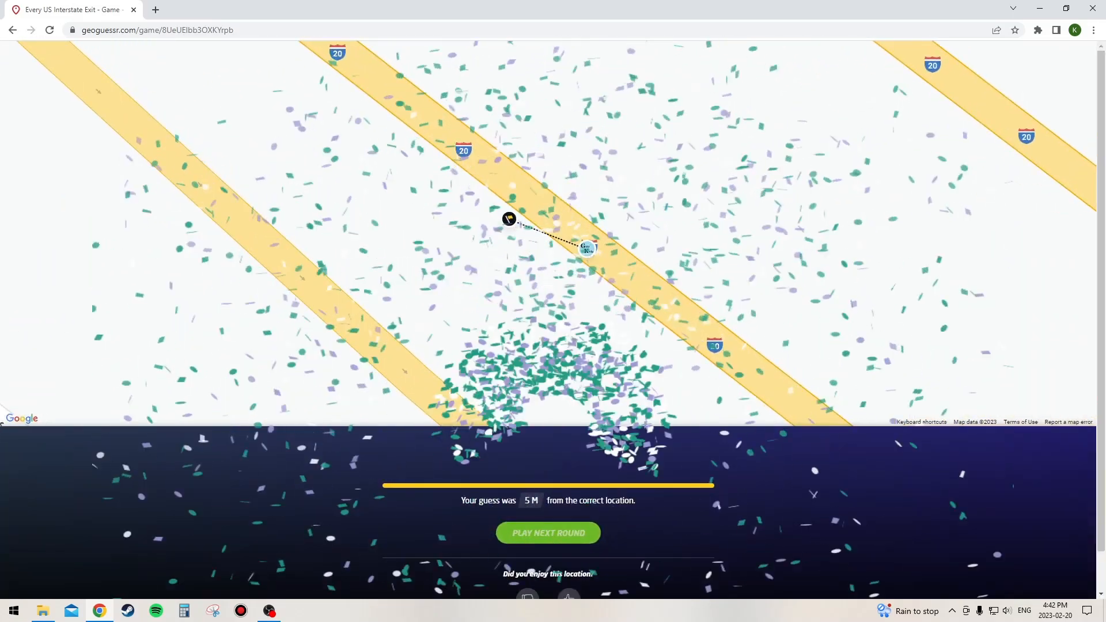
{"action": "left_click", "coordinate": [548, 533]}
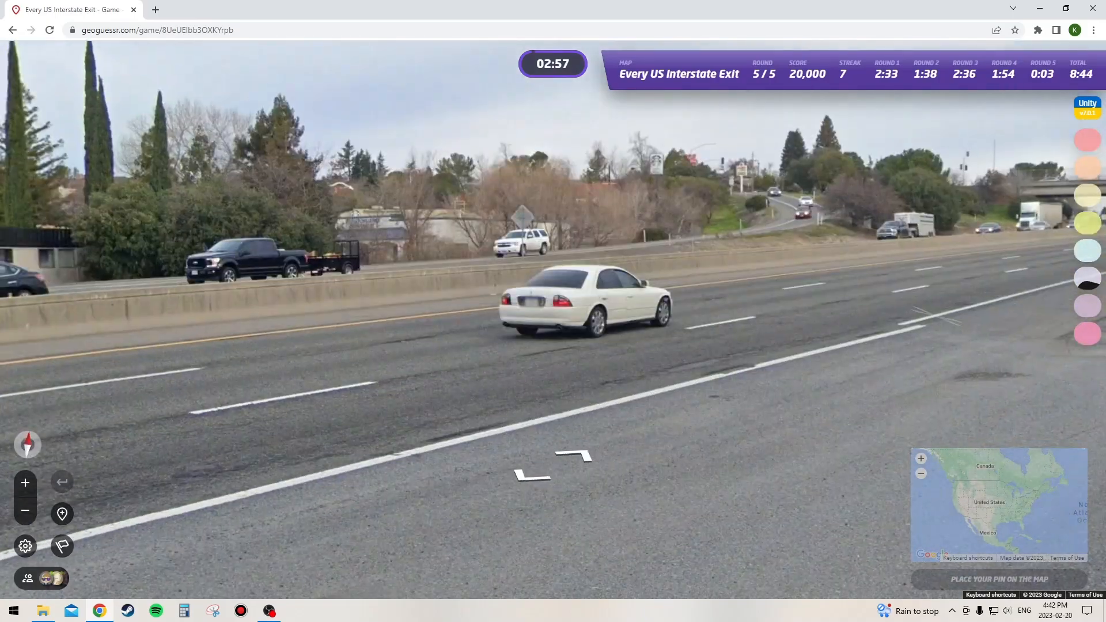
{"action": "left_click", "coordinate": [547, 466]}
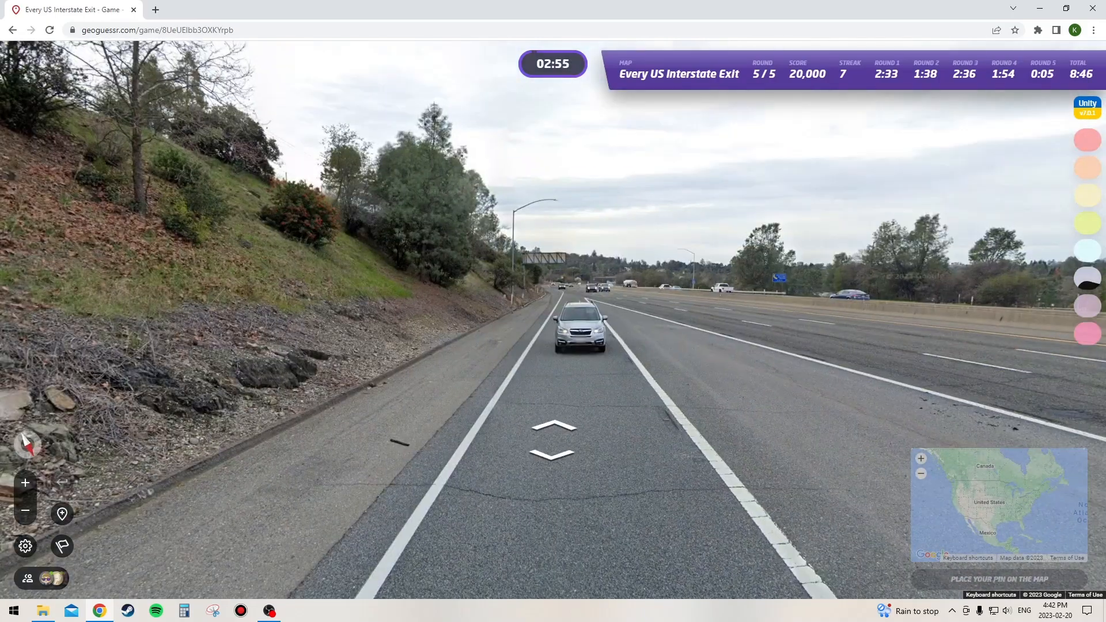
Step: Move along the freeway roadside, then pin I-80 near Auburn and submit the final guess
{"action": "left_click", "coordinate": [551, 433]}
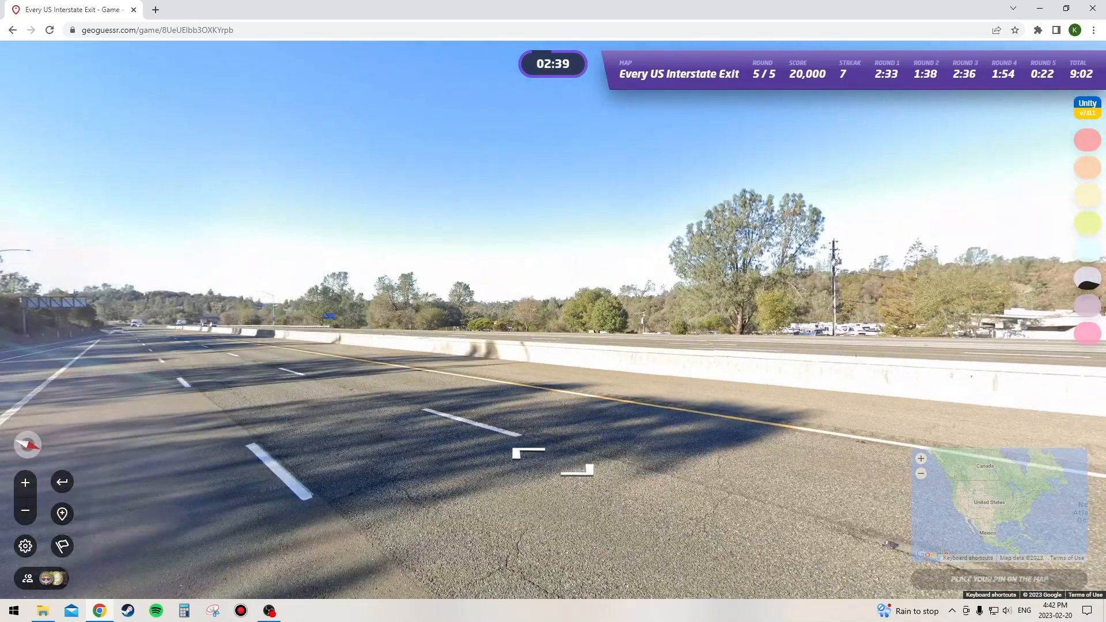
{"action": "left_click", "coordinate": [523, 457]}
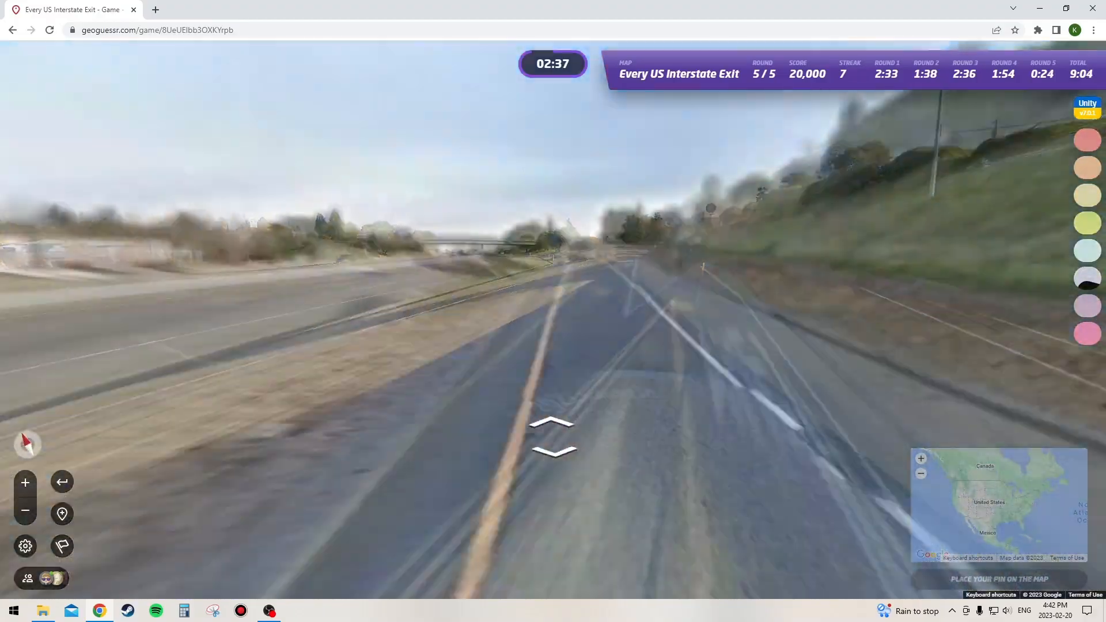
{"action": "left_click", "coordinate": [552, 439]}
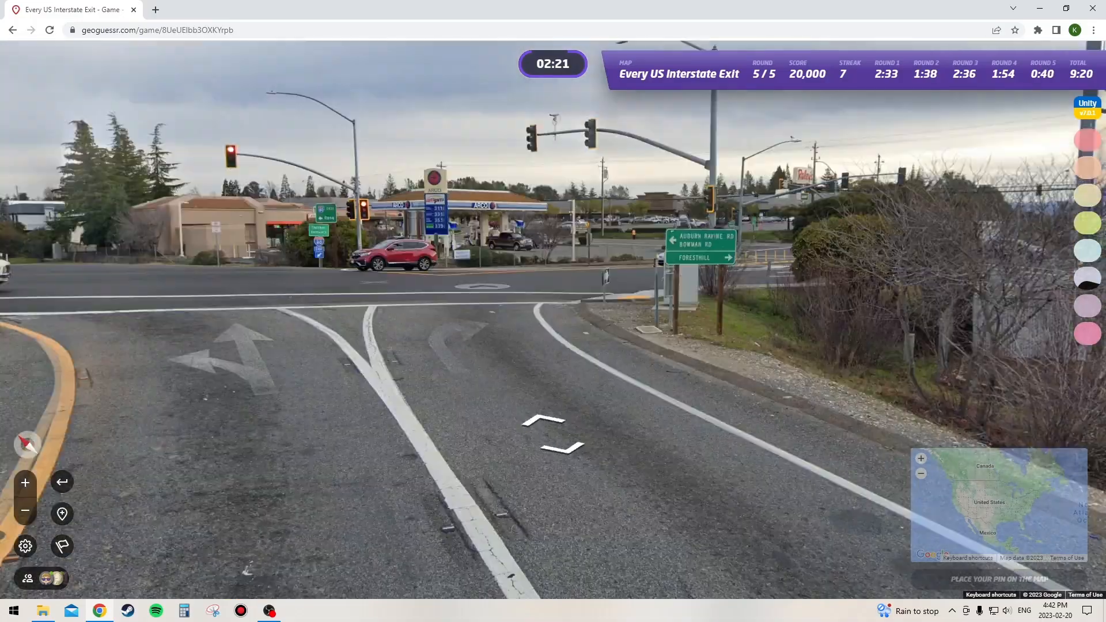
{"action": "left_click", "coordinate": [997, 510]}
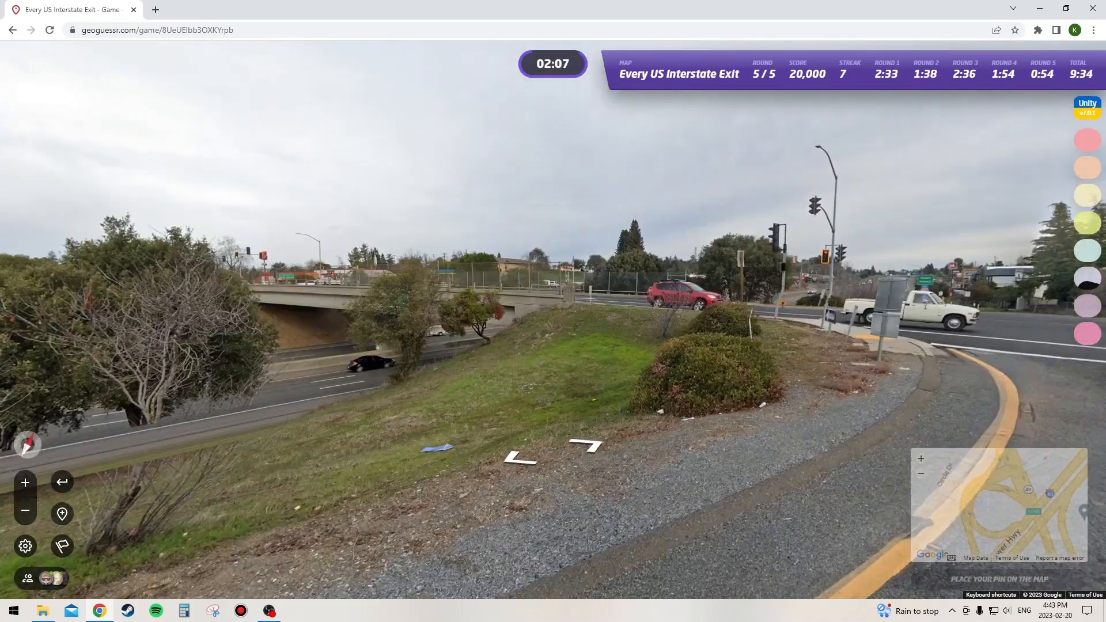
{"action": "left_click", "coordinate": [533, 456]}
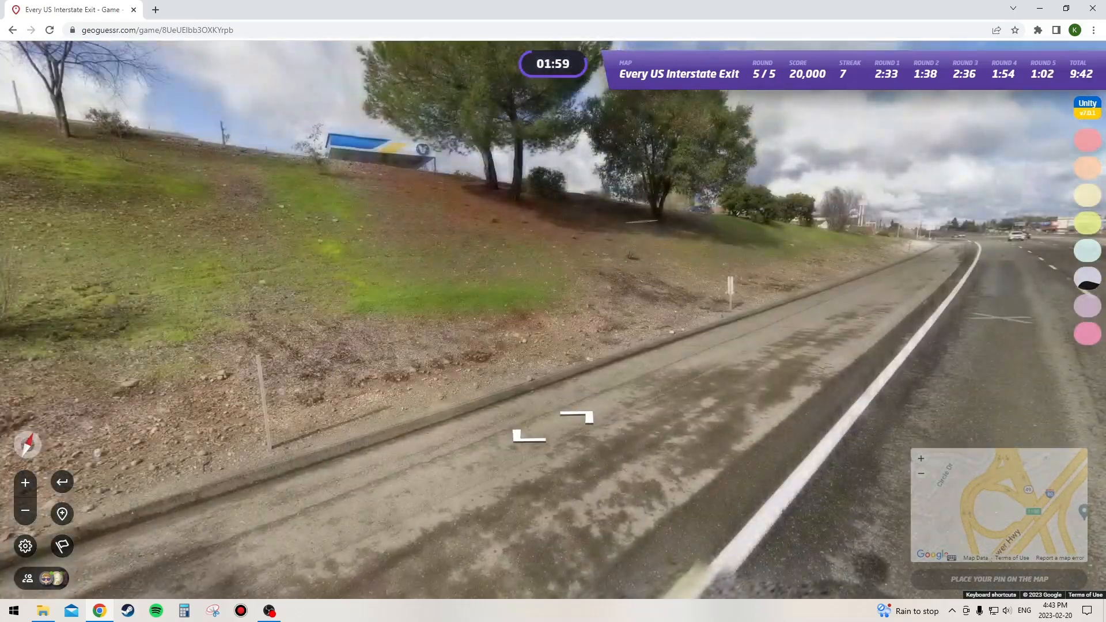
{"action": "left_click", "coordinate": [997, 501]}
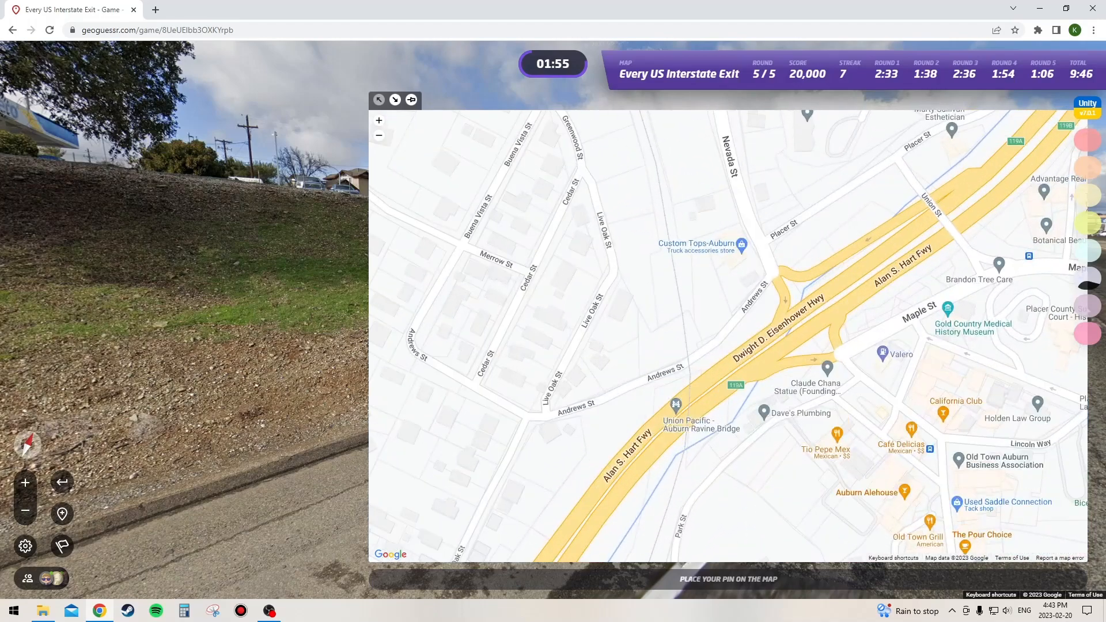
{"action": "left_click", "coordinate": [378, 136]}
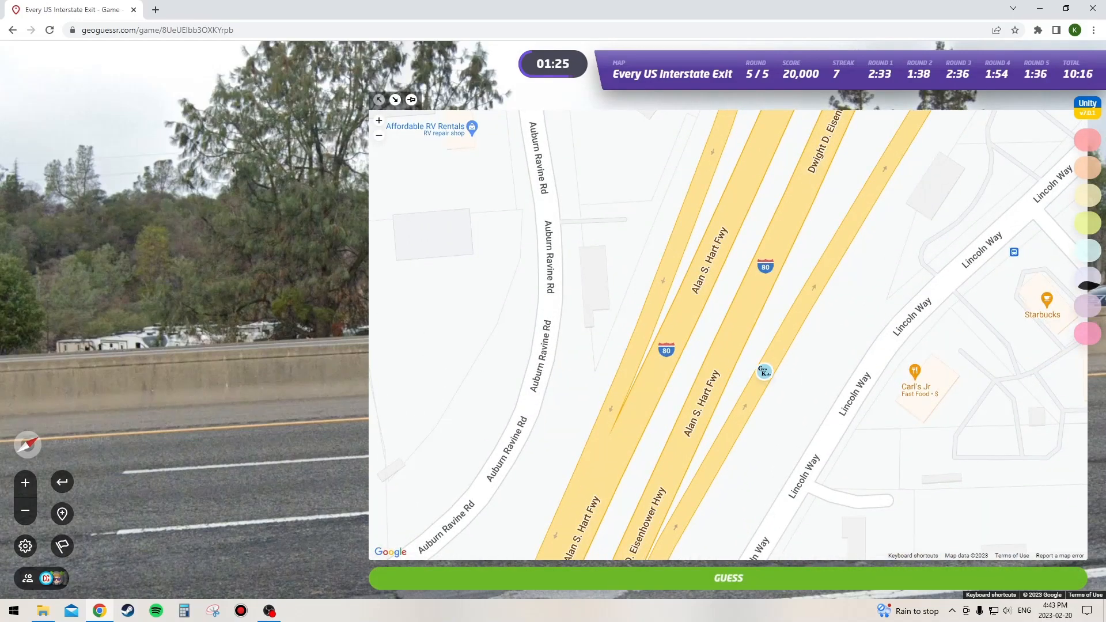
{"action": "left_click", "coordinate": [728, 578]}
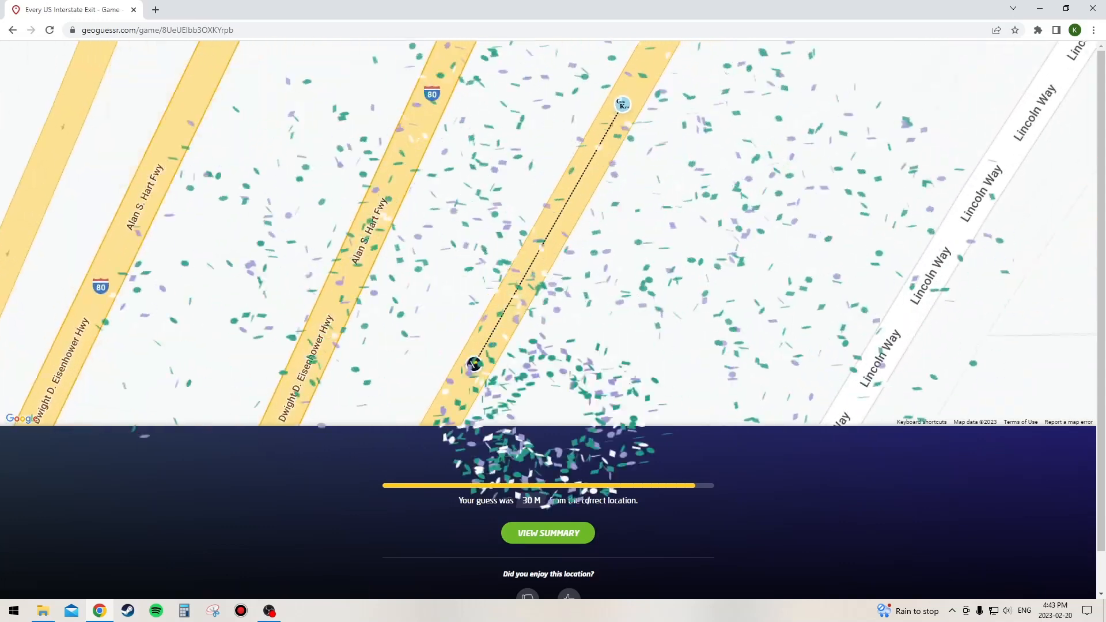
Step: Open the game summary showing 25,000 points, then play again on the same map
{"action": "left_click", "coordinate": [548, 533]}
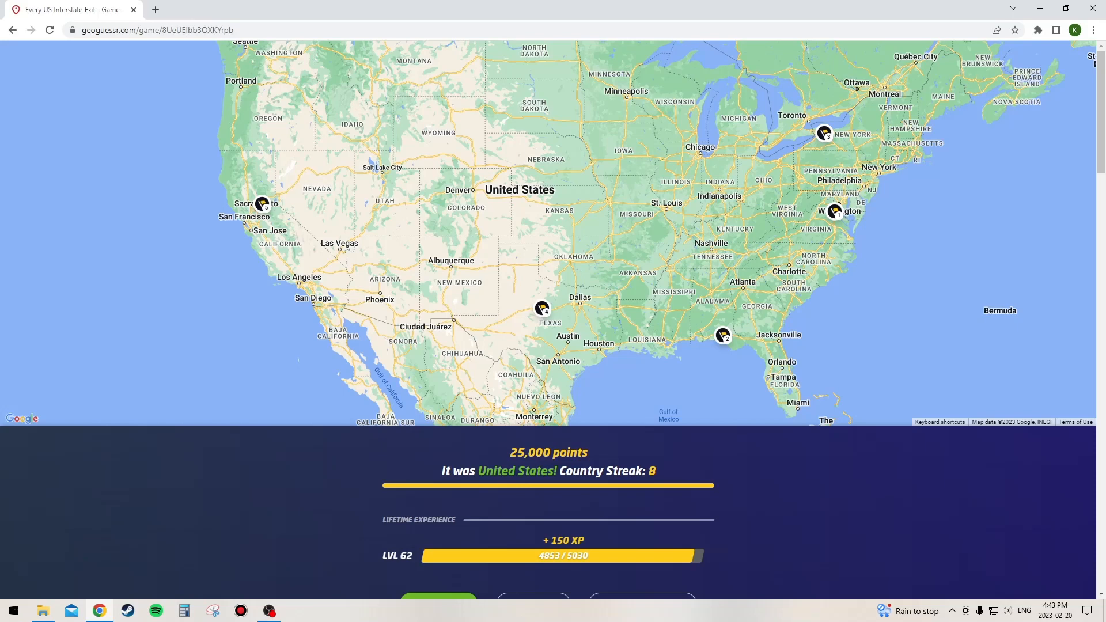
{"action": "left_click", "coordinate": [269, 610]}
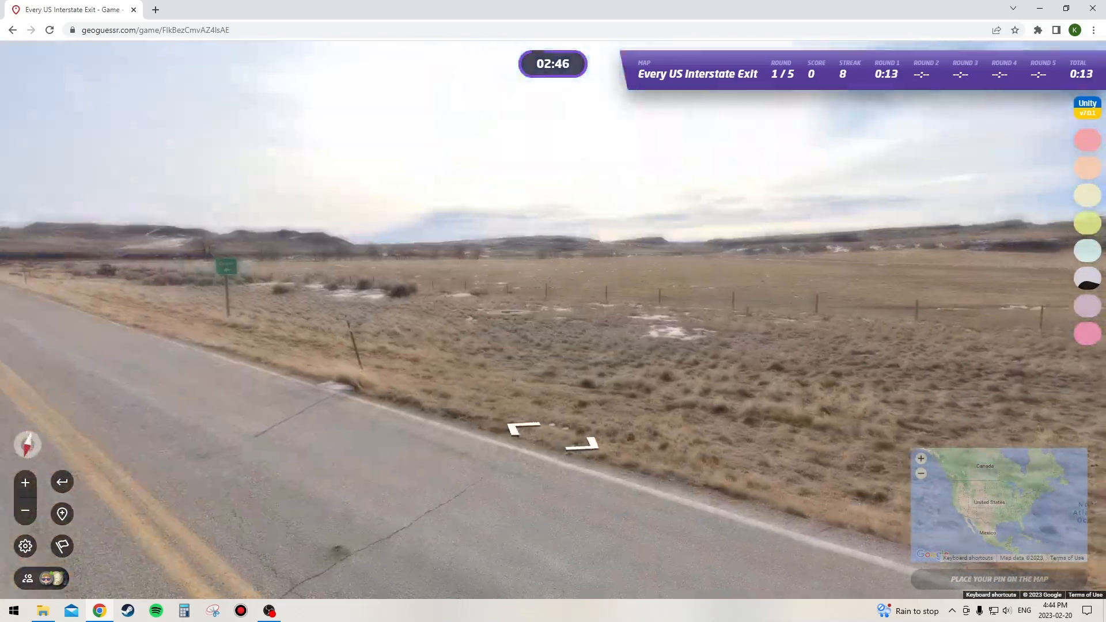
Step: Zoom the guess map toward Wyoming's I-25 exit 246 and move along the highway
{"action": "left_click", "coordinate": [544, 441]}
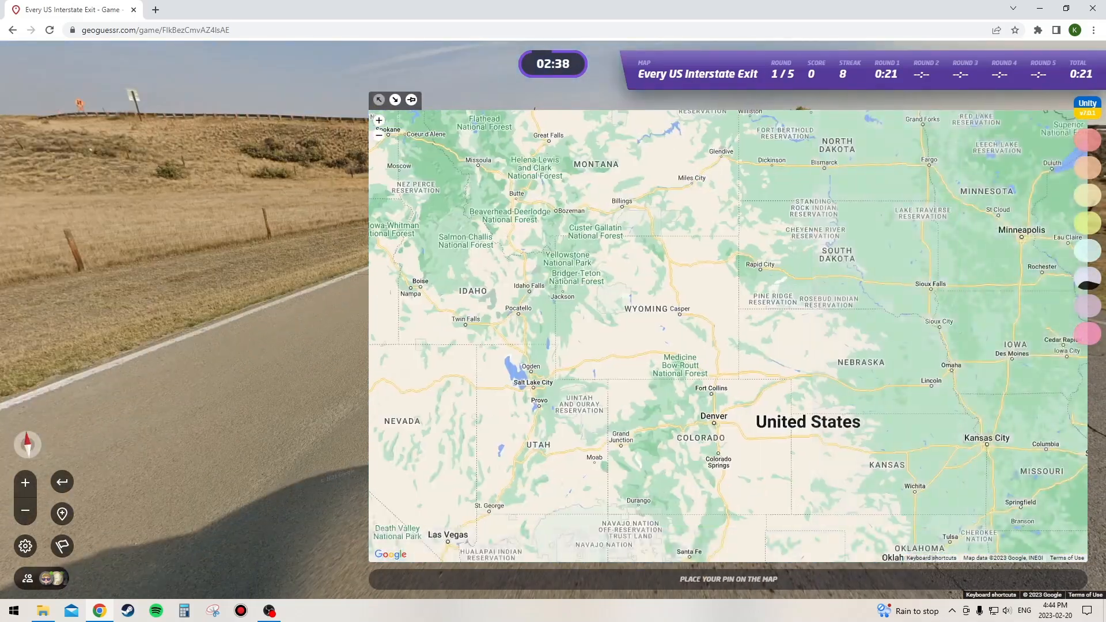
{"action": "left_click", "coordinate": [553, 130]}
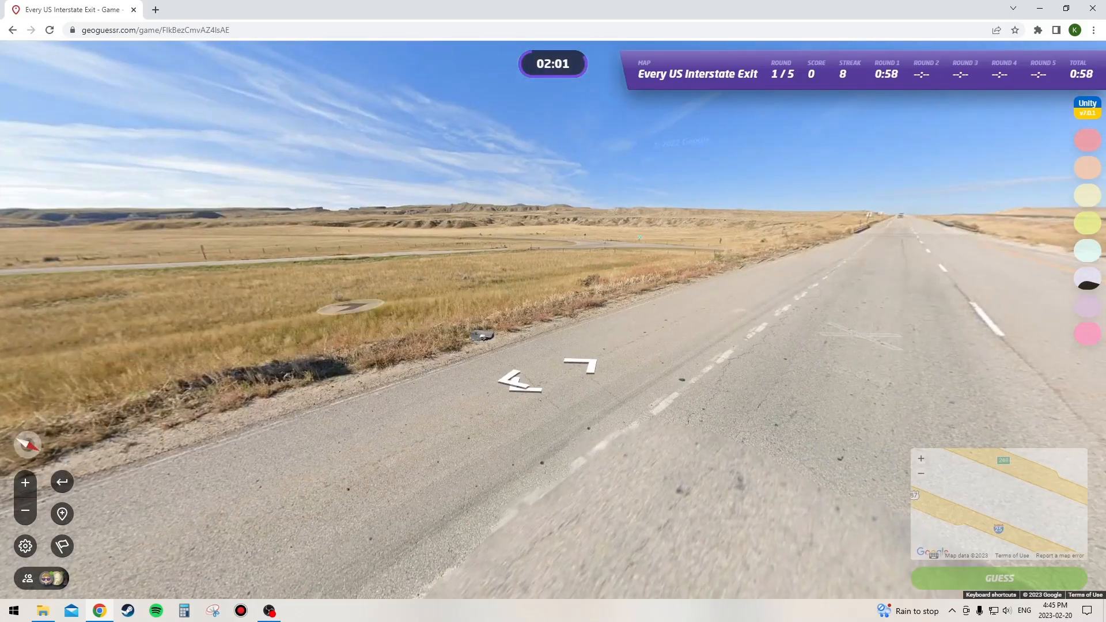
{"action": "left_click", "coordinate": [524, 380]}
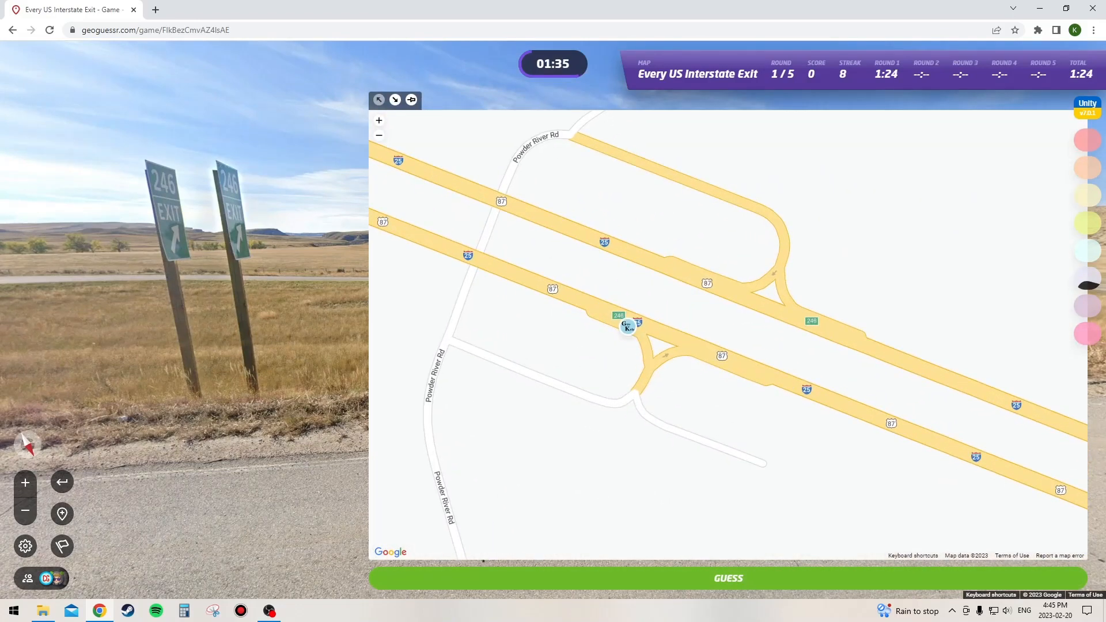
Step: Submit the pinned round 1 guess, scoring 5,000 points from 13 m away
{"action": "left_click", "coordinate": [728, 578]}
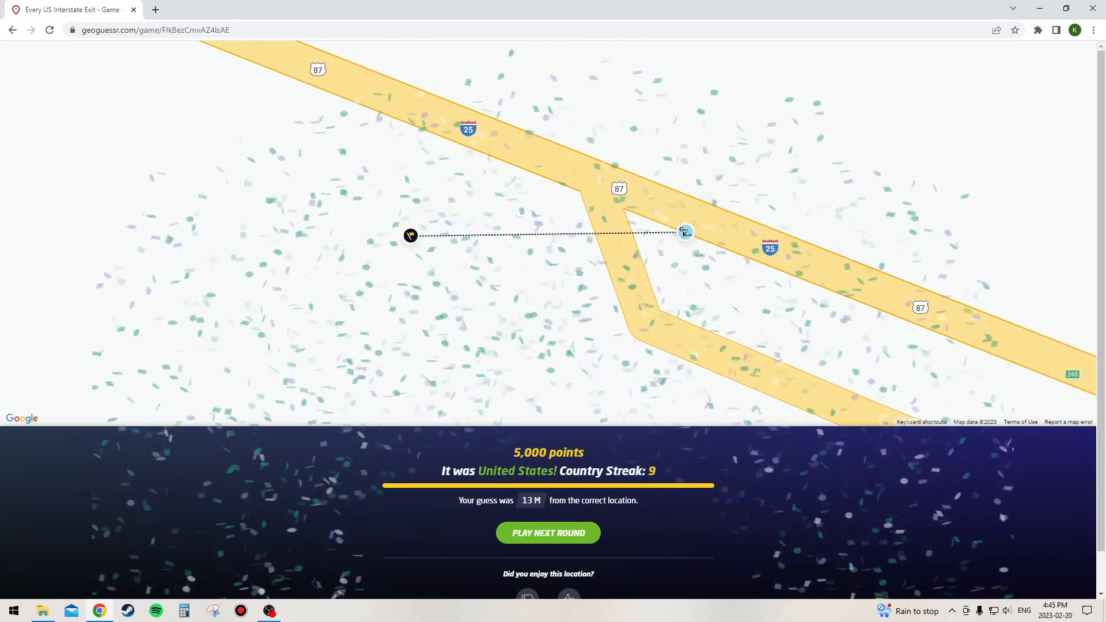
{"action": "left_click", "coordinate": [269, 610]}
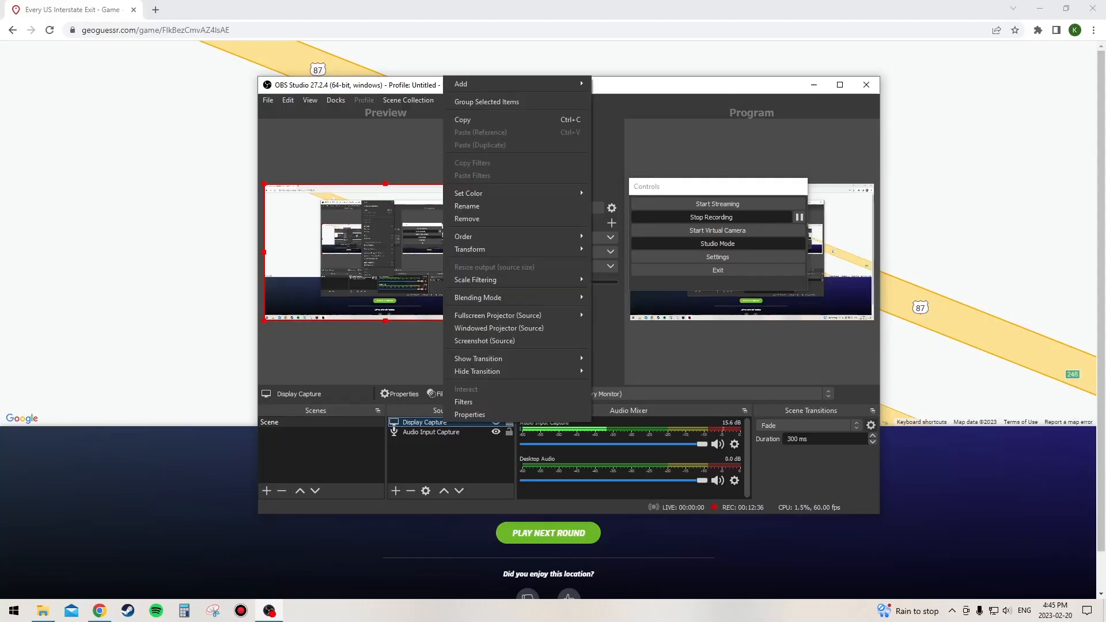
{"action": "mouse_move", "coordinate": [470, 414]}
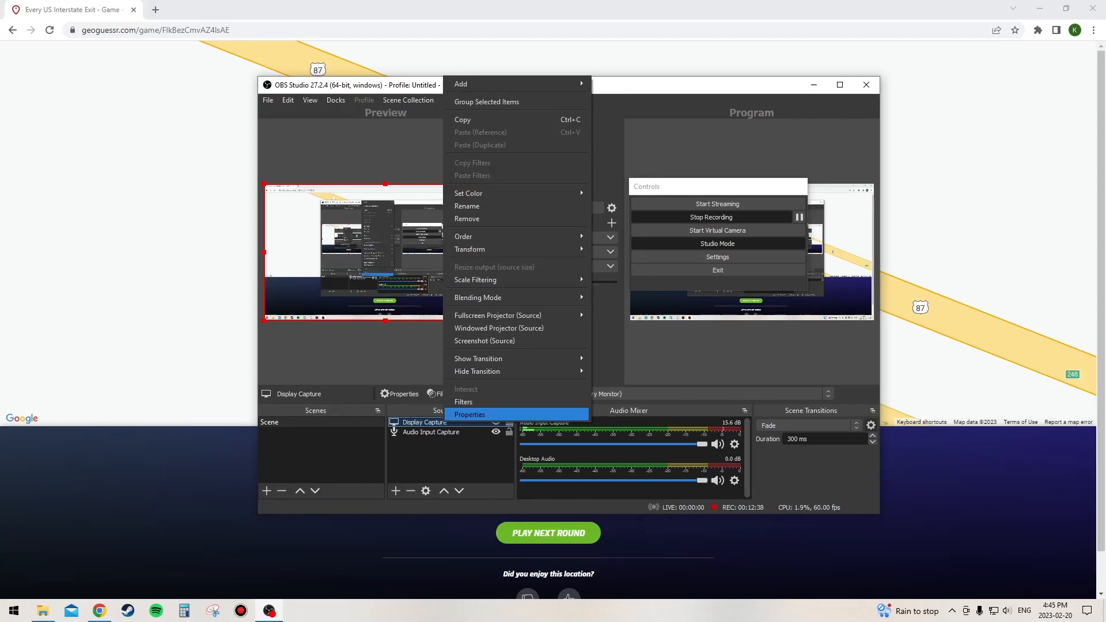
{"action": "left_click", "coordinate": [470, 414]}
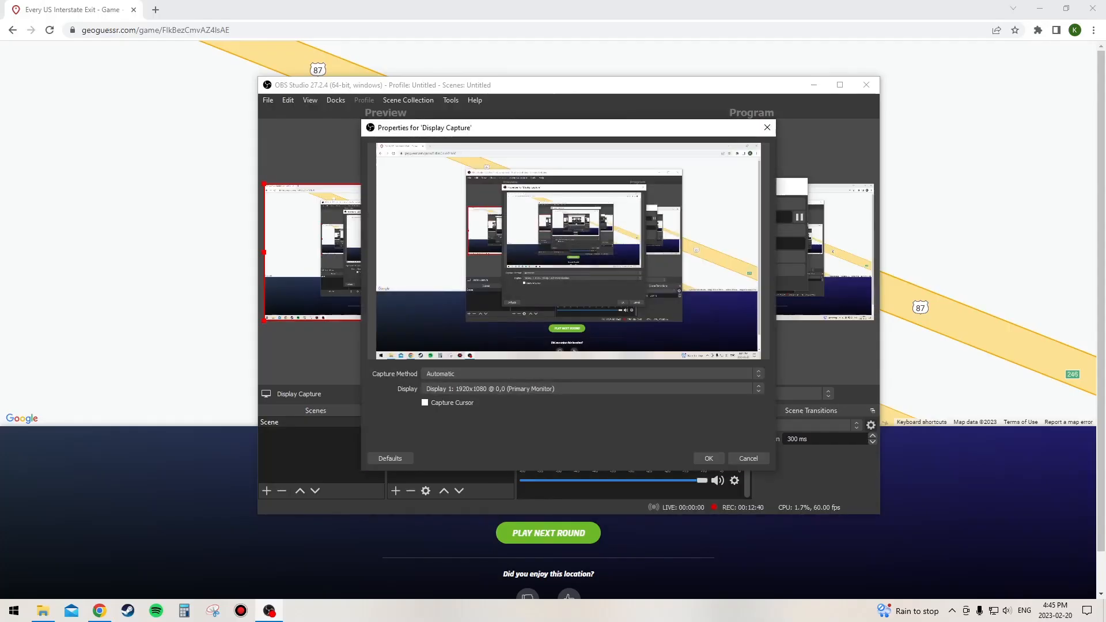
{"action": "left_click", "coordinate": [708, 458]}
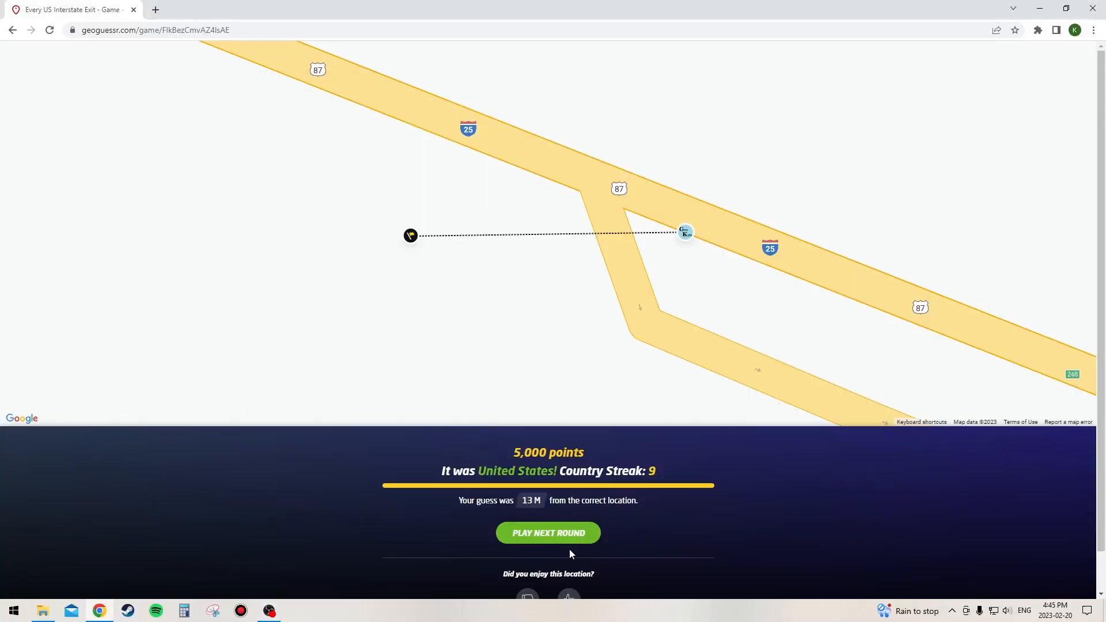
{"action": "left_click", "coordinate": [548, 532]}
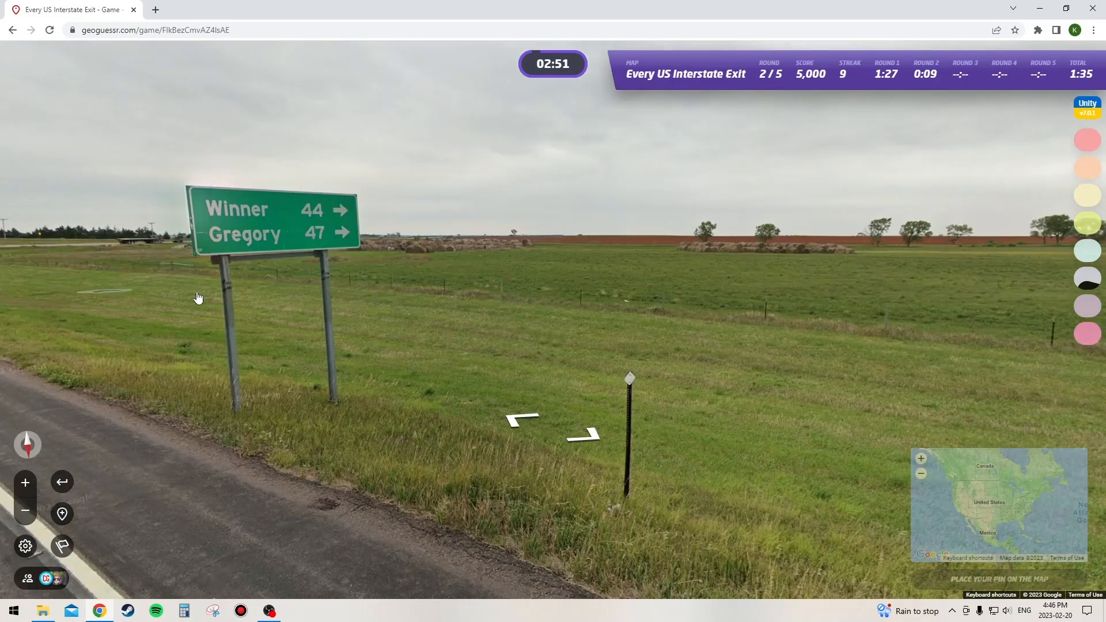
Step: Advance through Street View to the intersection with the route 47 signs
{"action": "left_click", "coordinate": [549, 428]}
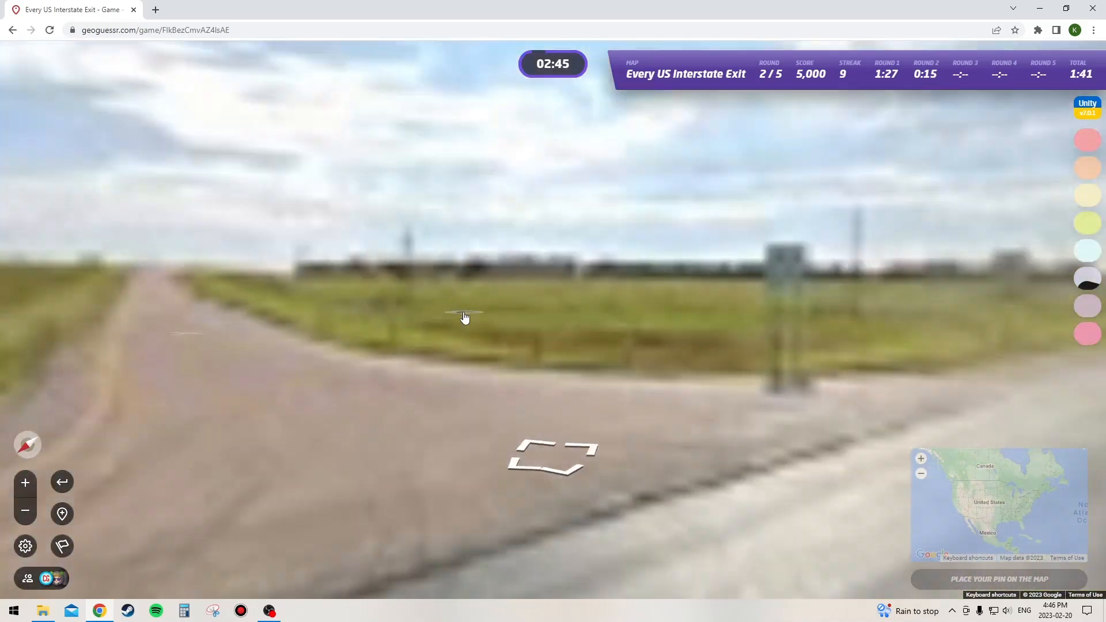
{"action": "left_click", "coordinate": [465, 318]}
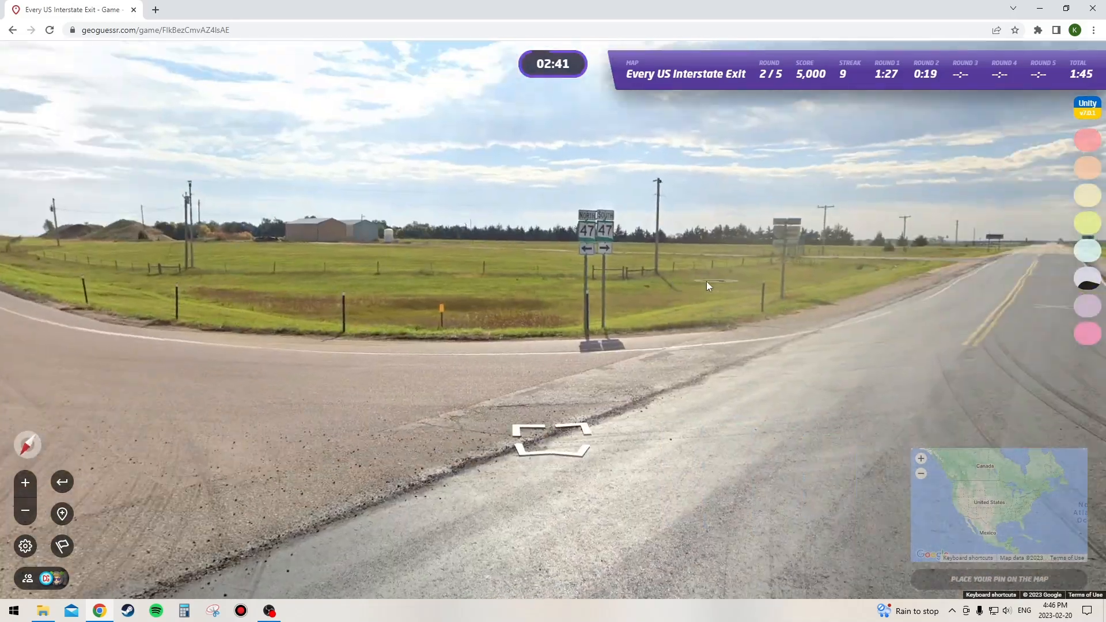
{"action": "left_click", "coordinate": [999, 505]}
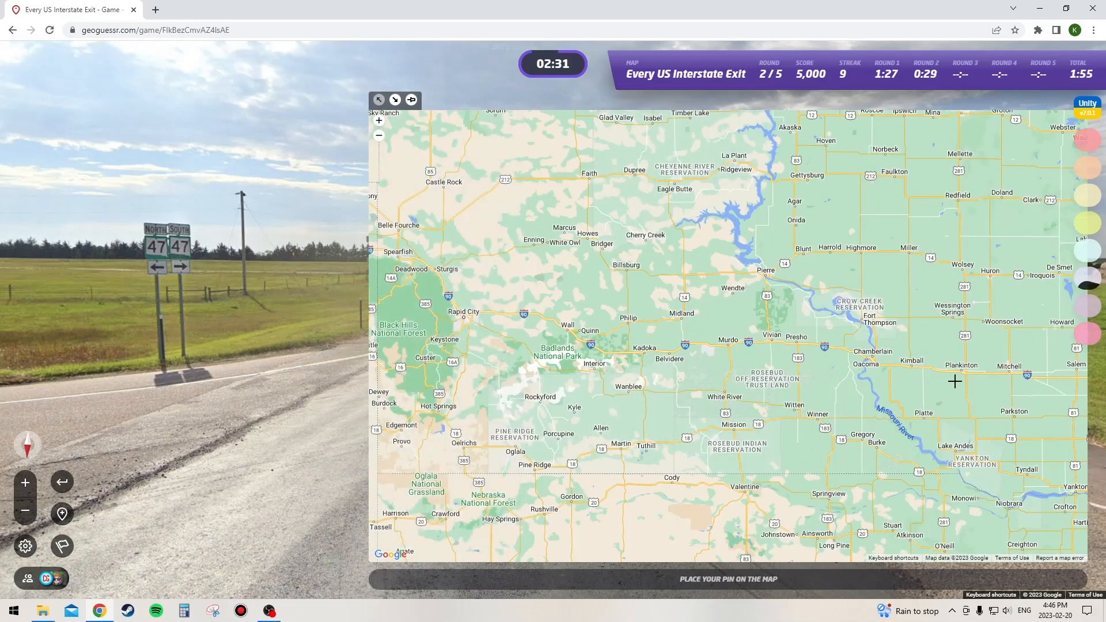
Step: Zoom to the I-90 exit 251 interchange and submit the round 2 guess
{"action": "left_click", "coordinate": [815, 418]}
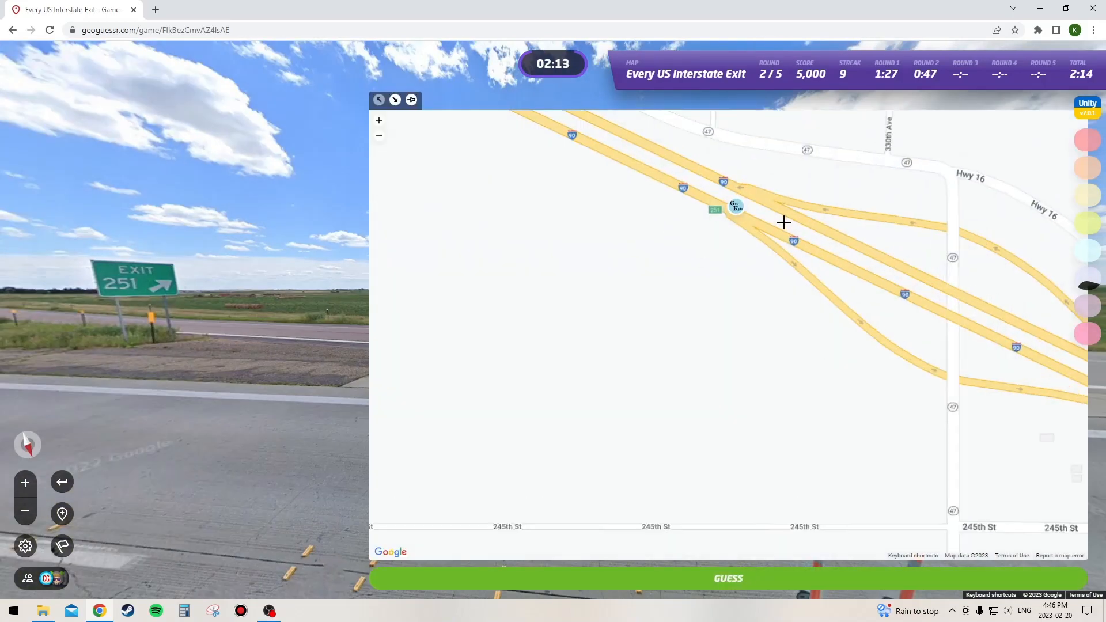
{"action": "left_click", "coordinate": [728, 578]}
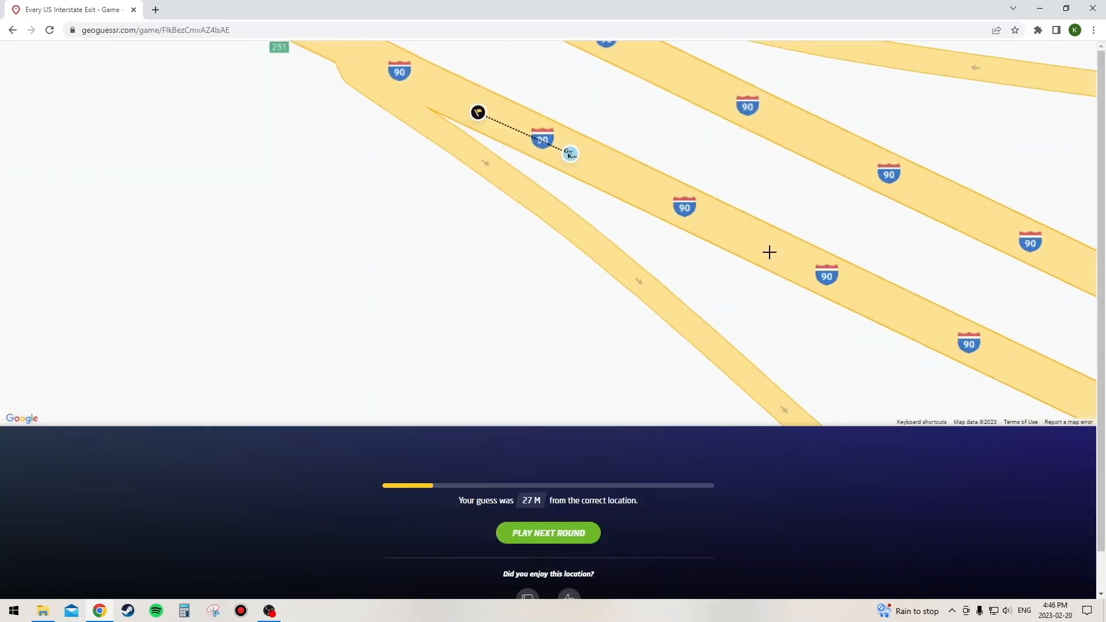
Step: Start round 3 and advance along the highway toward the overhead I-79 signs
{"action": "left_click", "coordinate": [548, 533]}
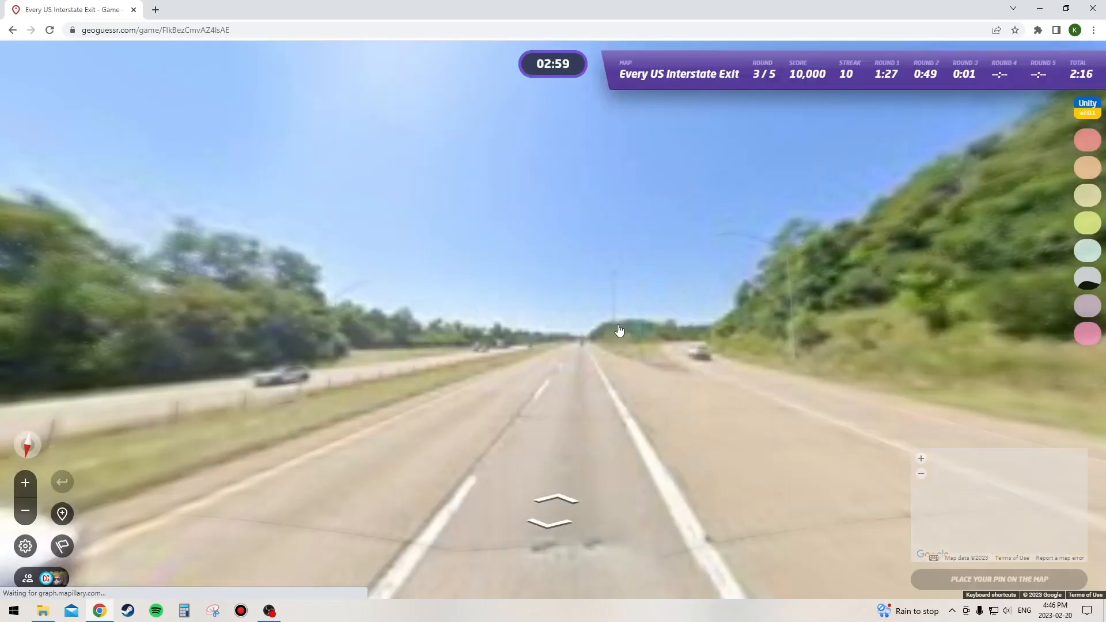
{"action": "left_click", "coordinate": [553, 512]}
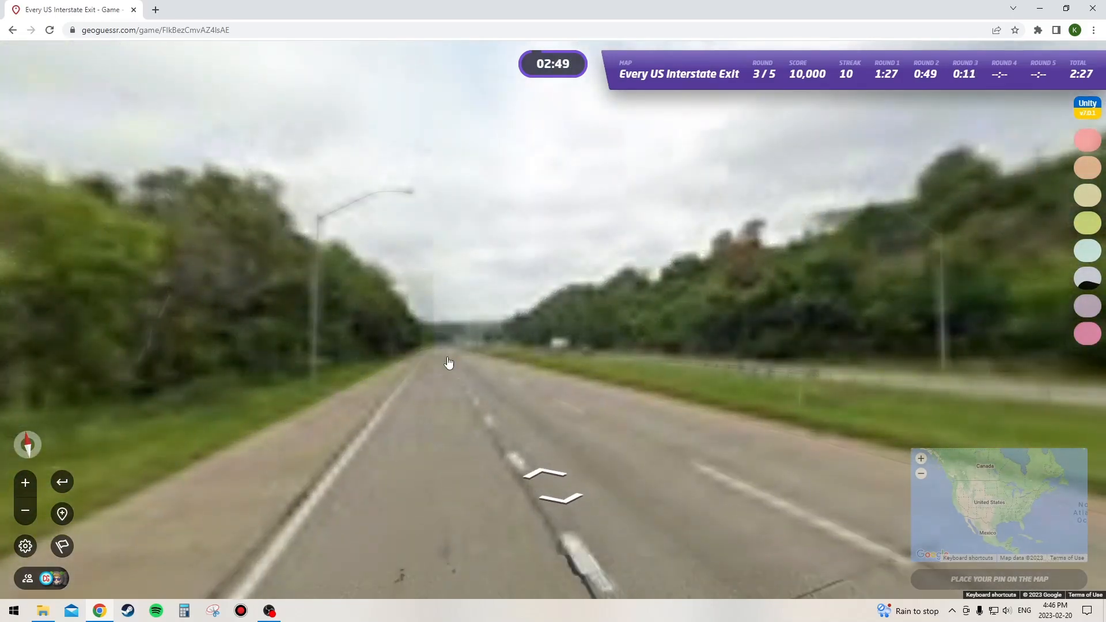
{"action": "left_click", "coordinate": [448, 362]}
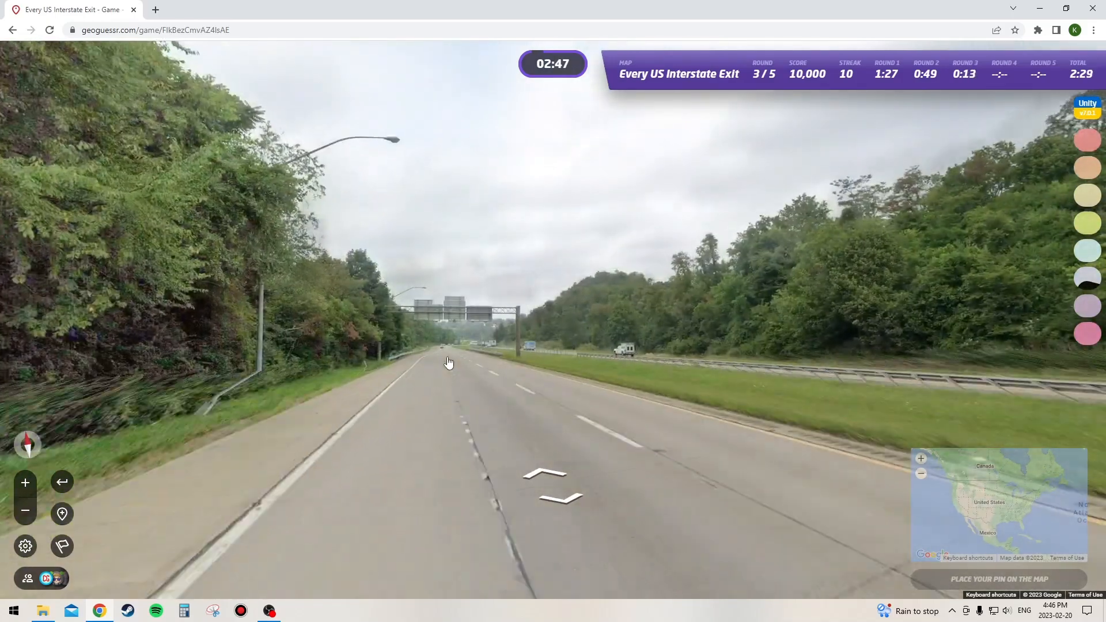
{"action": "left_click", "coordinate": [447, 364]}
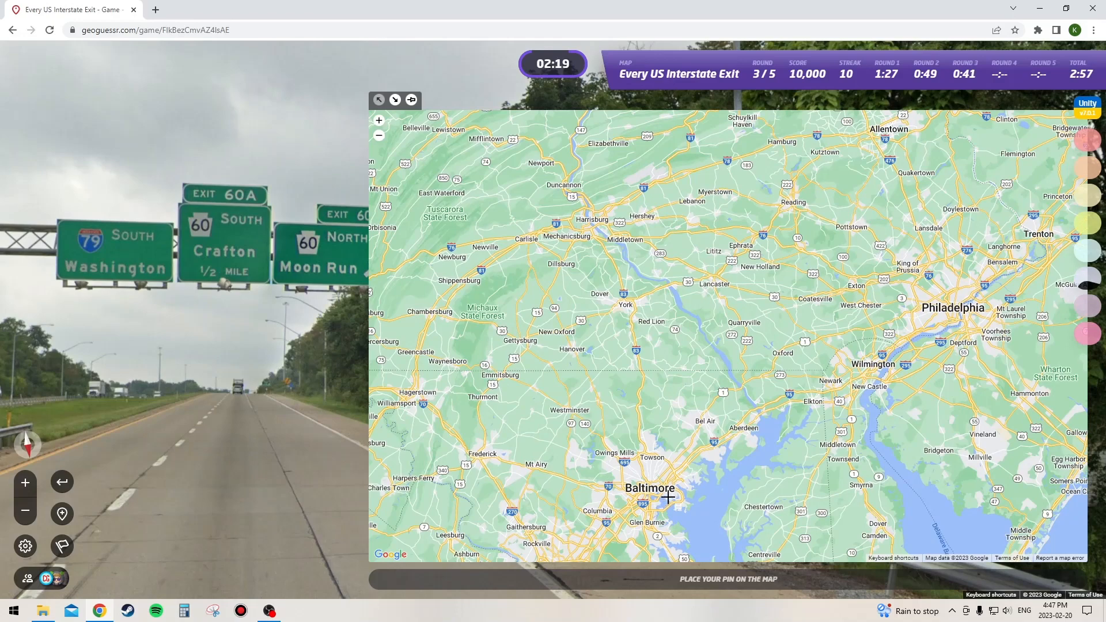
{"action": "mouse_move", "coordinate": [646, 388]}
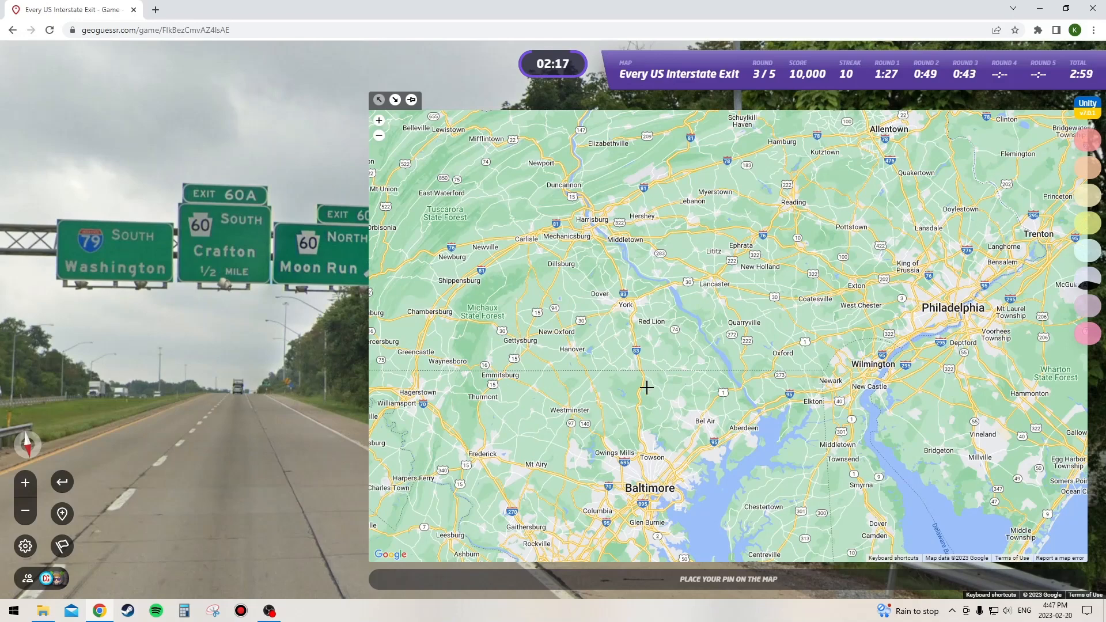
Step: Pan the map to western Pennsylvania and submit the I-79 guess near McKees Rocks Rd
{"action": "left_click_drag", "start_coordinate": [645, 386], "coordinate": [869, 358]}
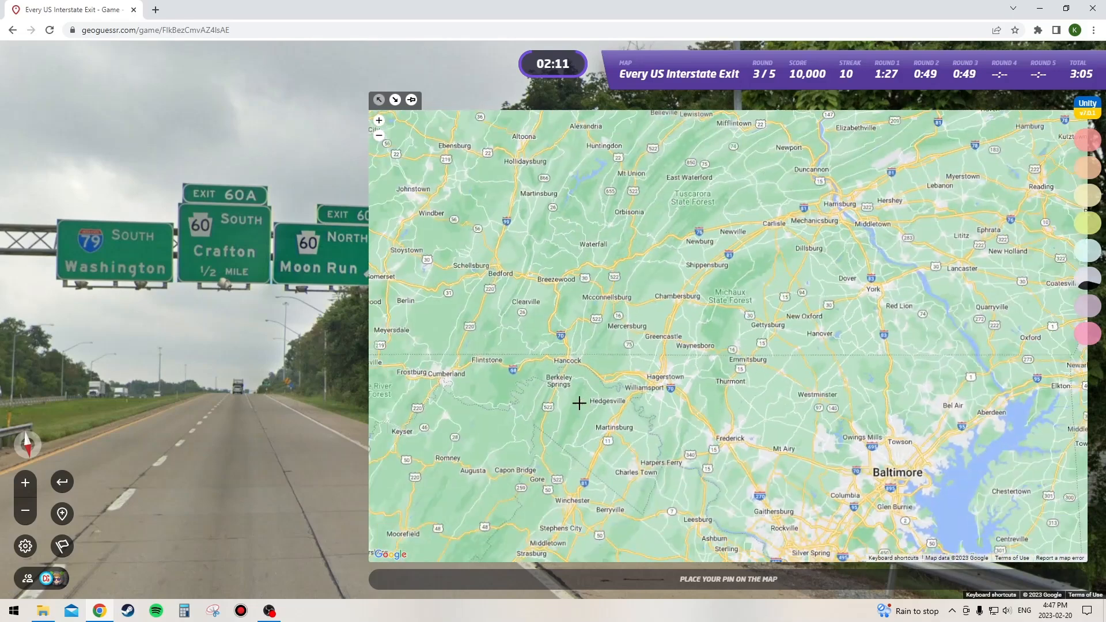
{"action": "left_click_drag", "start_coordinate": [578, 403], "coordinate": [694, 343]}
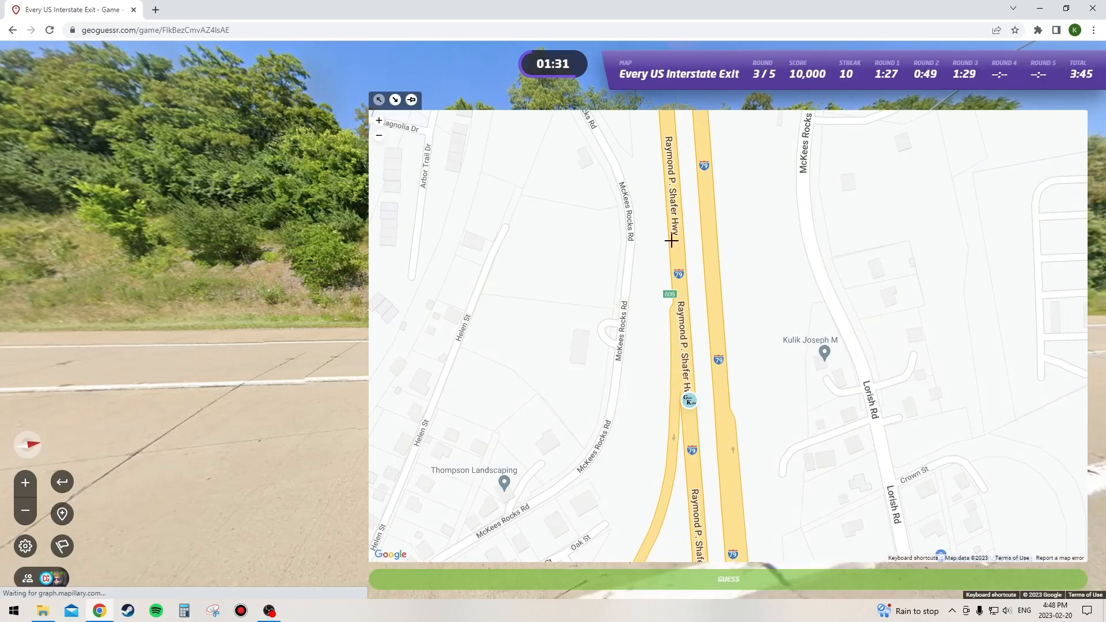
{"action": "left_click", "coordinate": [727, 579]}
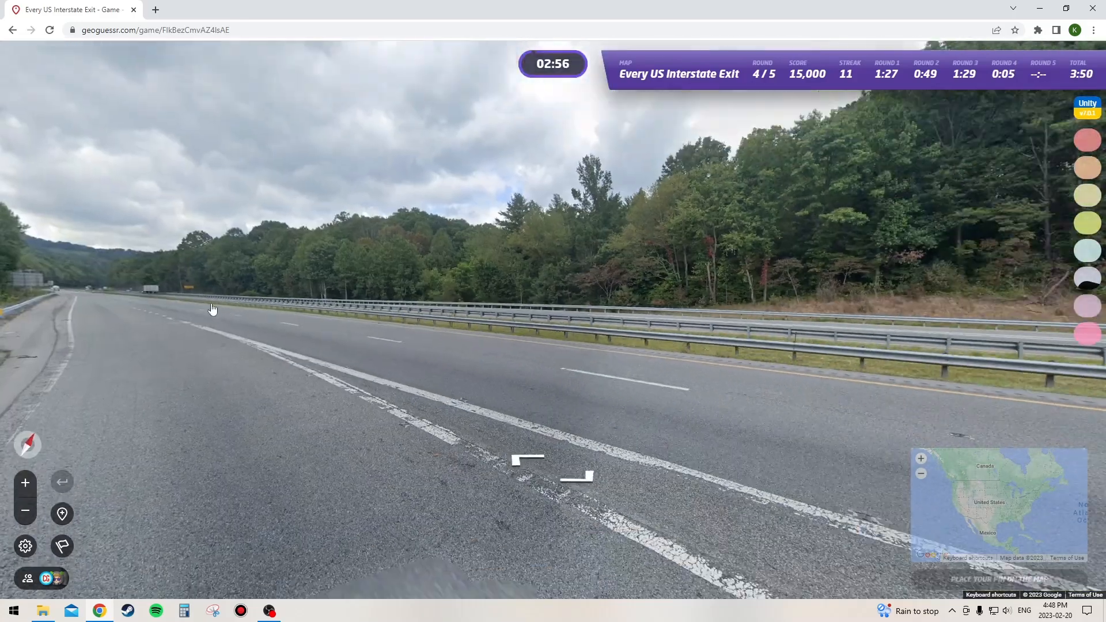
Step: Drive along the round 4 highway and turn to view the I-40 East Exit 24 sign
{"action": "left_click", "coordinate": [540, 473]}
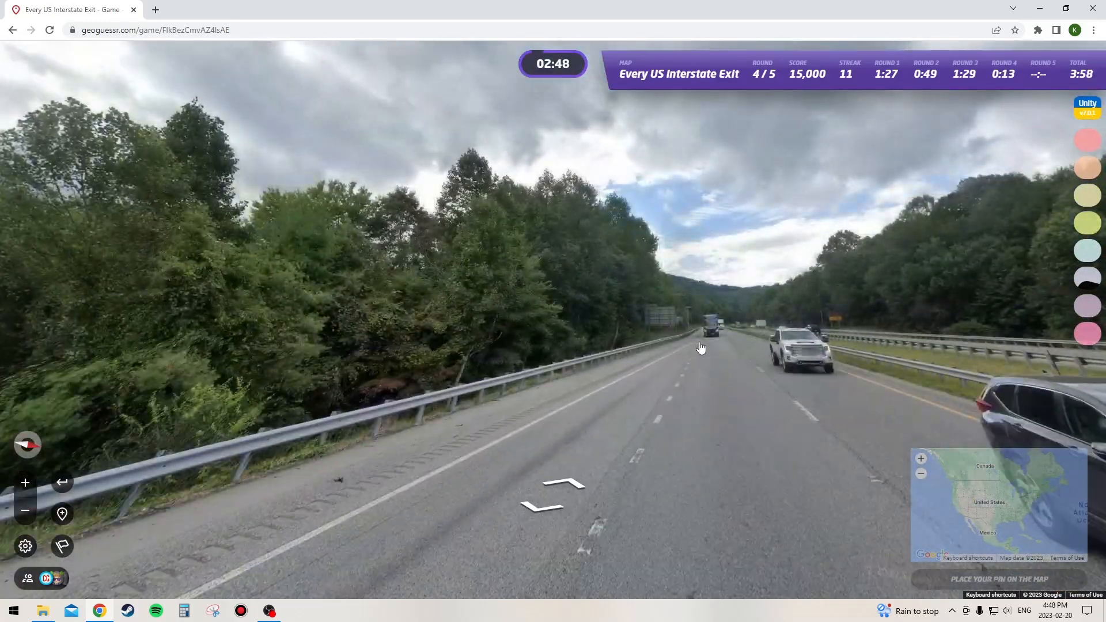
{"action": "left_click", "coordinate": [700, 350]}
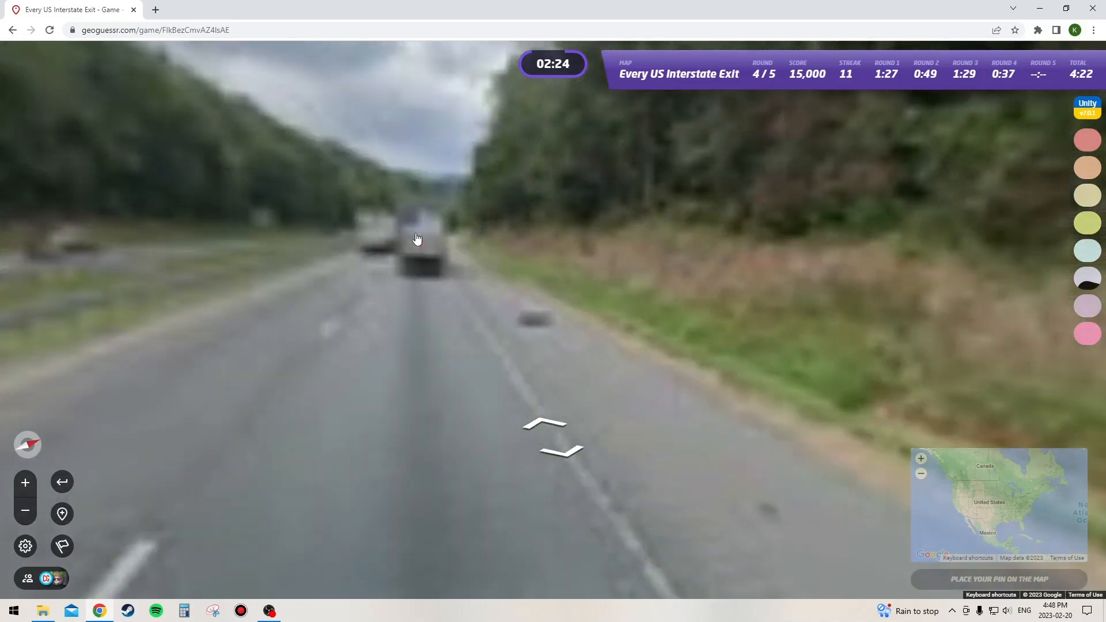
{"action": "left_click", "coordinate": [550, 437]}
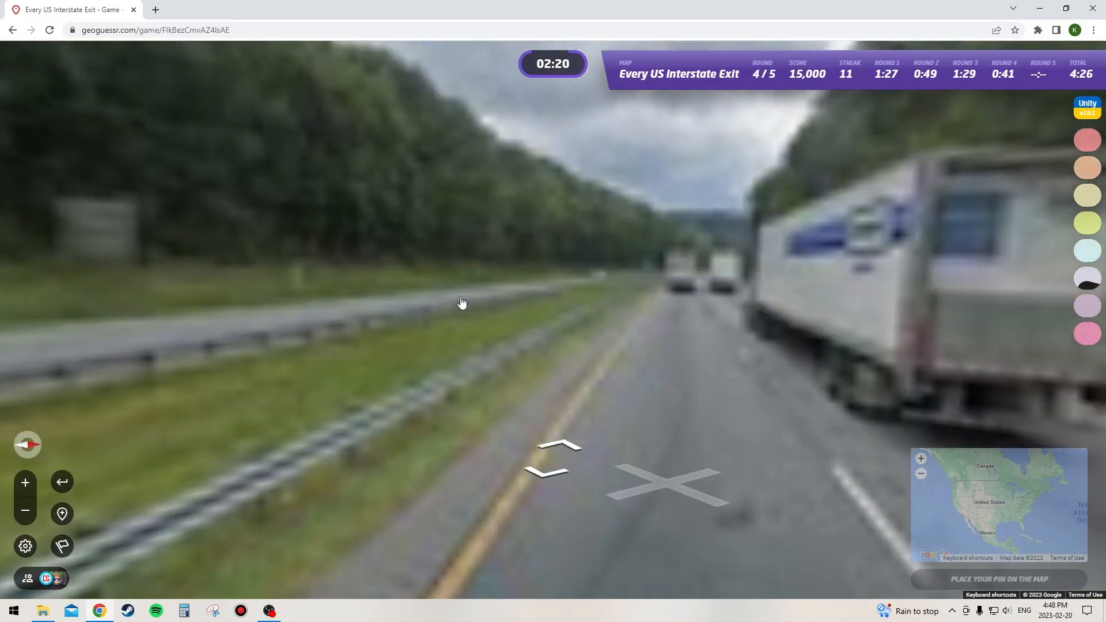
{"action": "left_click_drag", "start_coordinate": [462, 302], "coordinate": [769, 321]}
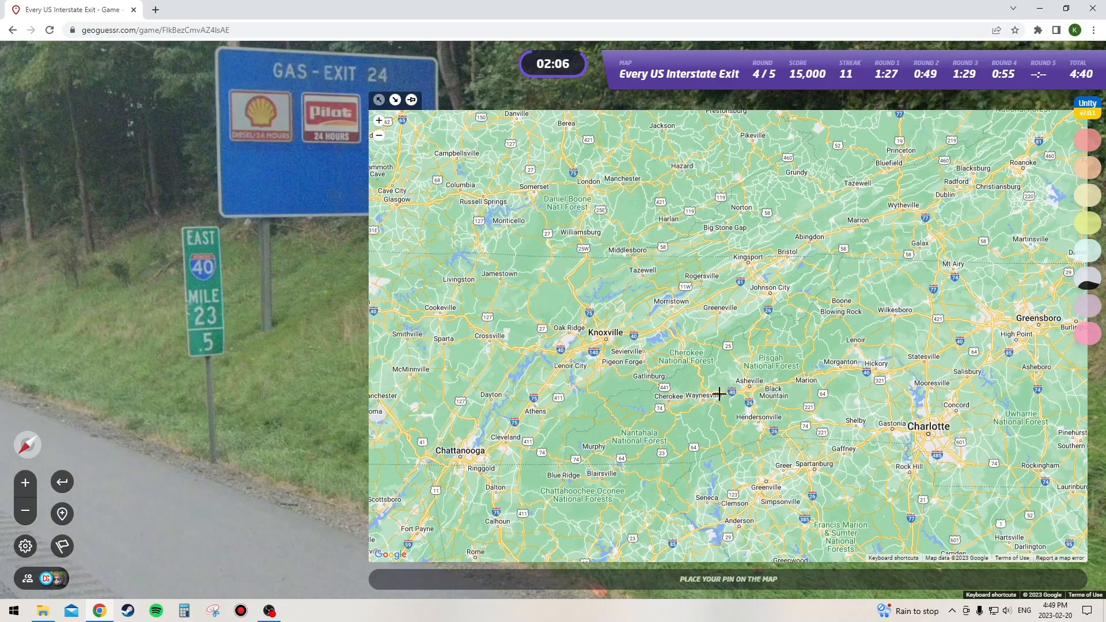
Step: Submit the round 4 guess on I-40 near Exit 24, then start round 5
{"action": "left_click", "coordinate": [719, 393]}
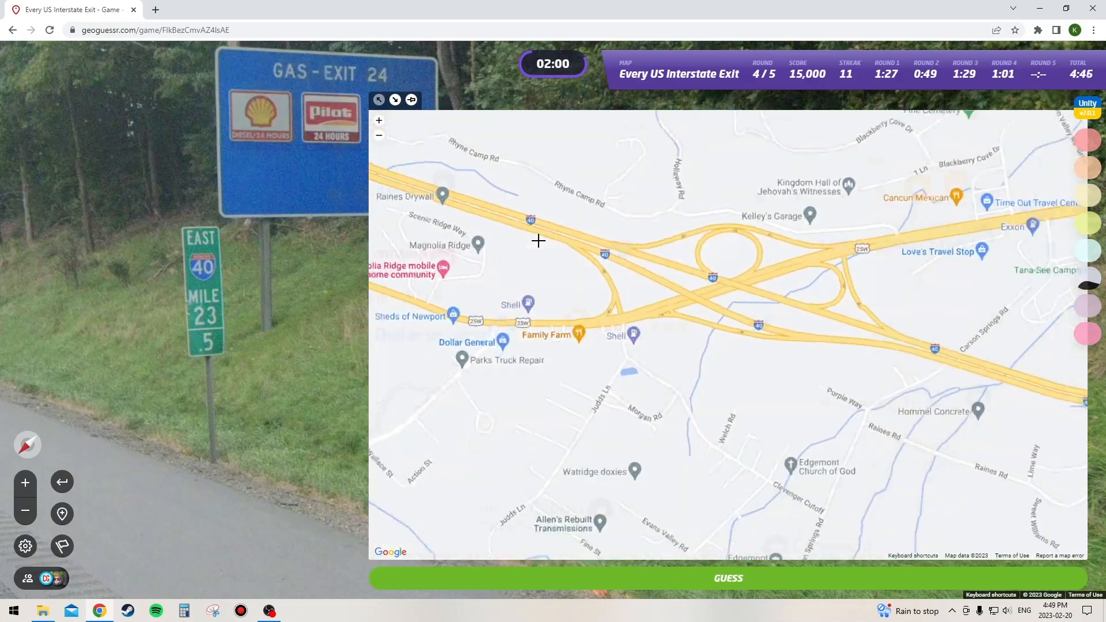
{"action": "scroll", "scroll_direction": "down", "scroll_amount": 3}
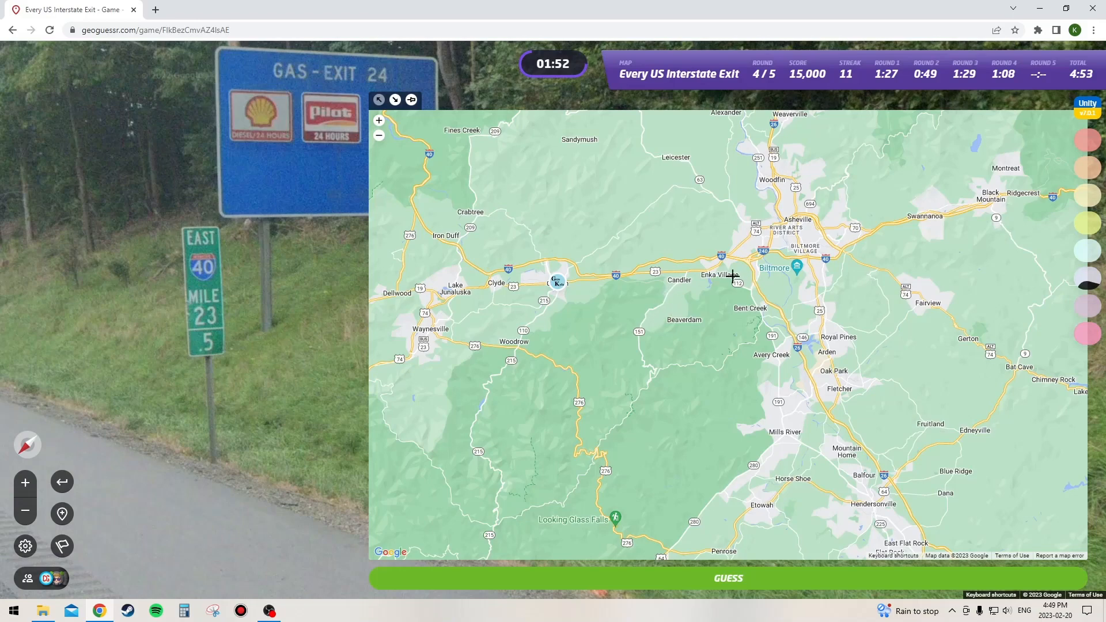
{"action": "mouse_move", "coordinate": [933, 271]}
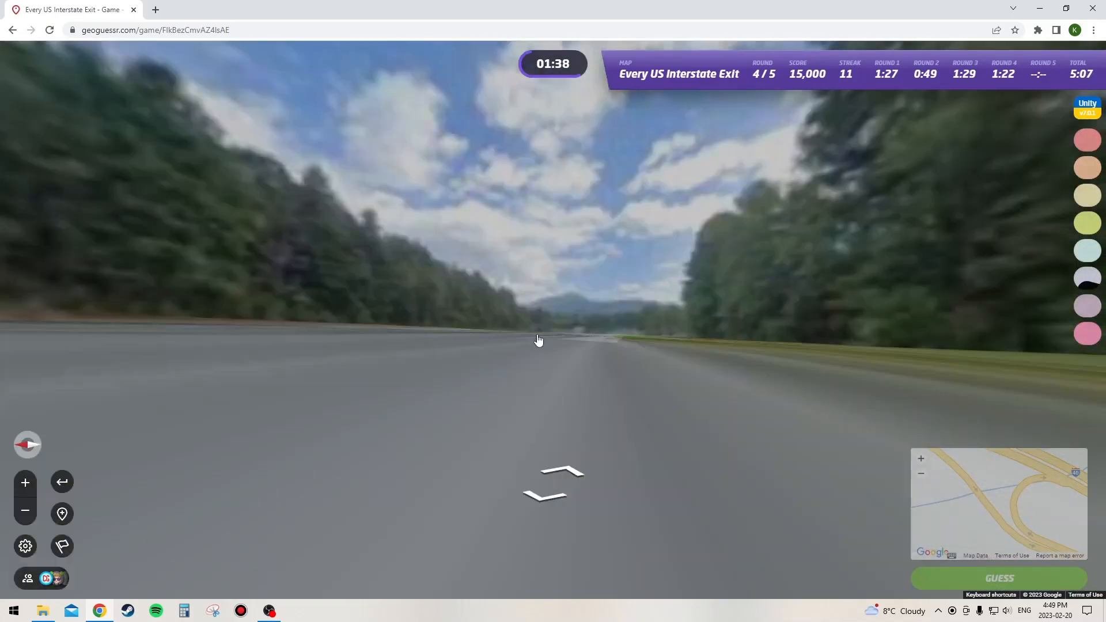
{"action": "left_click", "coordinate": [551, 487]}
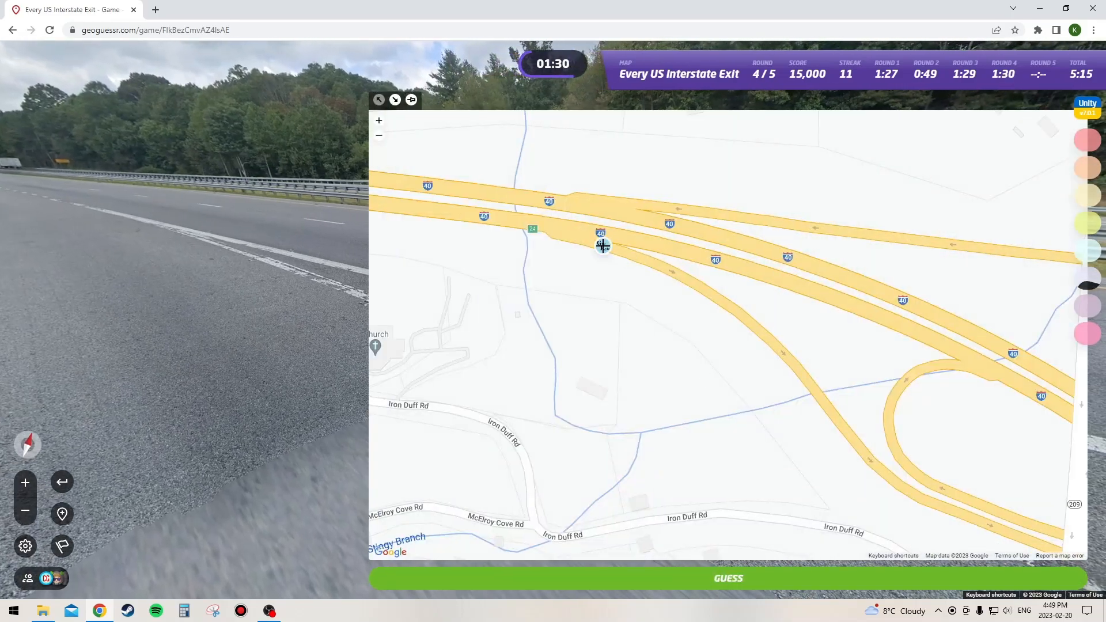
{"action": "left_click", "coordinate": [727, 579]}
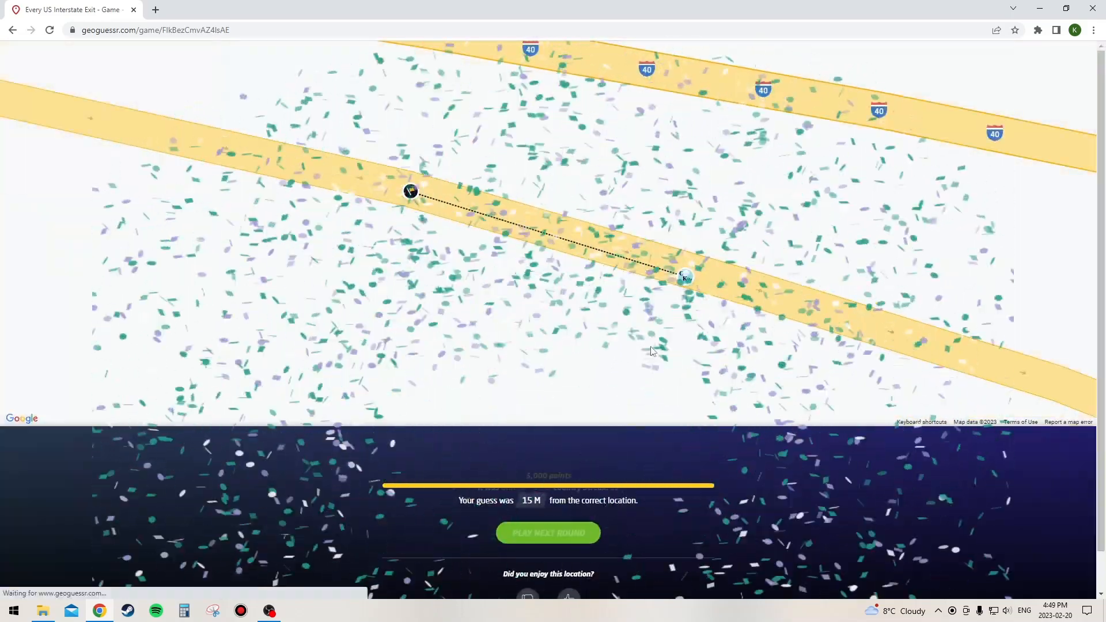
{"action": "left_click", "coordinate": [548, 533]}
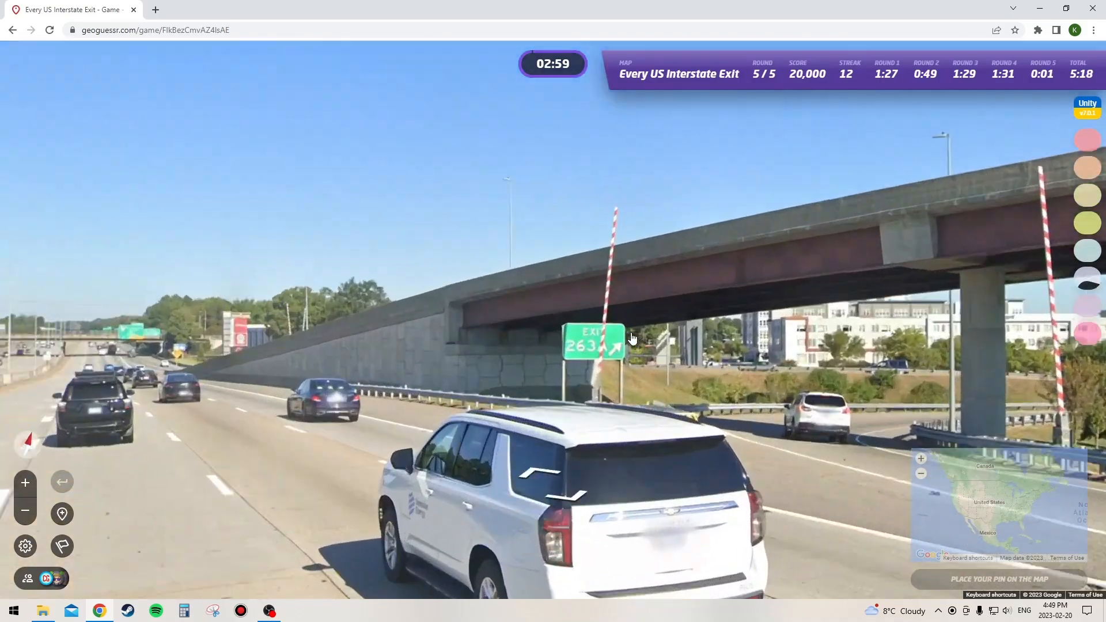
Step: Turn toward the Exit 264 signs for I-664 South and I-64 East, then move ahead
{"action": "left_click_drag", "start_coordinate": [631, 337], "coordinate": [745, 311]}
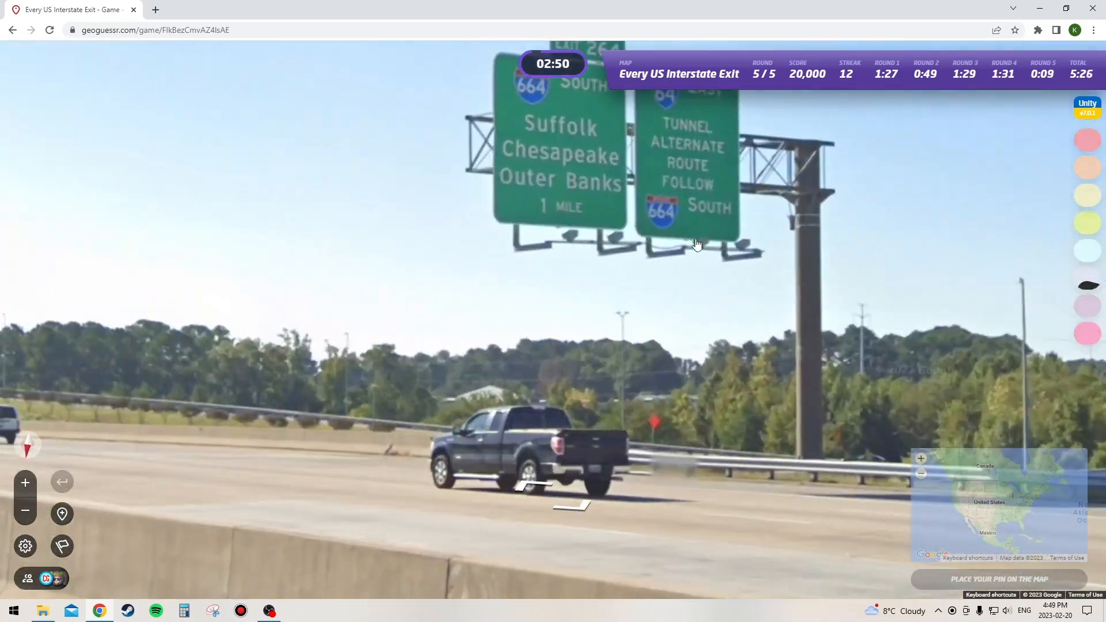
{"action": "left_click_drag", "start_coordinate": [697, 243], "coordinate": [622, 348]}
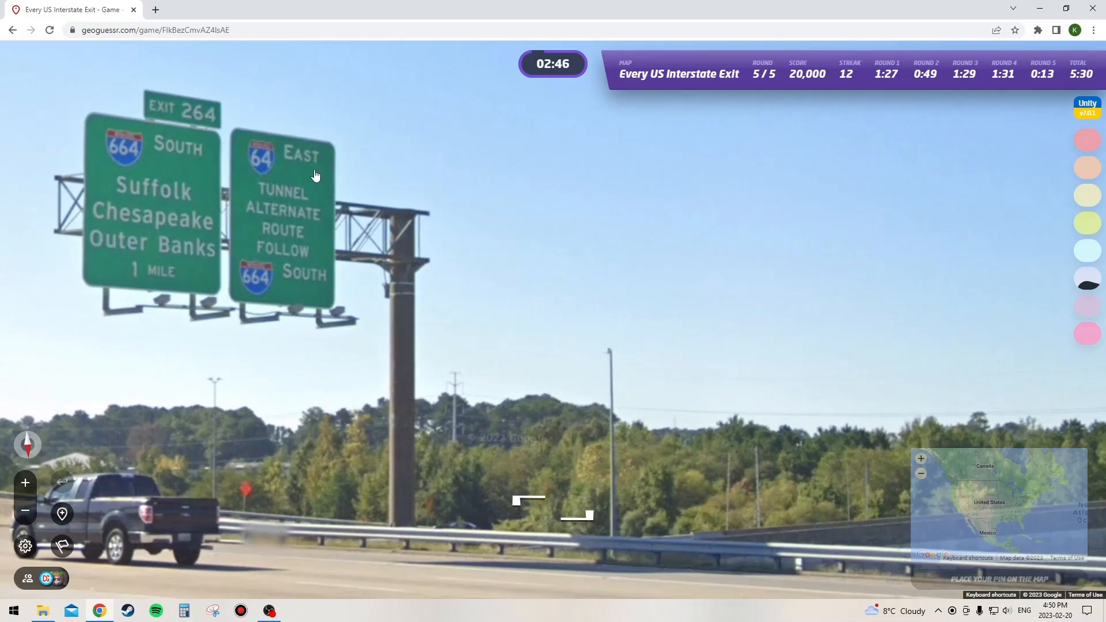
{"action": "left_click", "coordinate": [994, 508]}
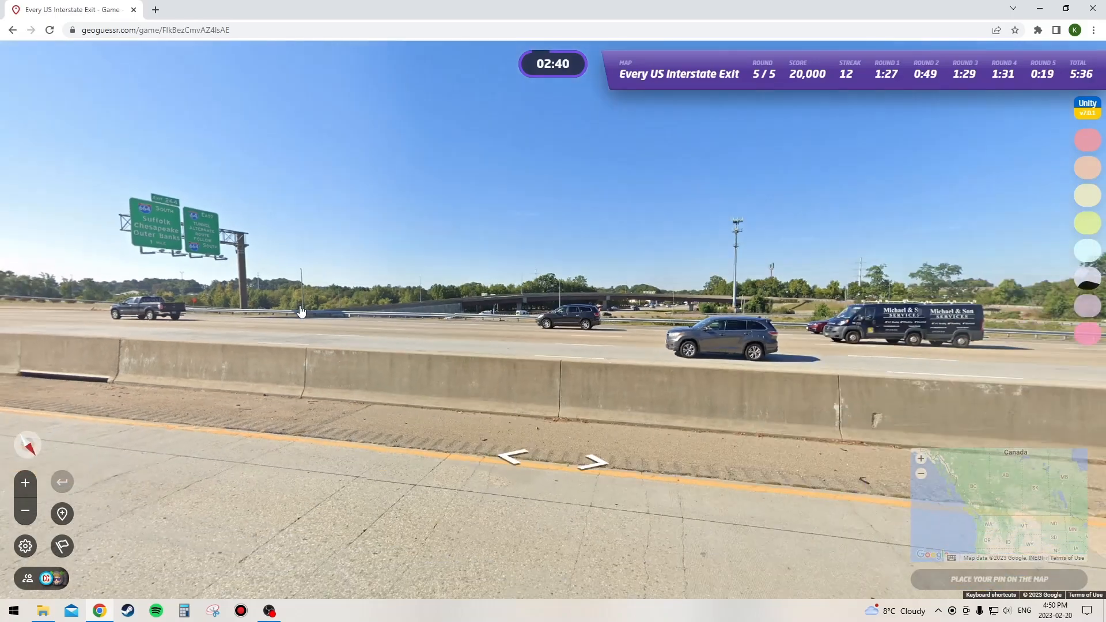
{"action": "left_click", "coordinate": [592, 466]}
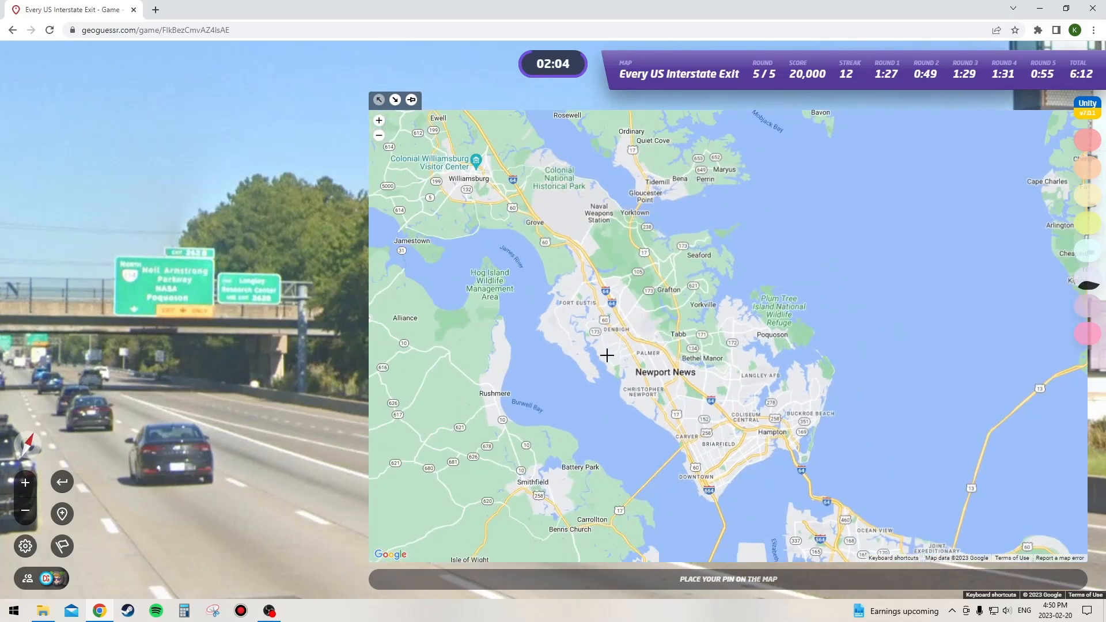
{"action": "mouse_move", "coordinate": [704, 391]}
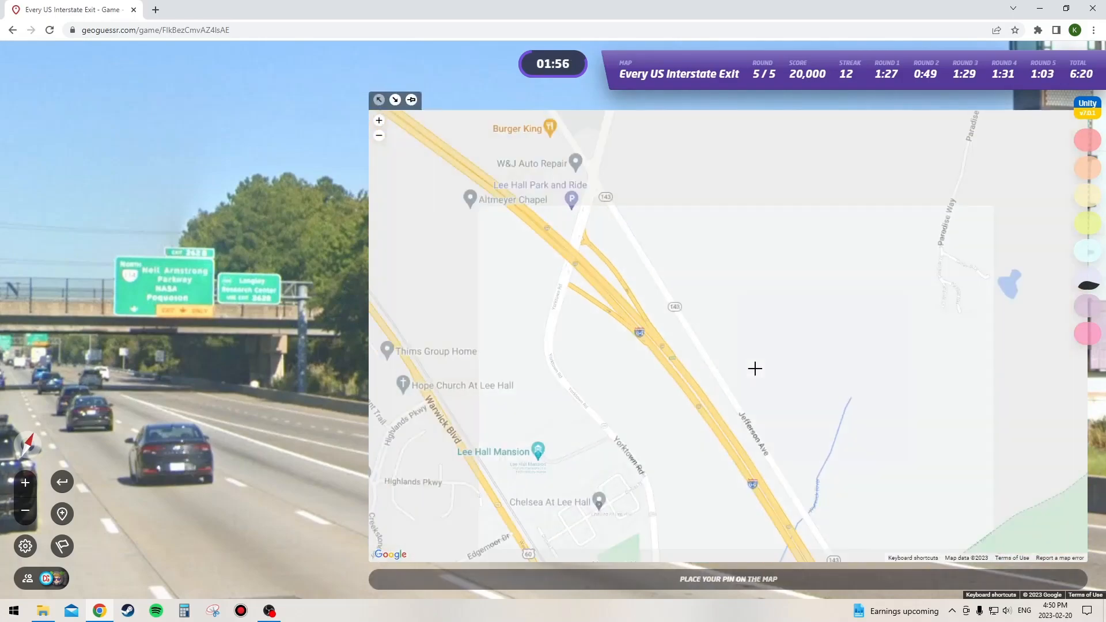
Step: Zoom from Newport News to I-64 and submit the final round 5 guess
{"action": "left_click", "coordinate": [755, 369]}
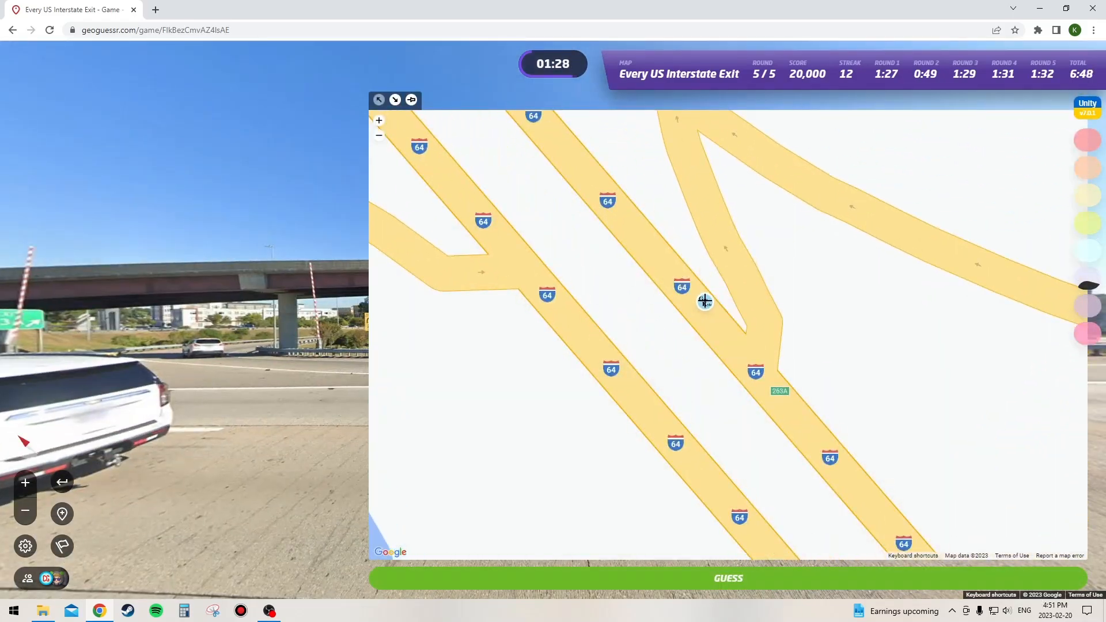
{"action": "left_click", "coordinate": [727, 578]}
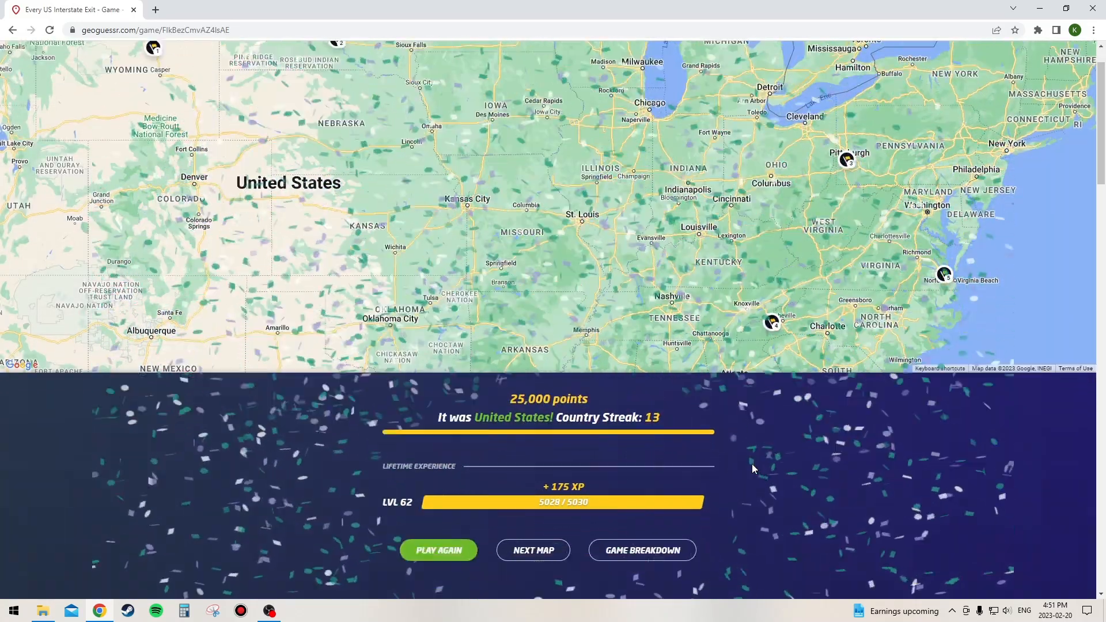
Step: Review the five-round game breakdown and open the Every US Interstate Exit map page
{"action": "scroll", "scroll_direction": "down", "scroll_amount": 3}
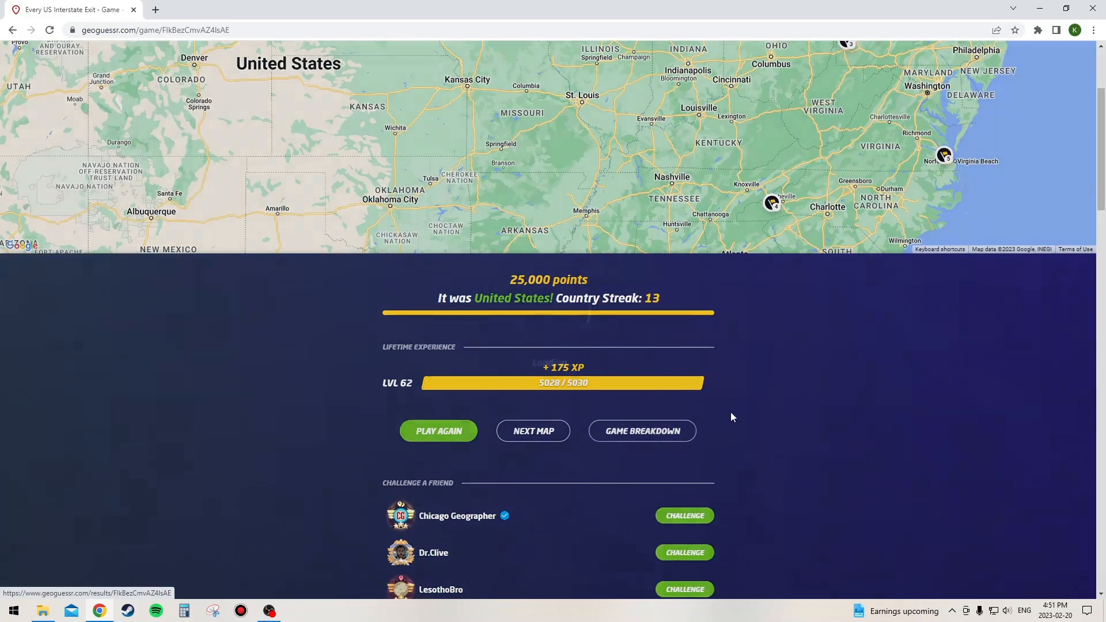
{"action": "left_click", "coordinate": [642, 431]}
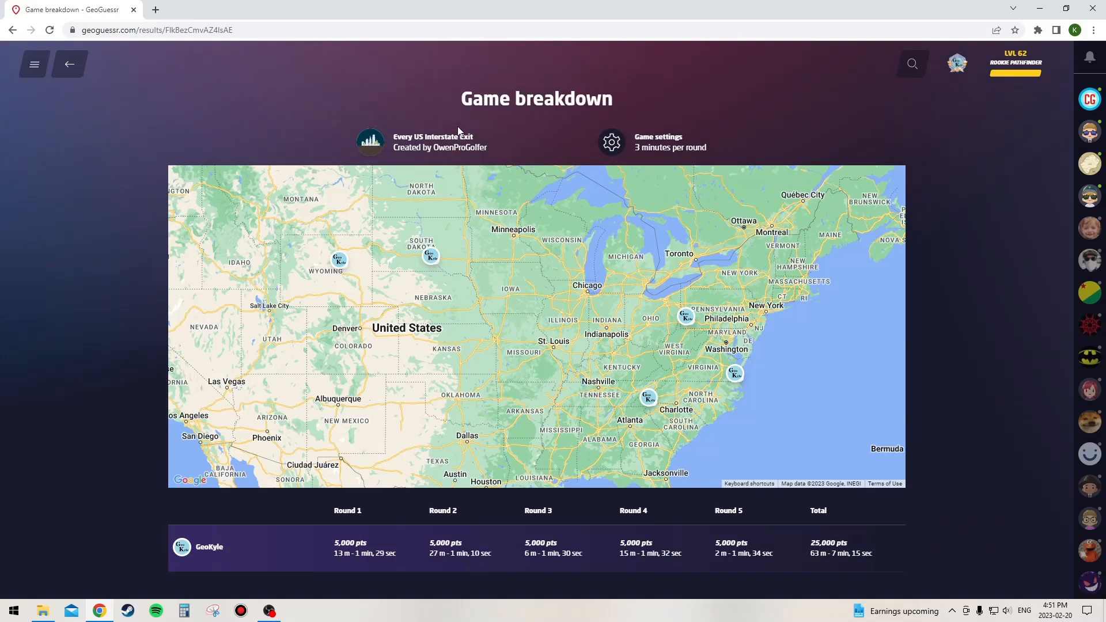
{"action": "left_click", "coordinate": [433, 137]}
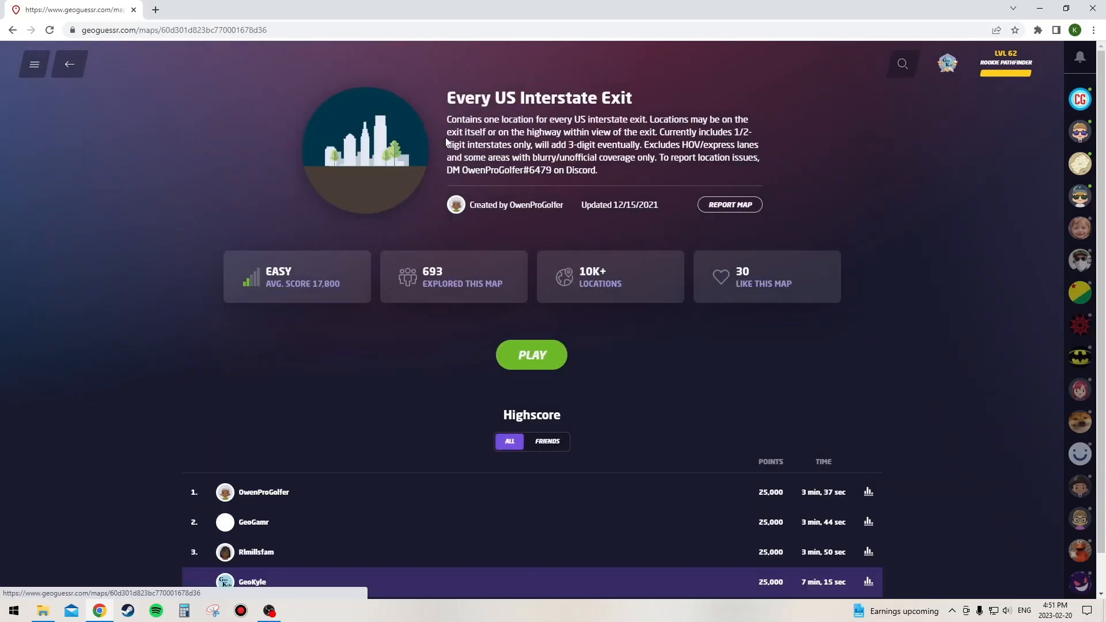